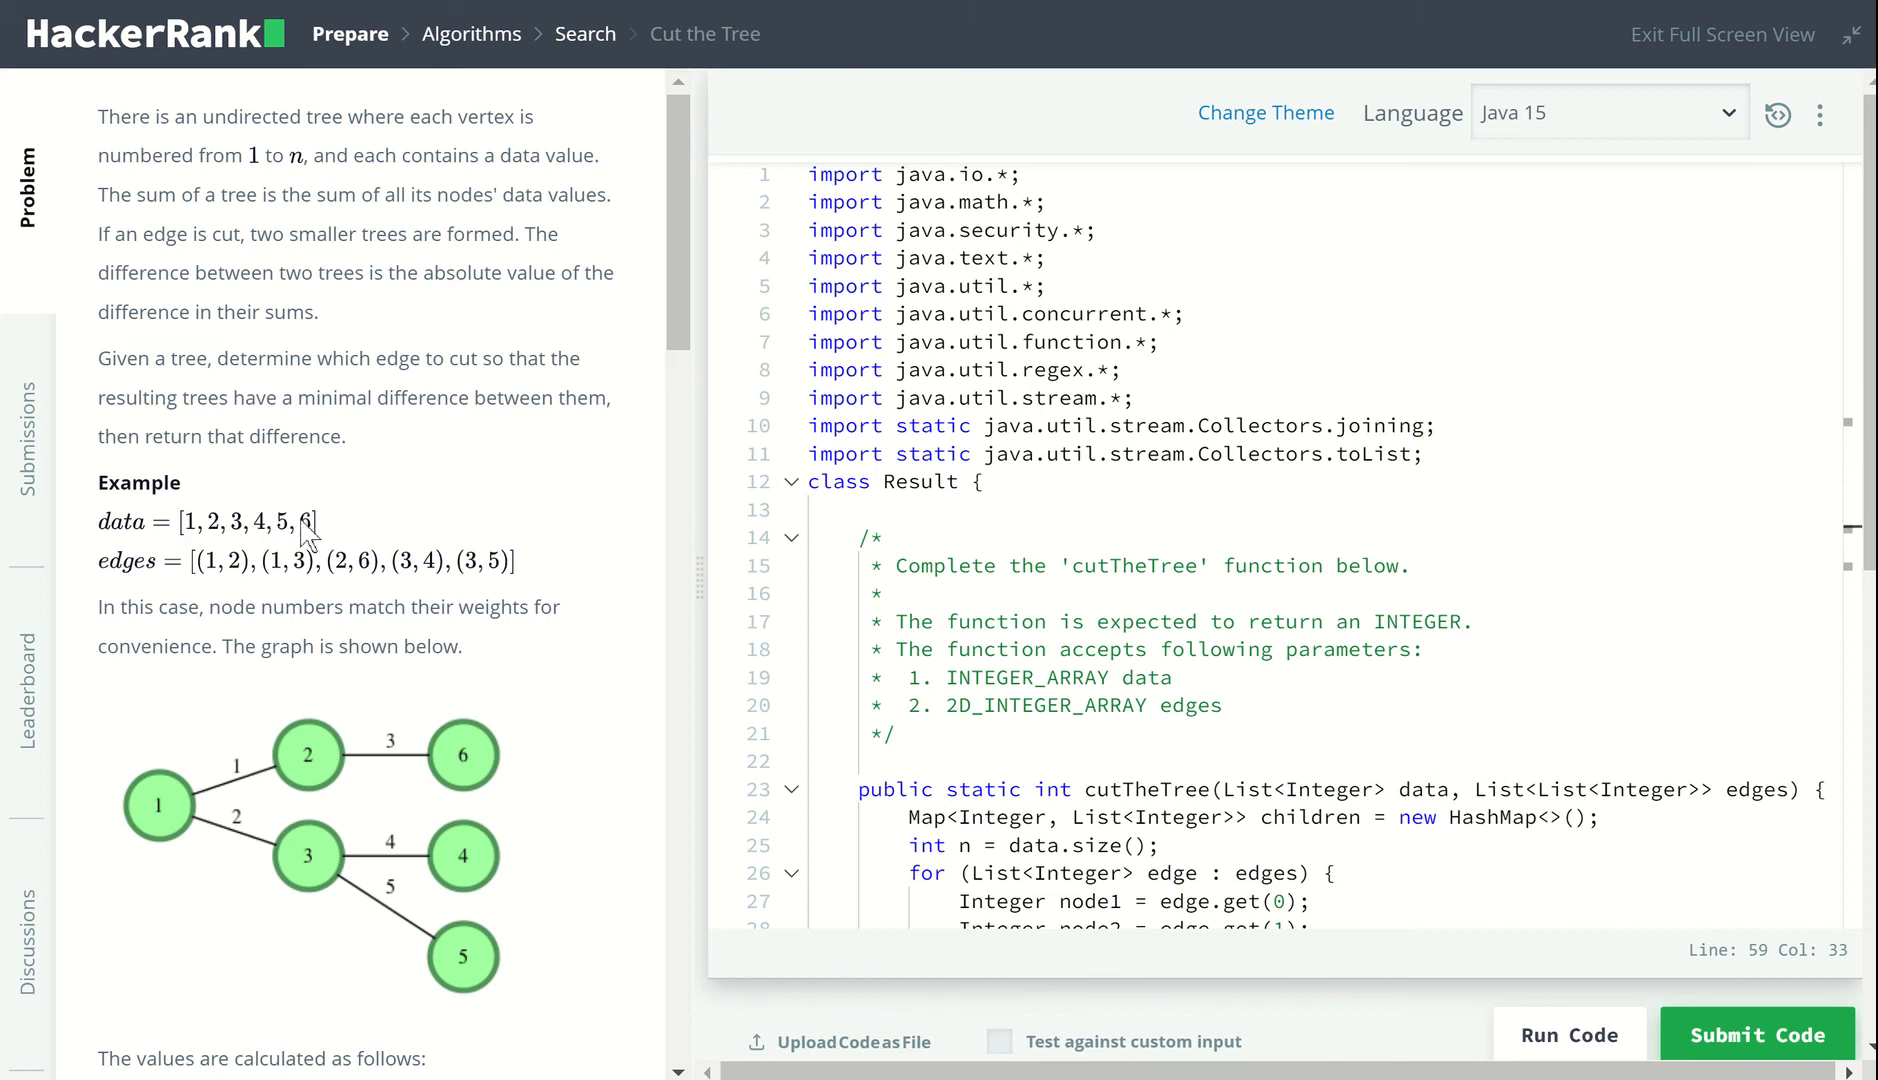
{"action": "mouse_move", "coordinate": [303, 758]}
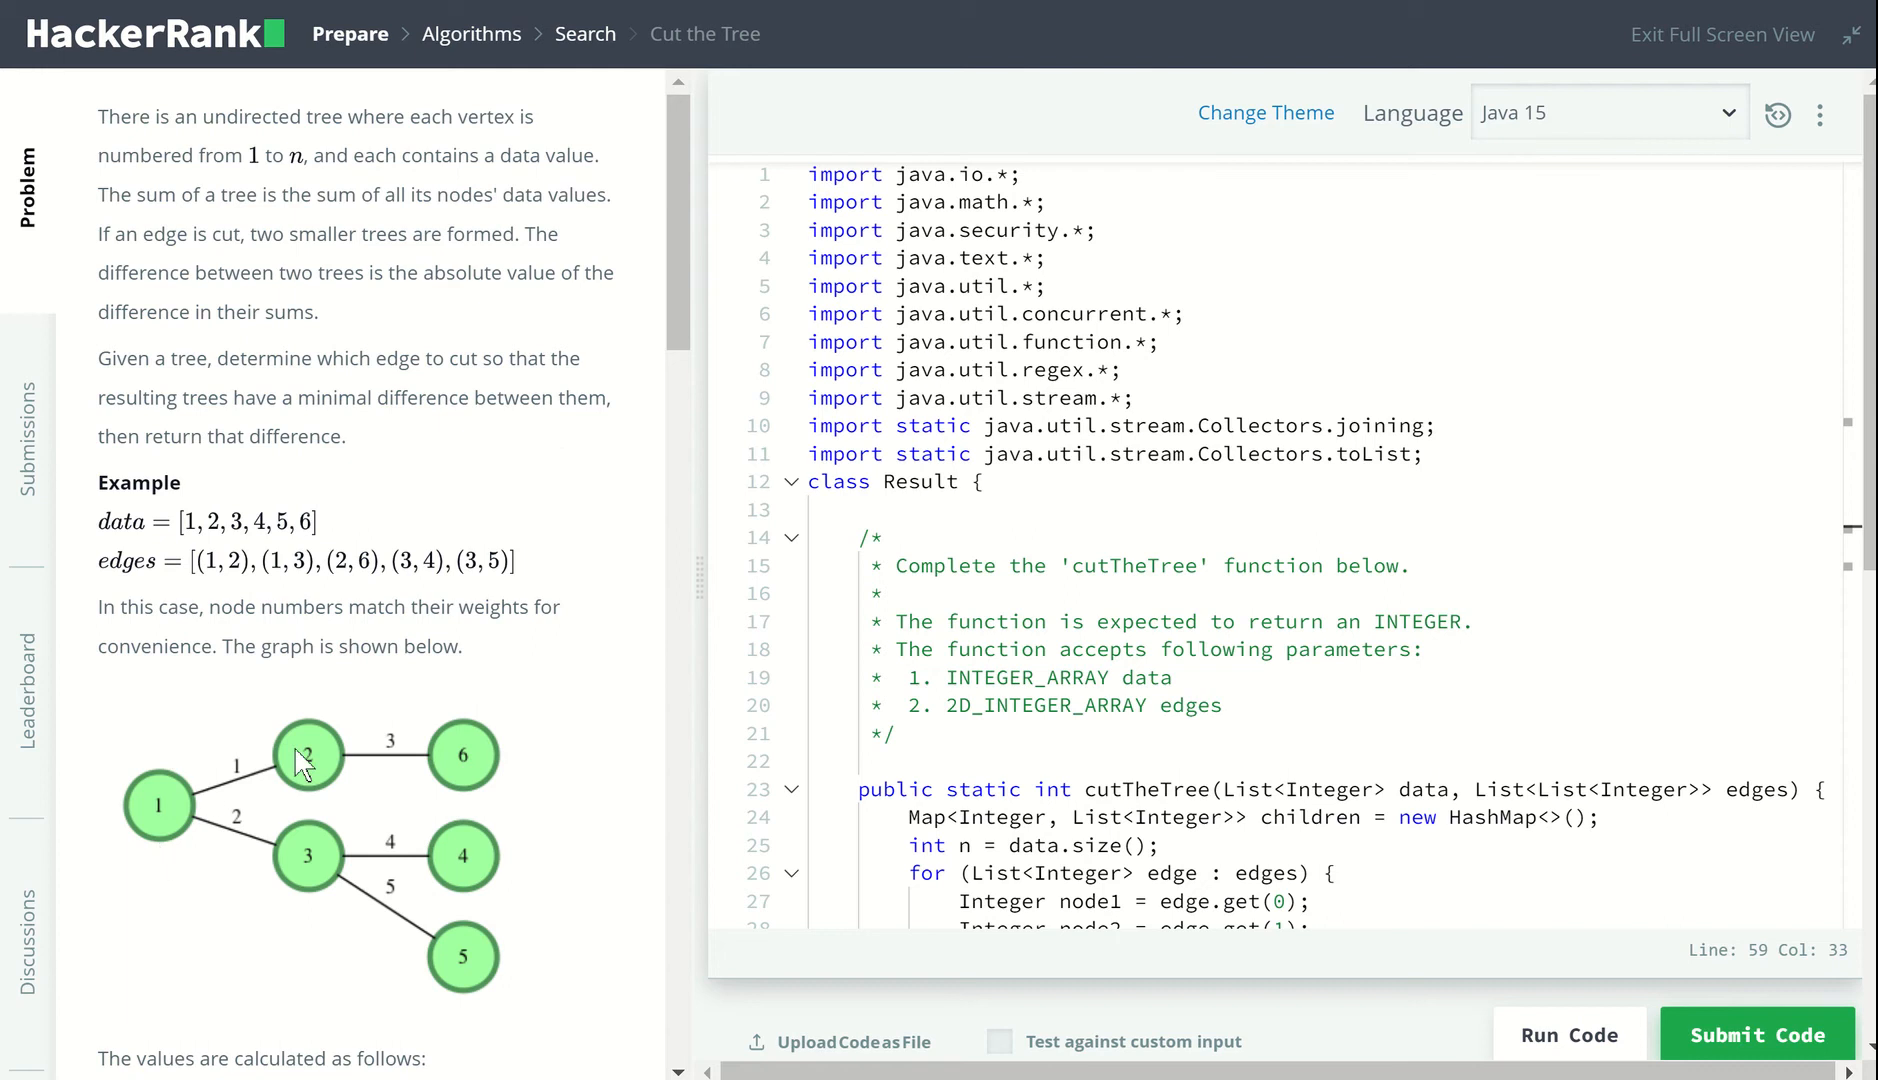
{"action": "mouse_move", "coordinate": [467, 586]}
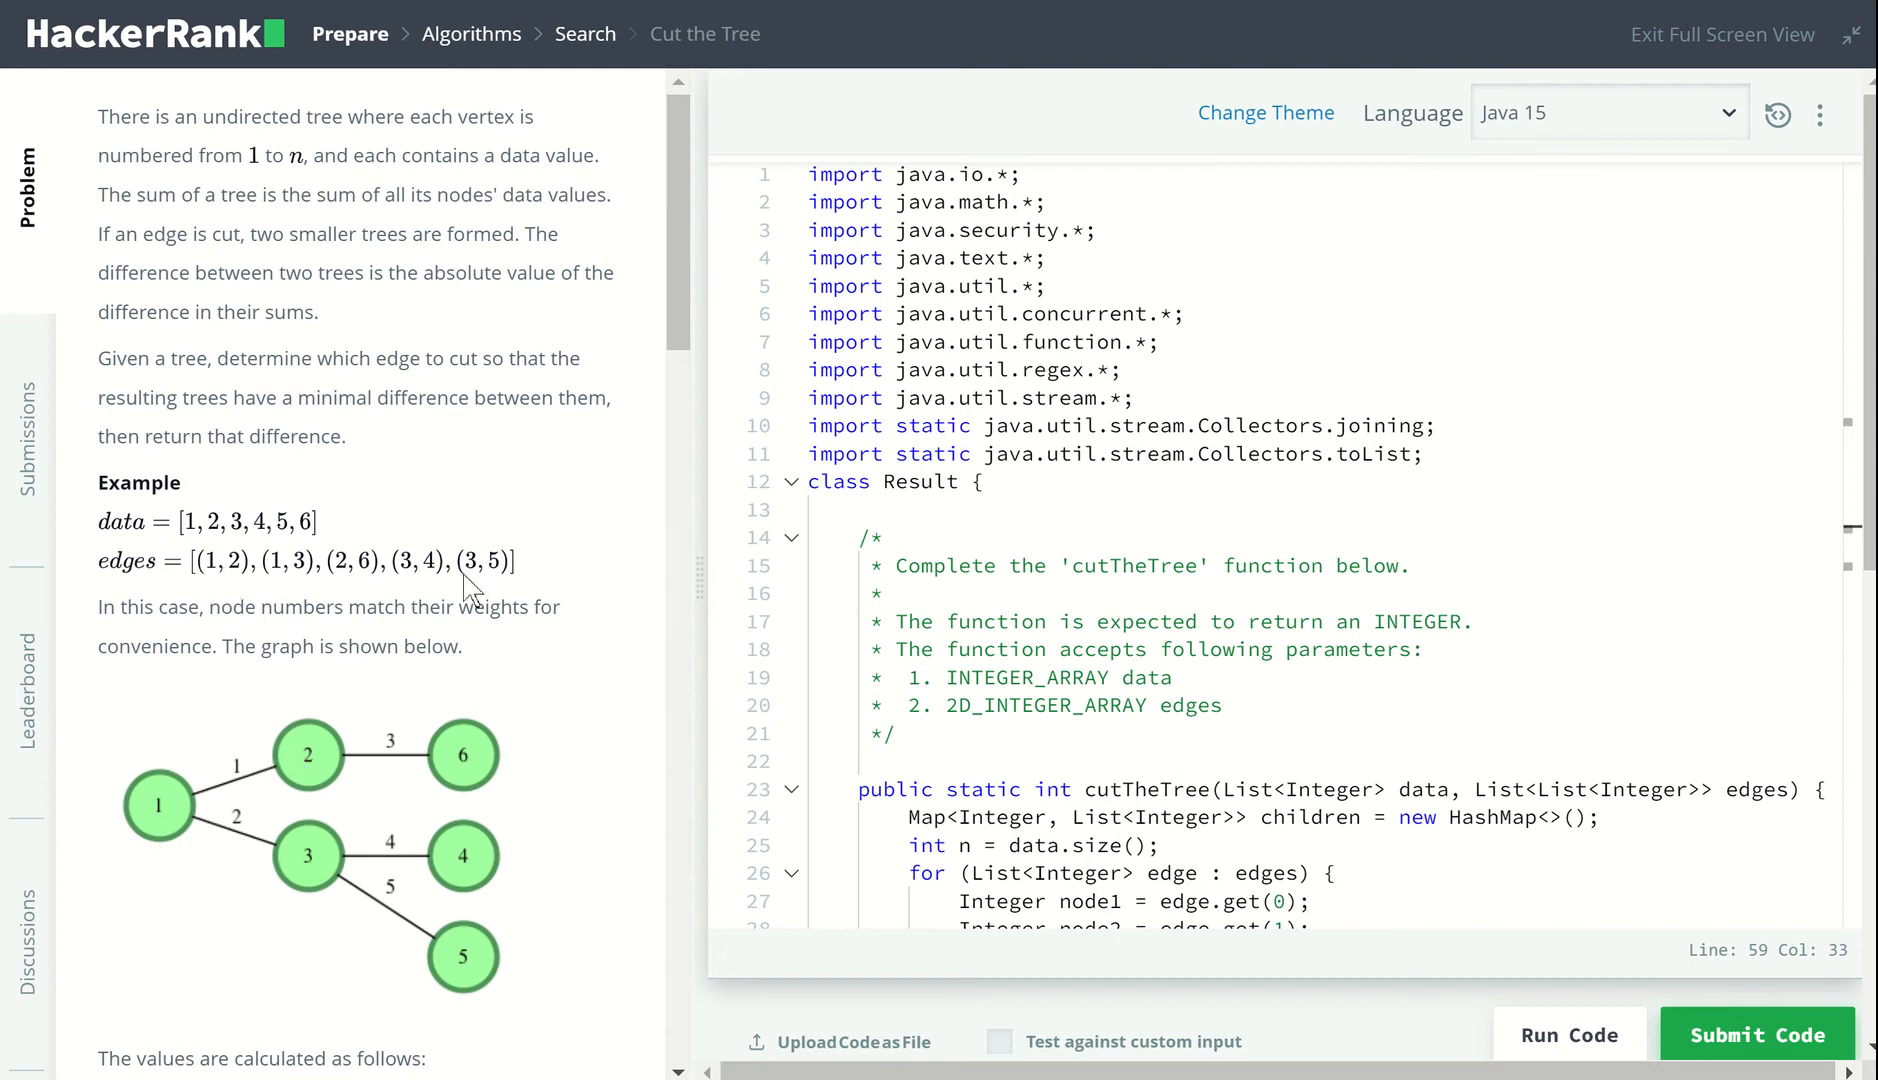
{"action": "mouse_move", "coordinate": [167, 837]}
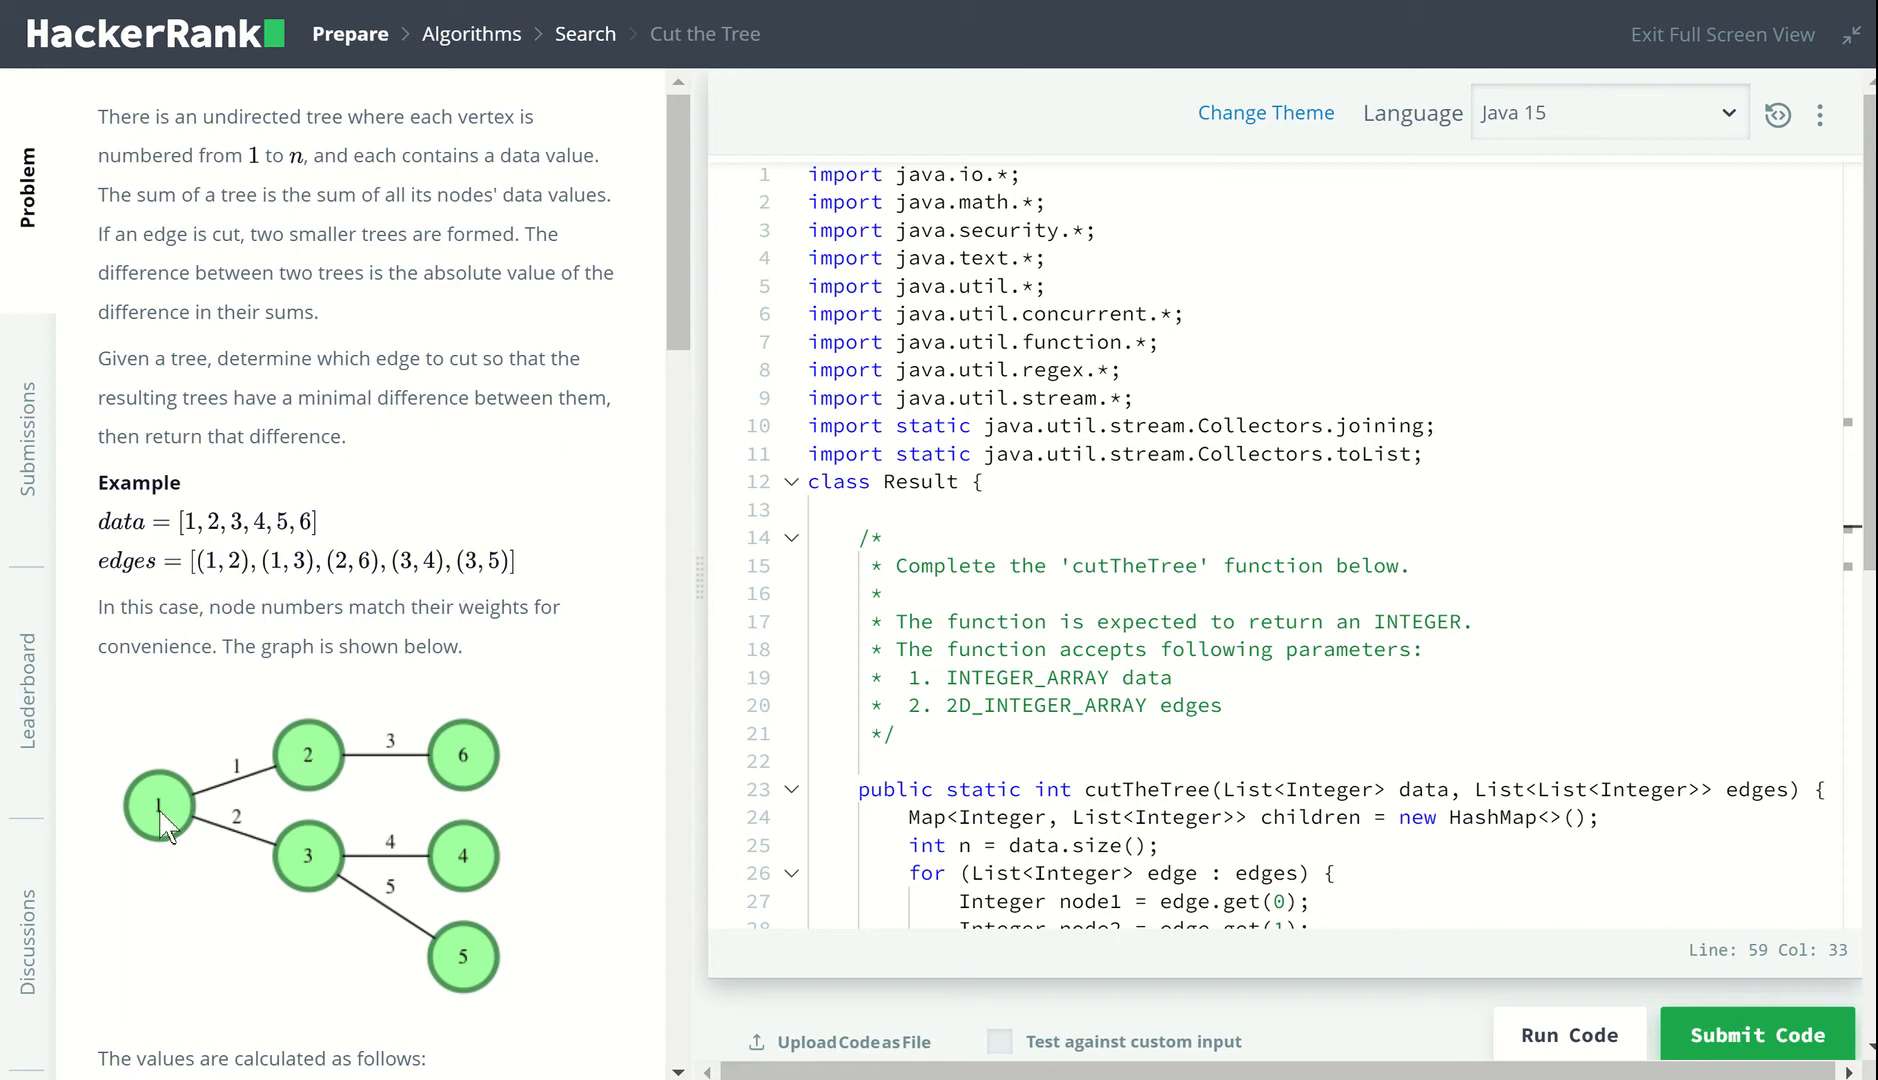
{"action": "mouse_move", "coordinate": [297, 790]}
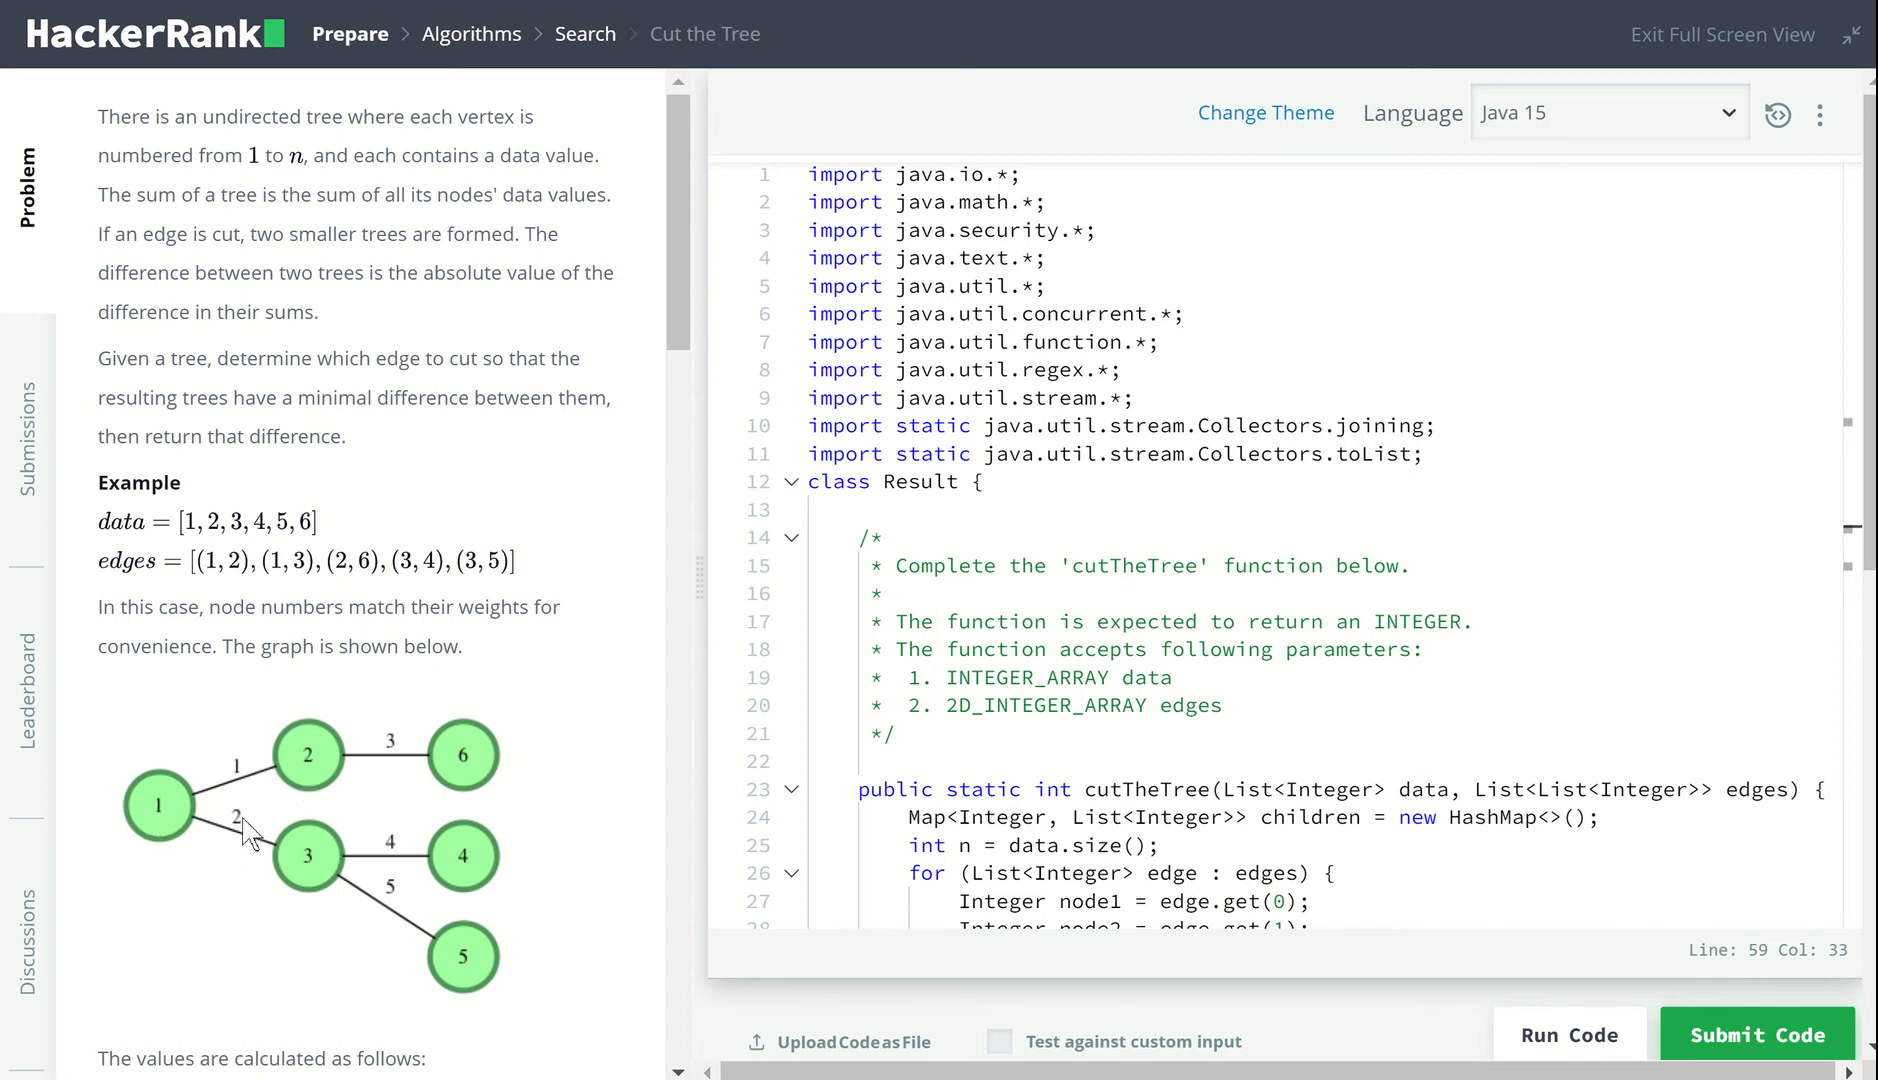
{"action": "mouse_move", "coordinate": [489, 888]}
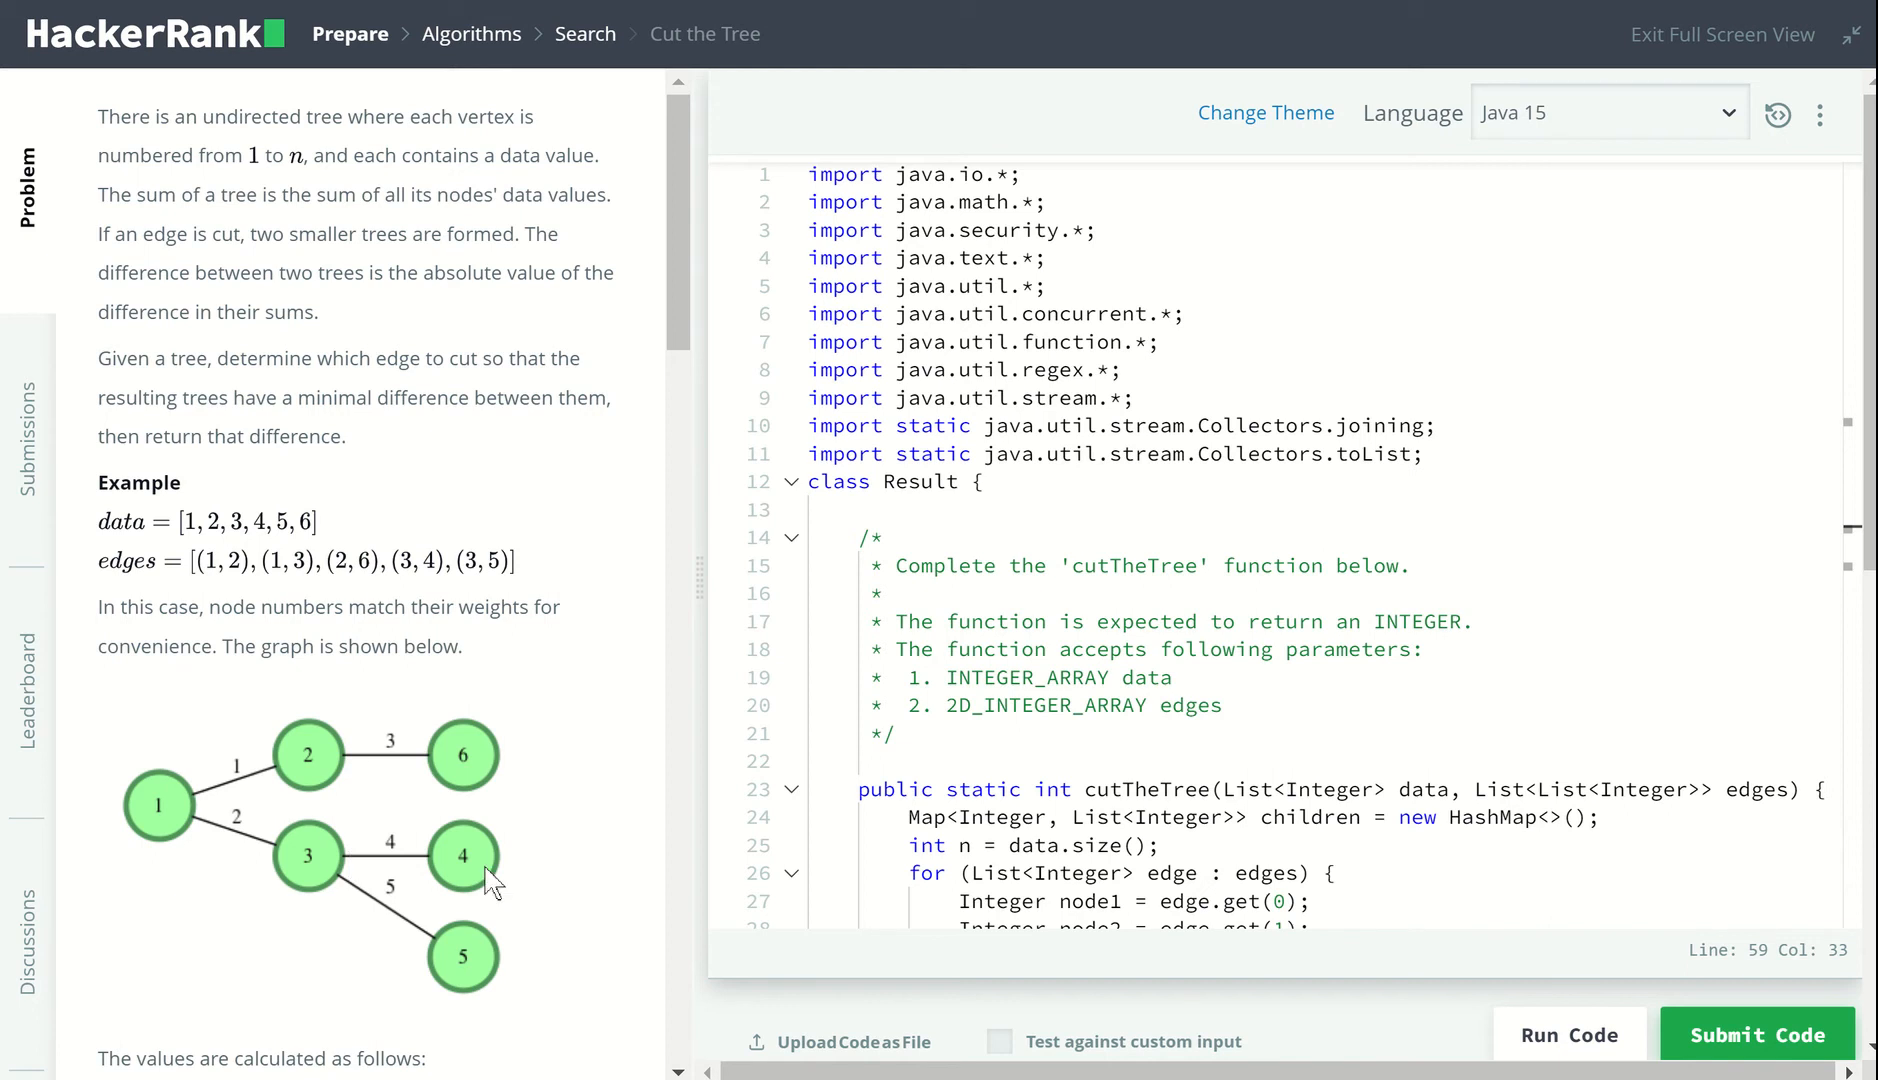
{"action": "mouse_move", "coordinate": [350, 919]}
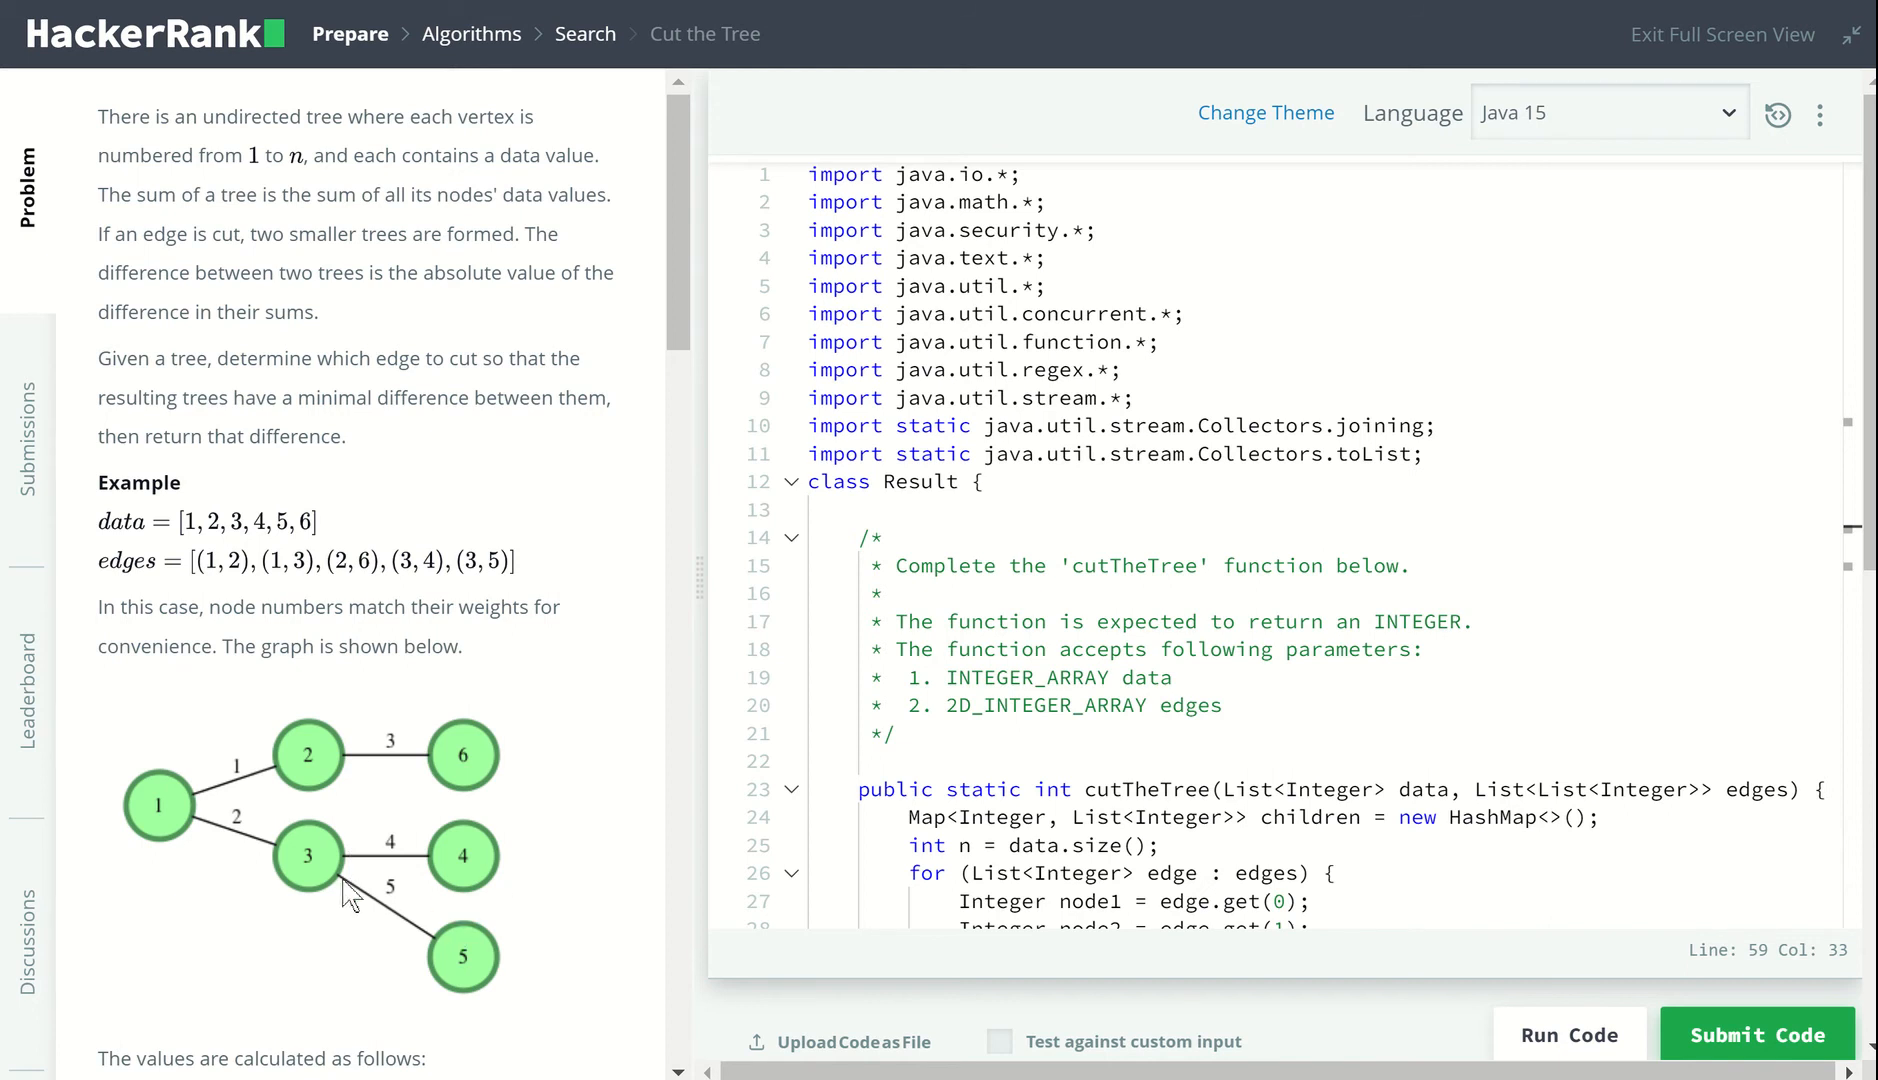
{"action": "mouse_move", "coordinate": [969, 734]}
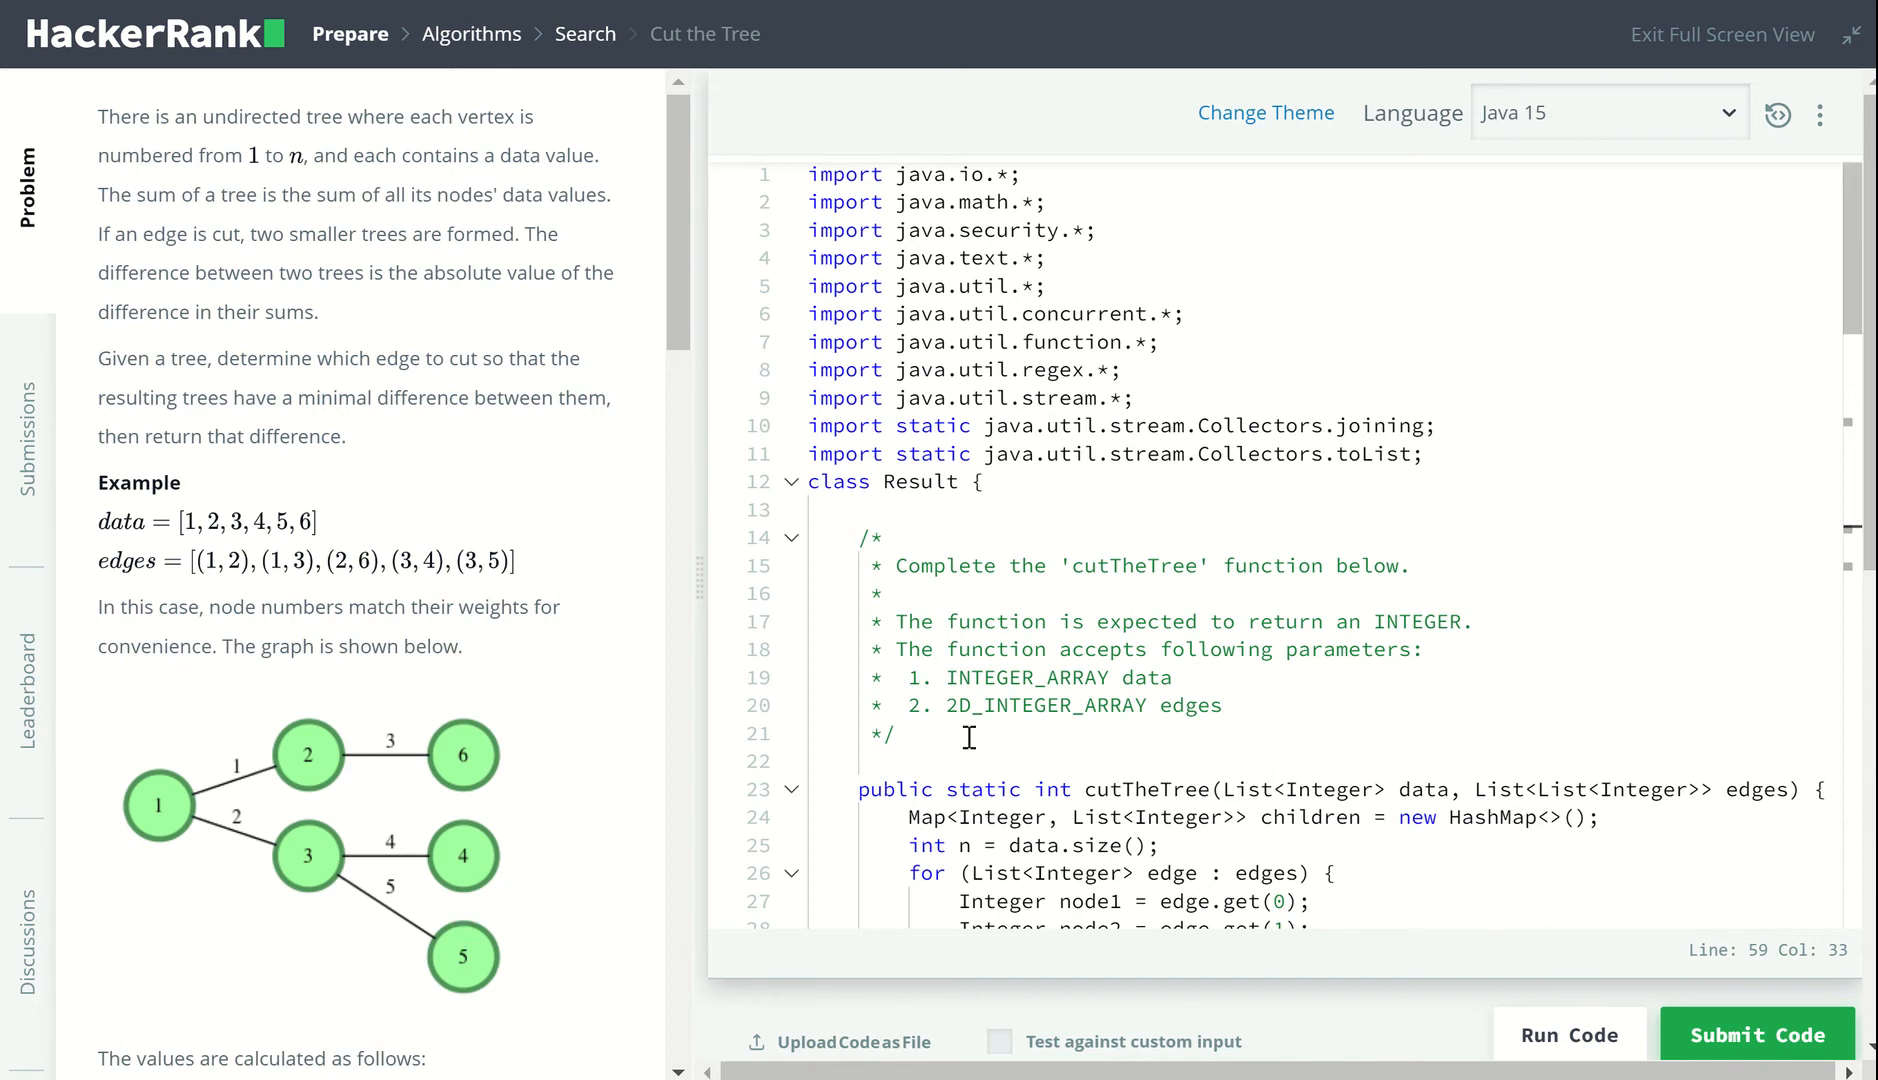
- Walk through lines 26–38 of cutTheTree, pointing out the edge loop building each node's children list
{"action": "scroll", "scroll_direction": "down", "scroll_amount": 3}
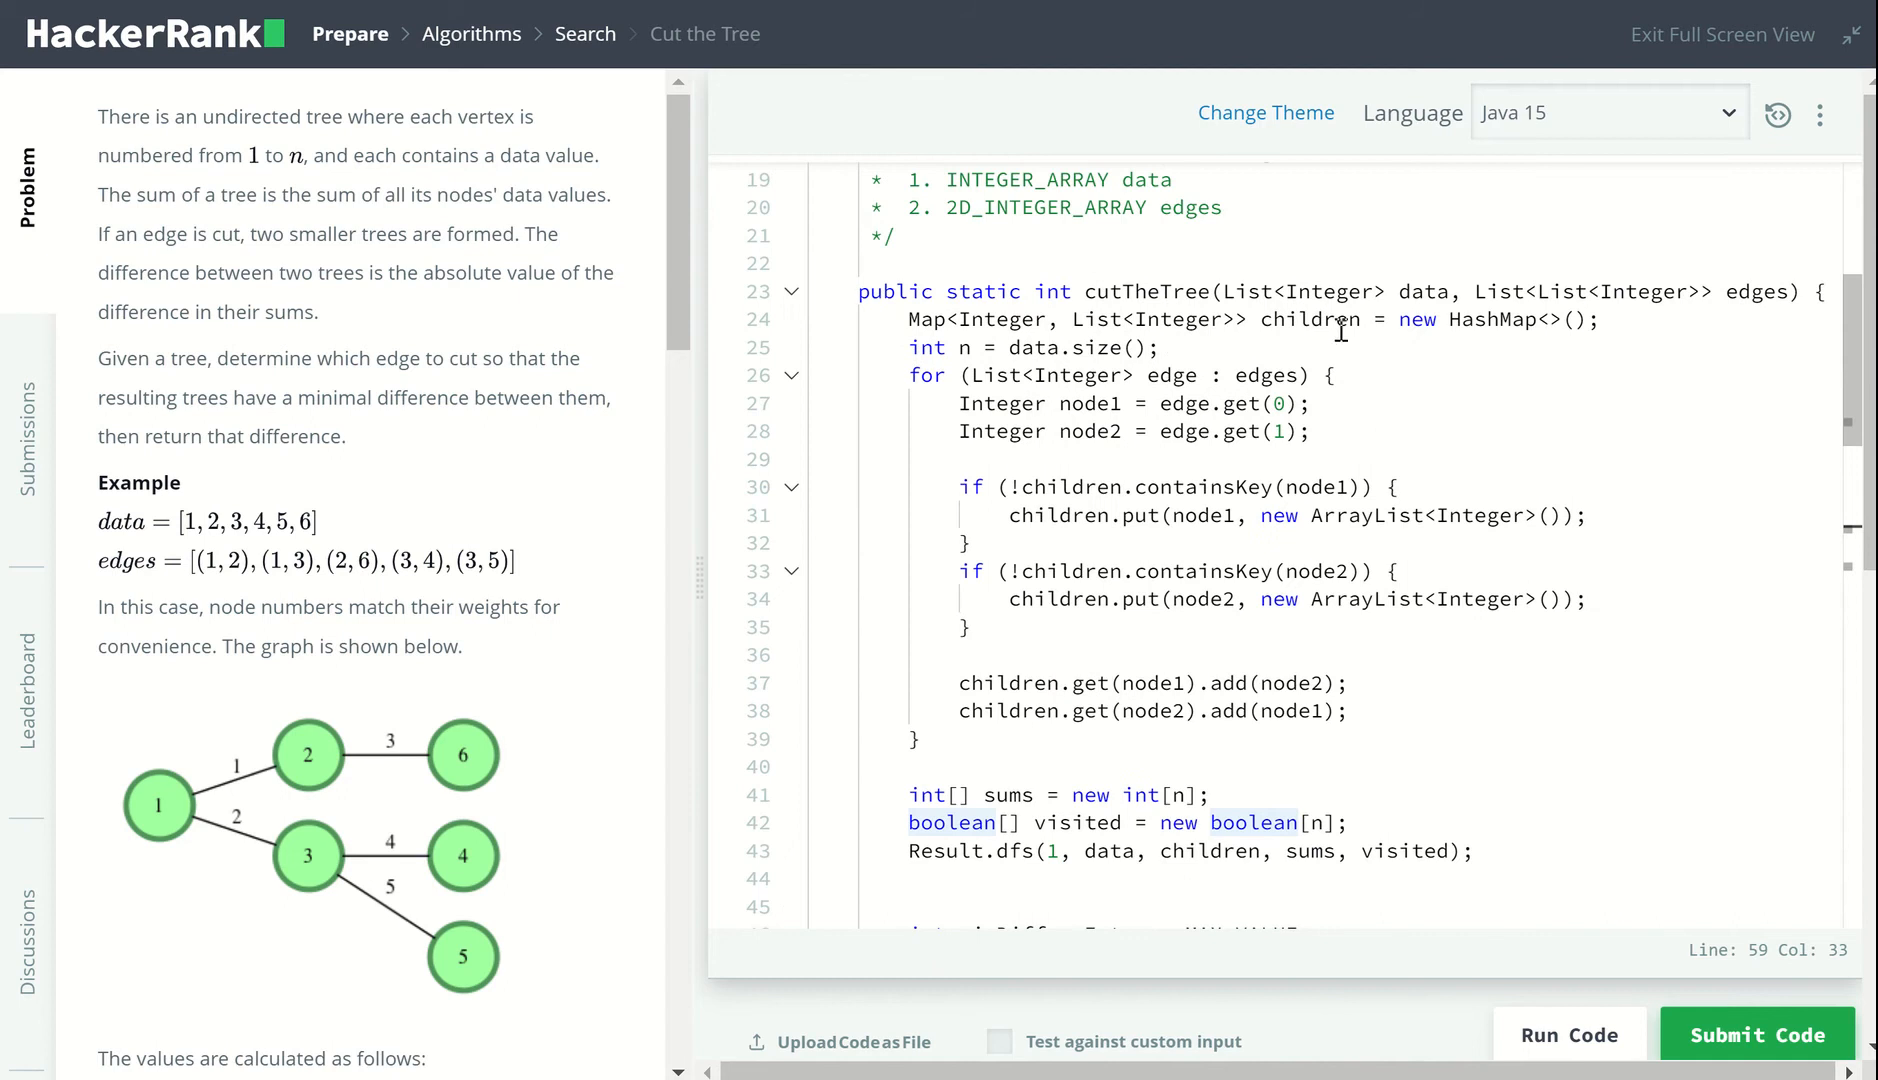
{"action": "left_click", "coordinate": [1353, 320]}
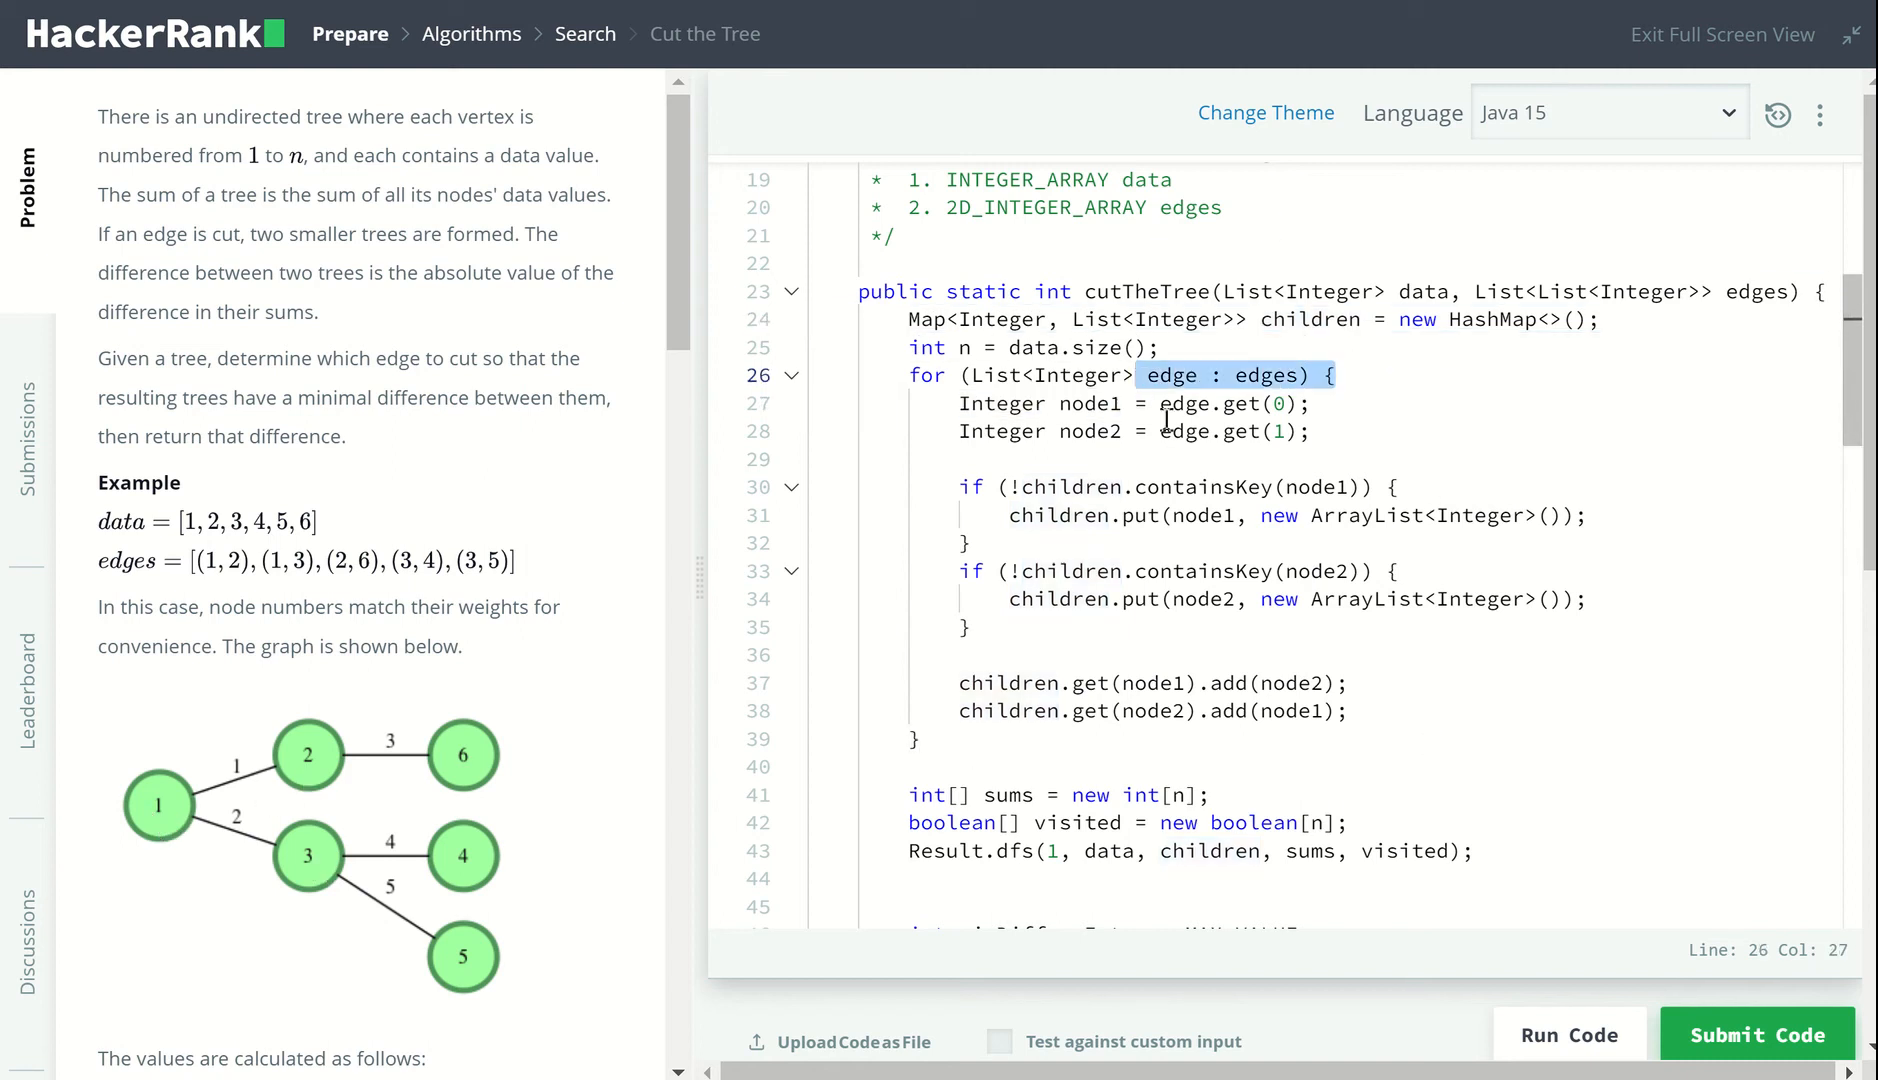
{"action": "left_click", "coordinate": [1112, 431]}
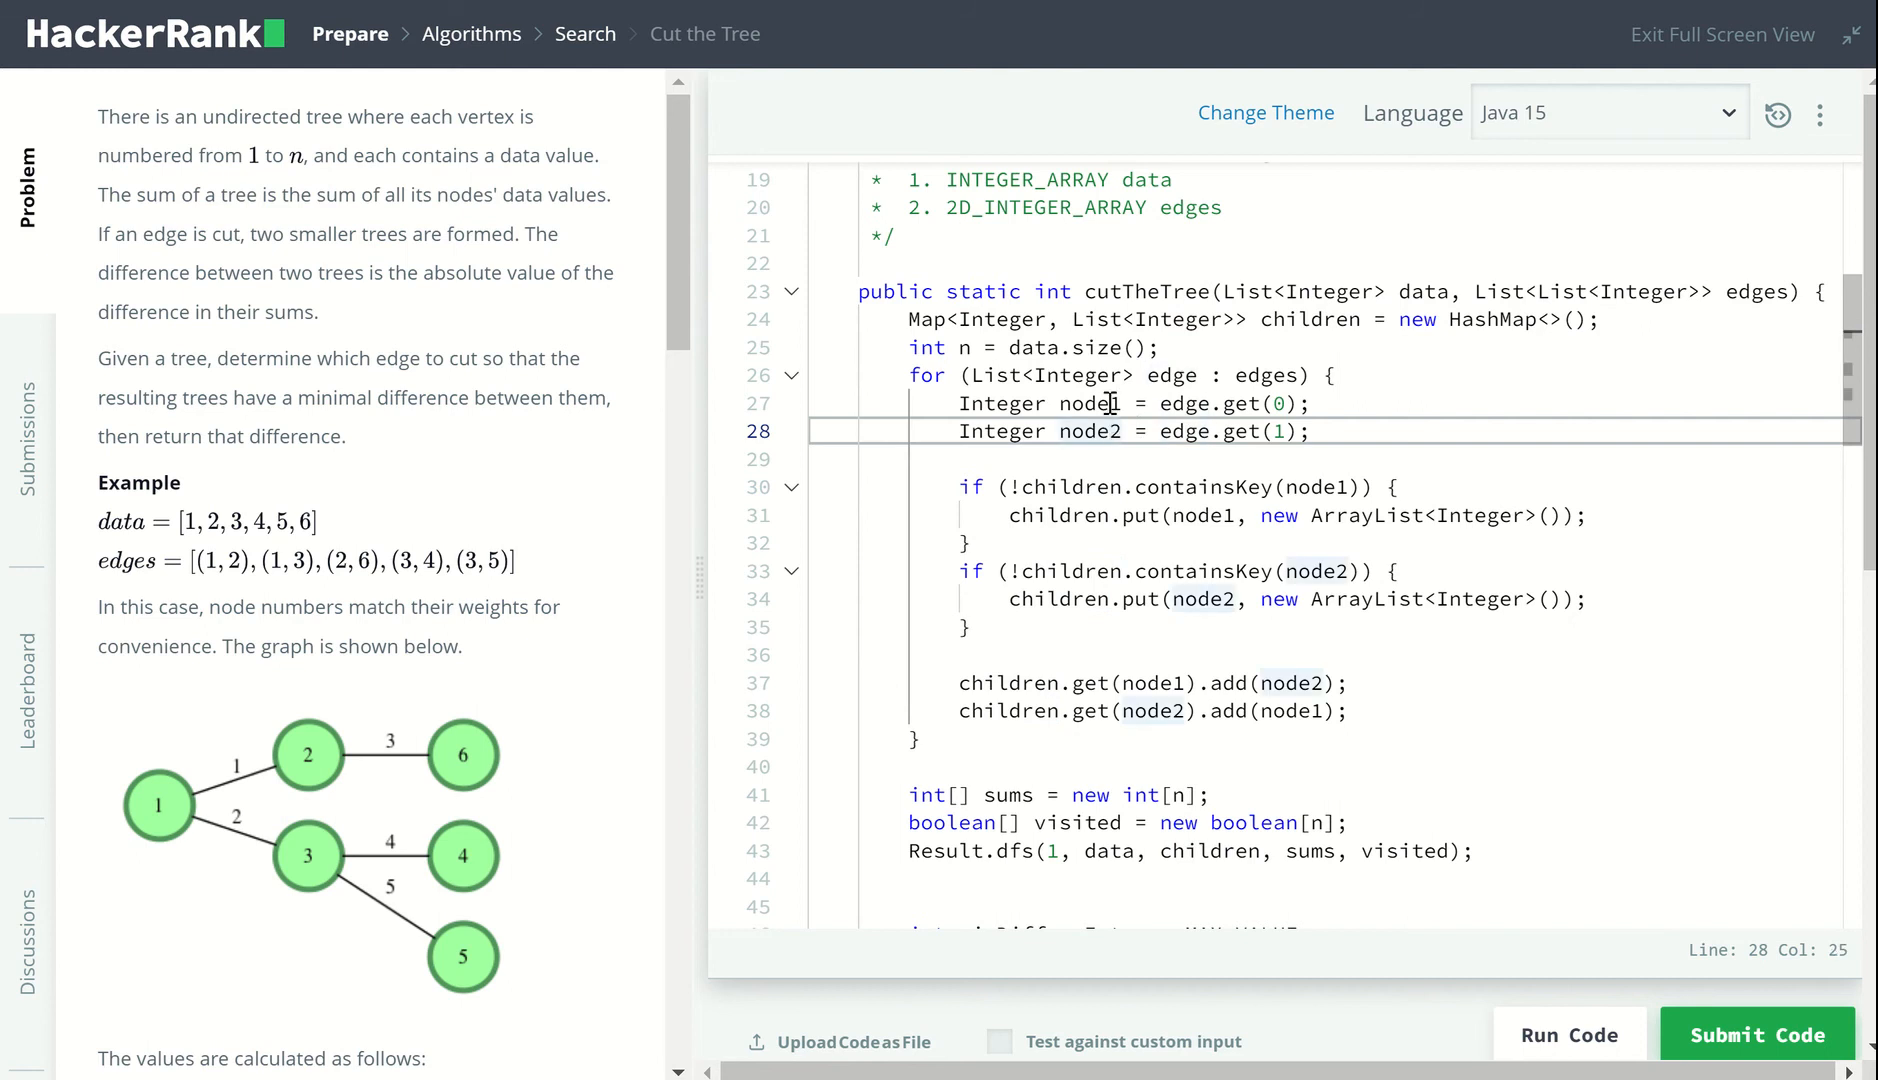
{"action": "mouse_move", "coordinate": [1307, 515]}
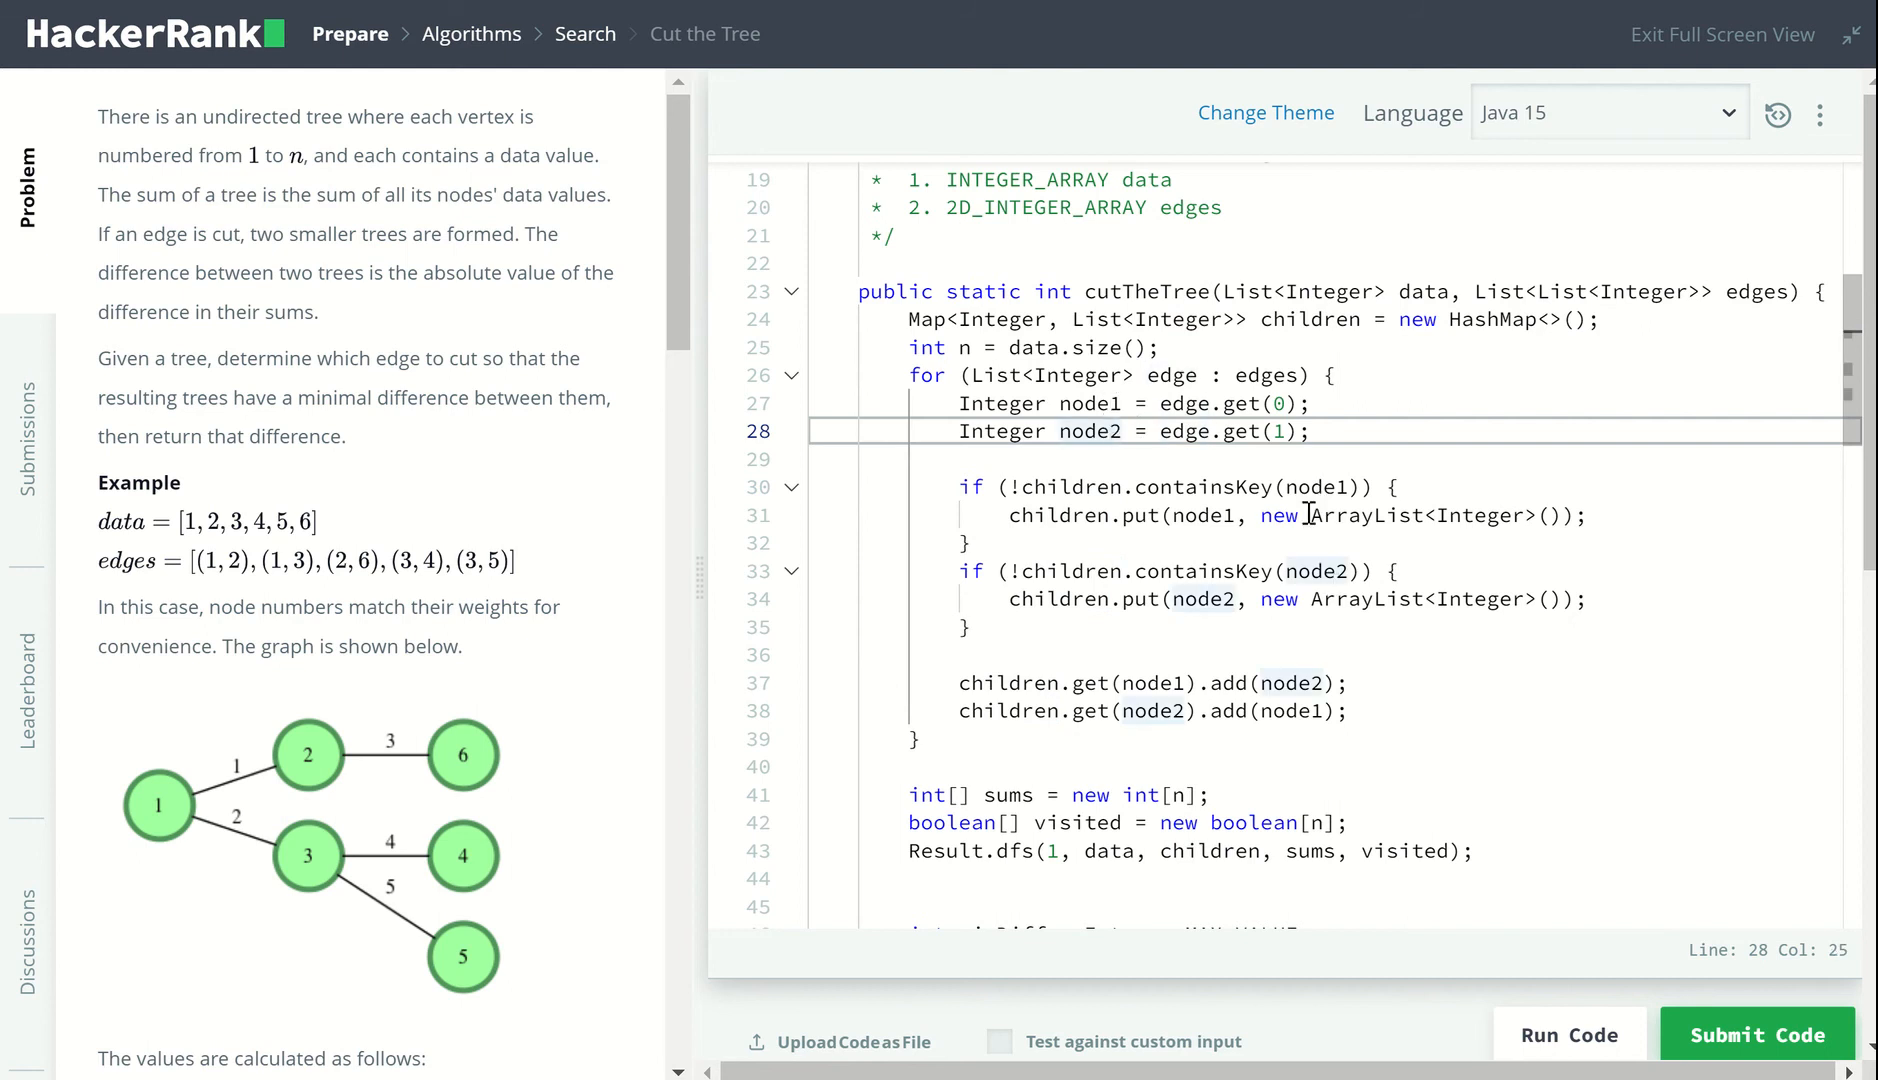
{"action": "left_click", "coordinate": [1313, 515]}
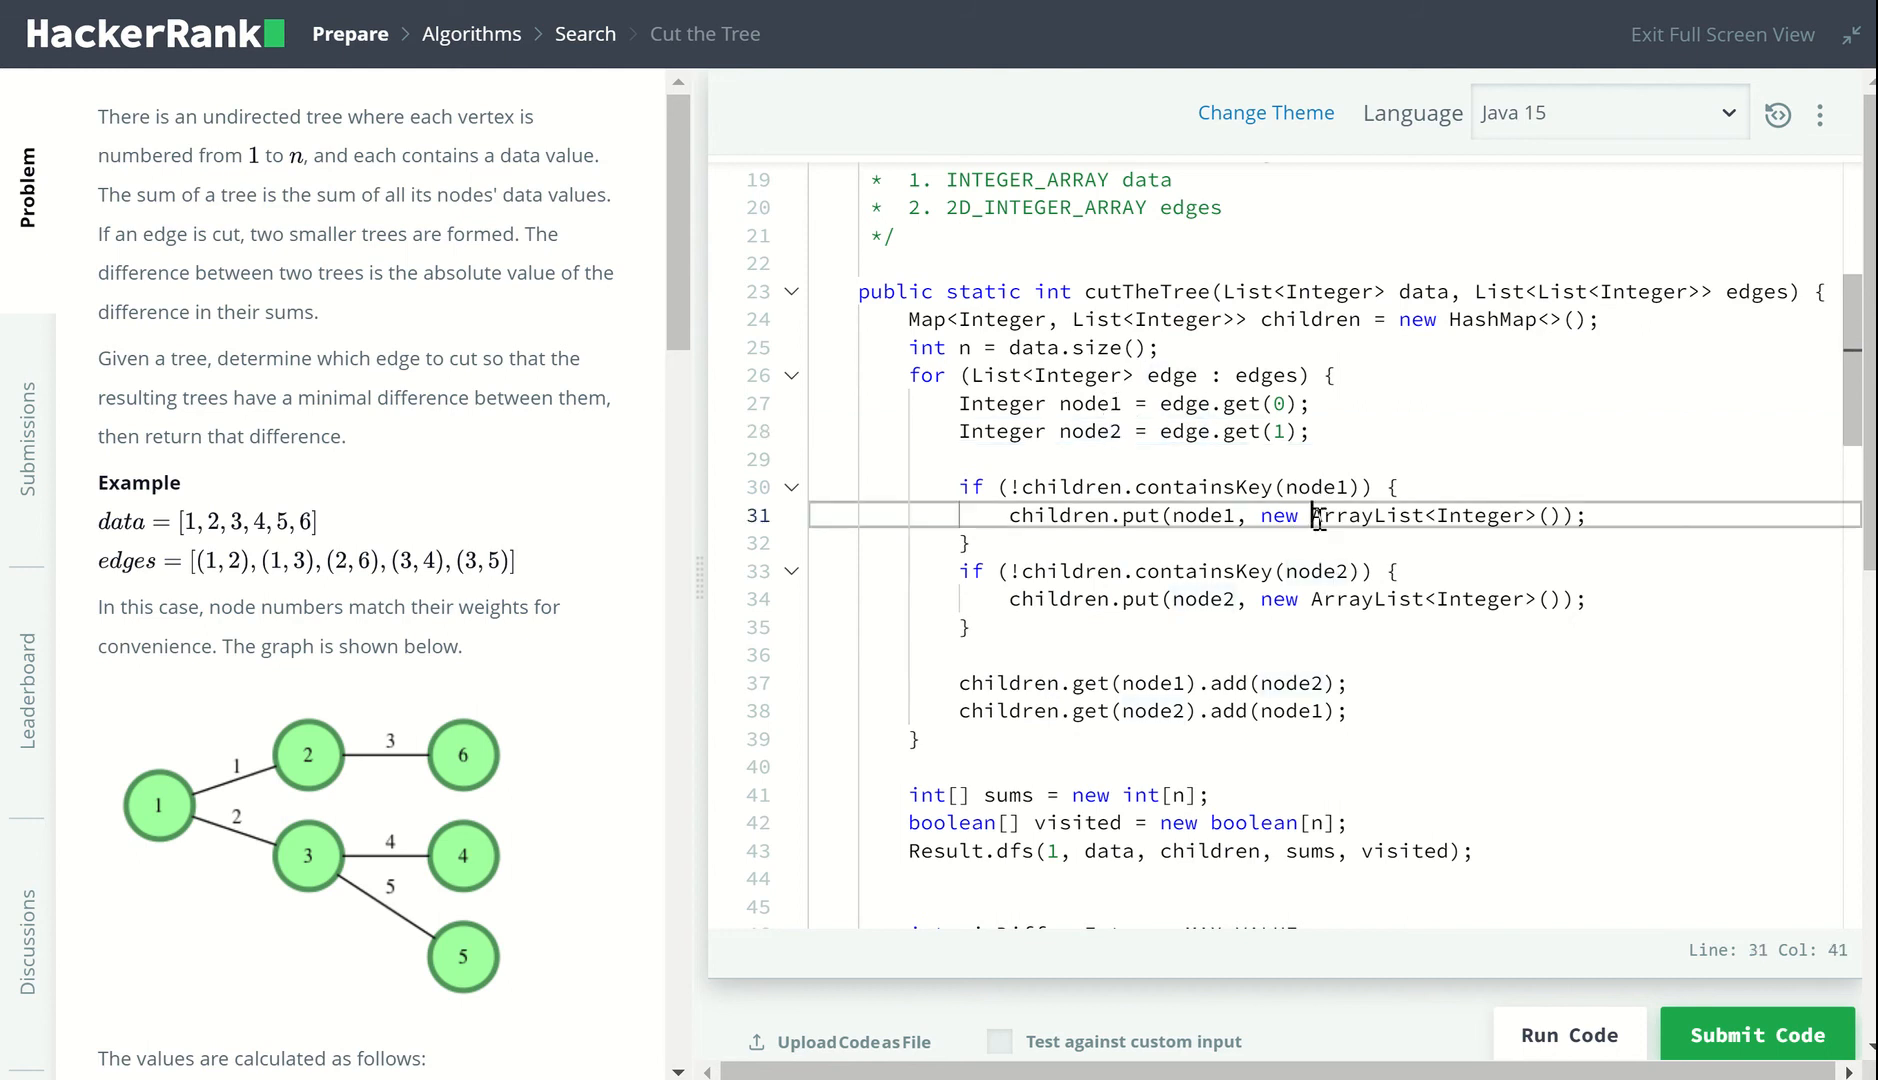
{"action": "scroll", "scroll_direction": "down", "scroll_amount": 3}
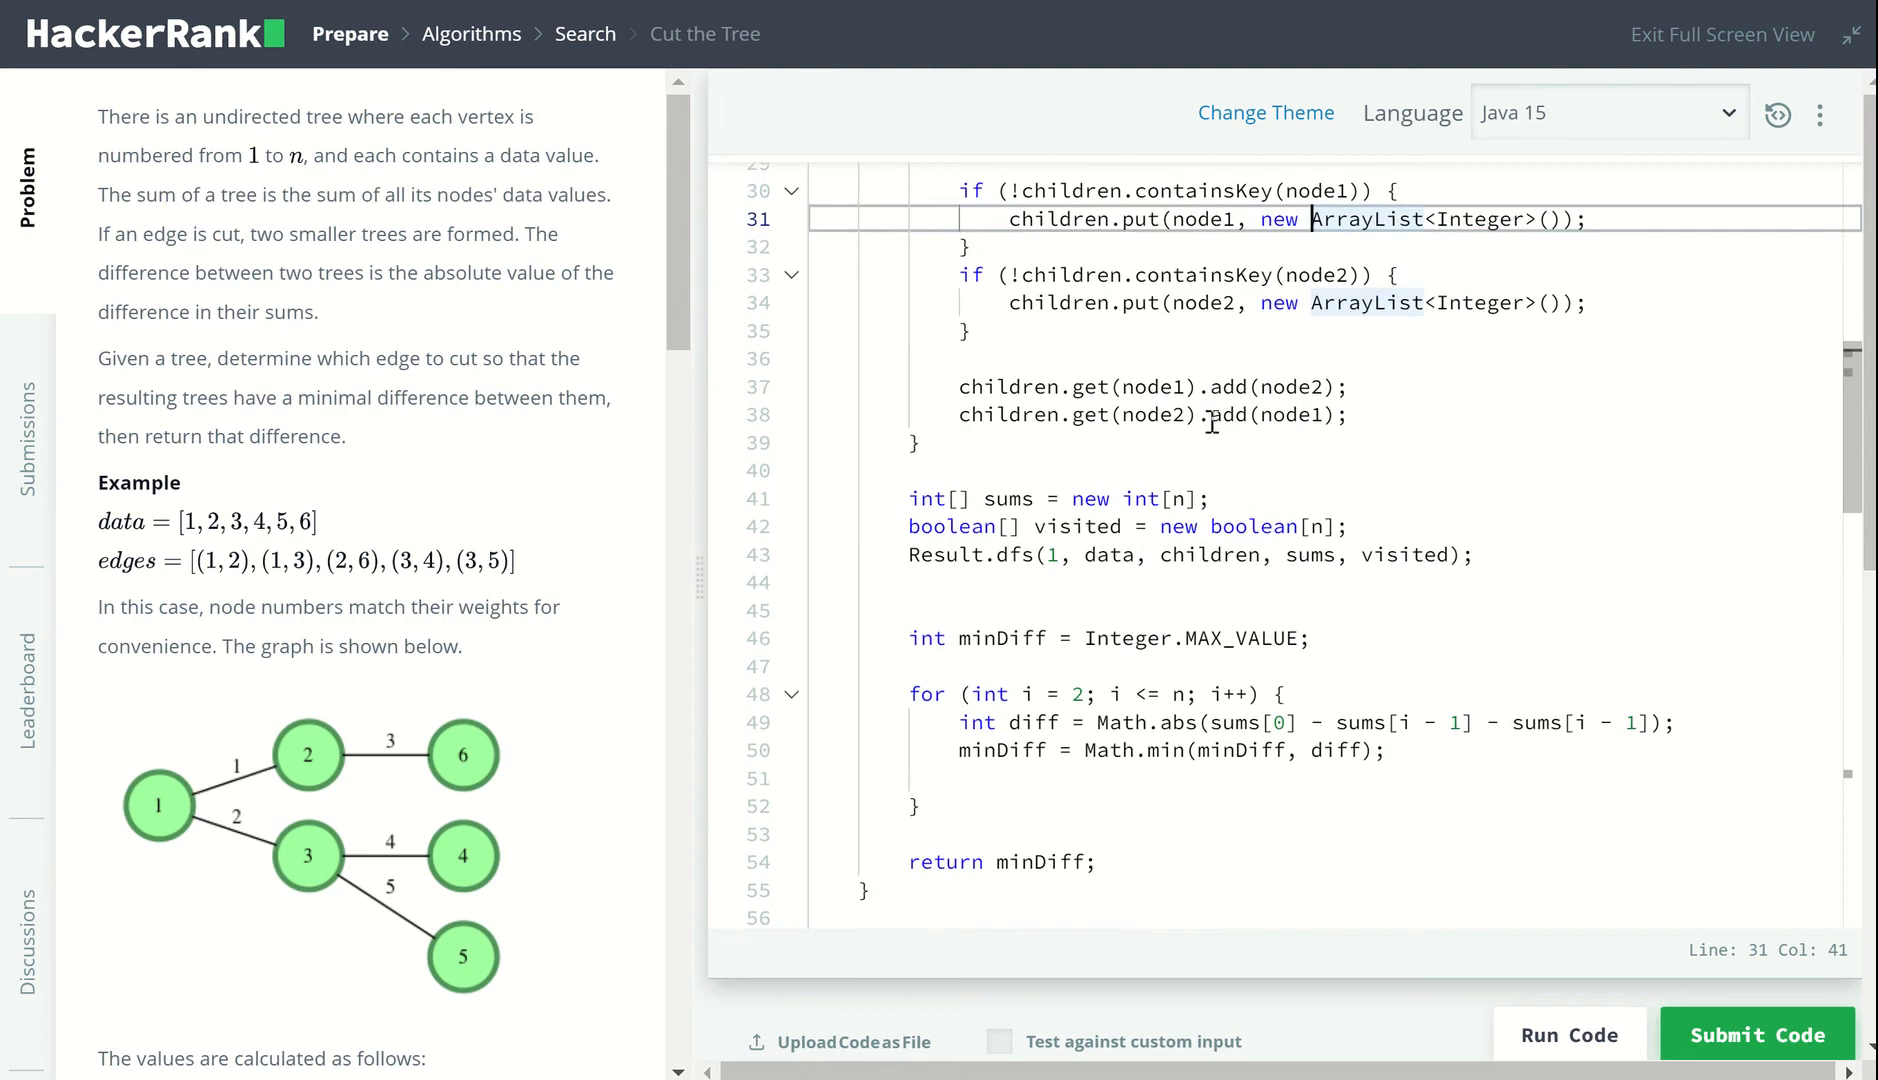
{"action": "left_click", "coordinate": [1210, 415]}
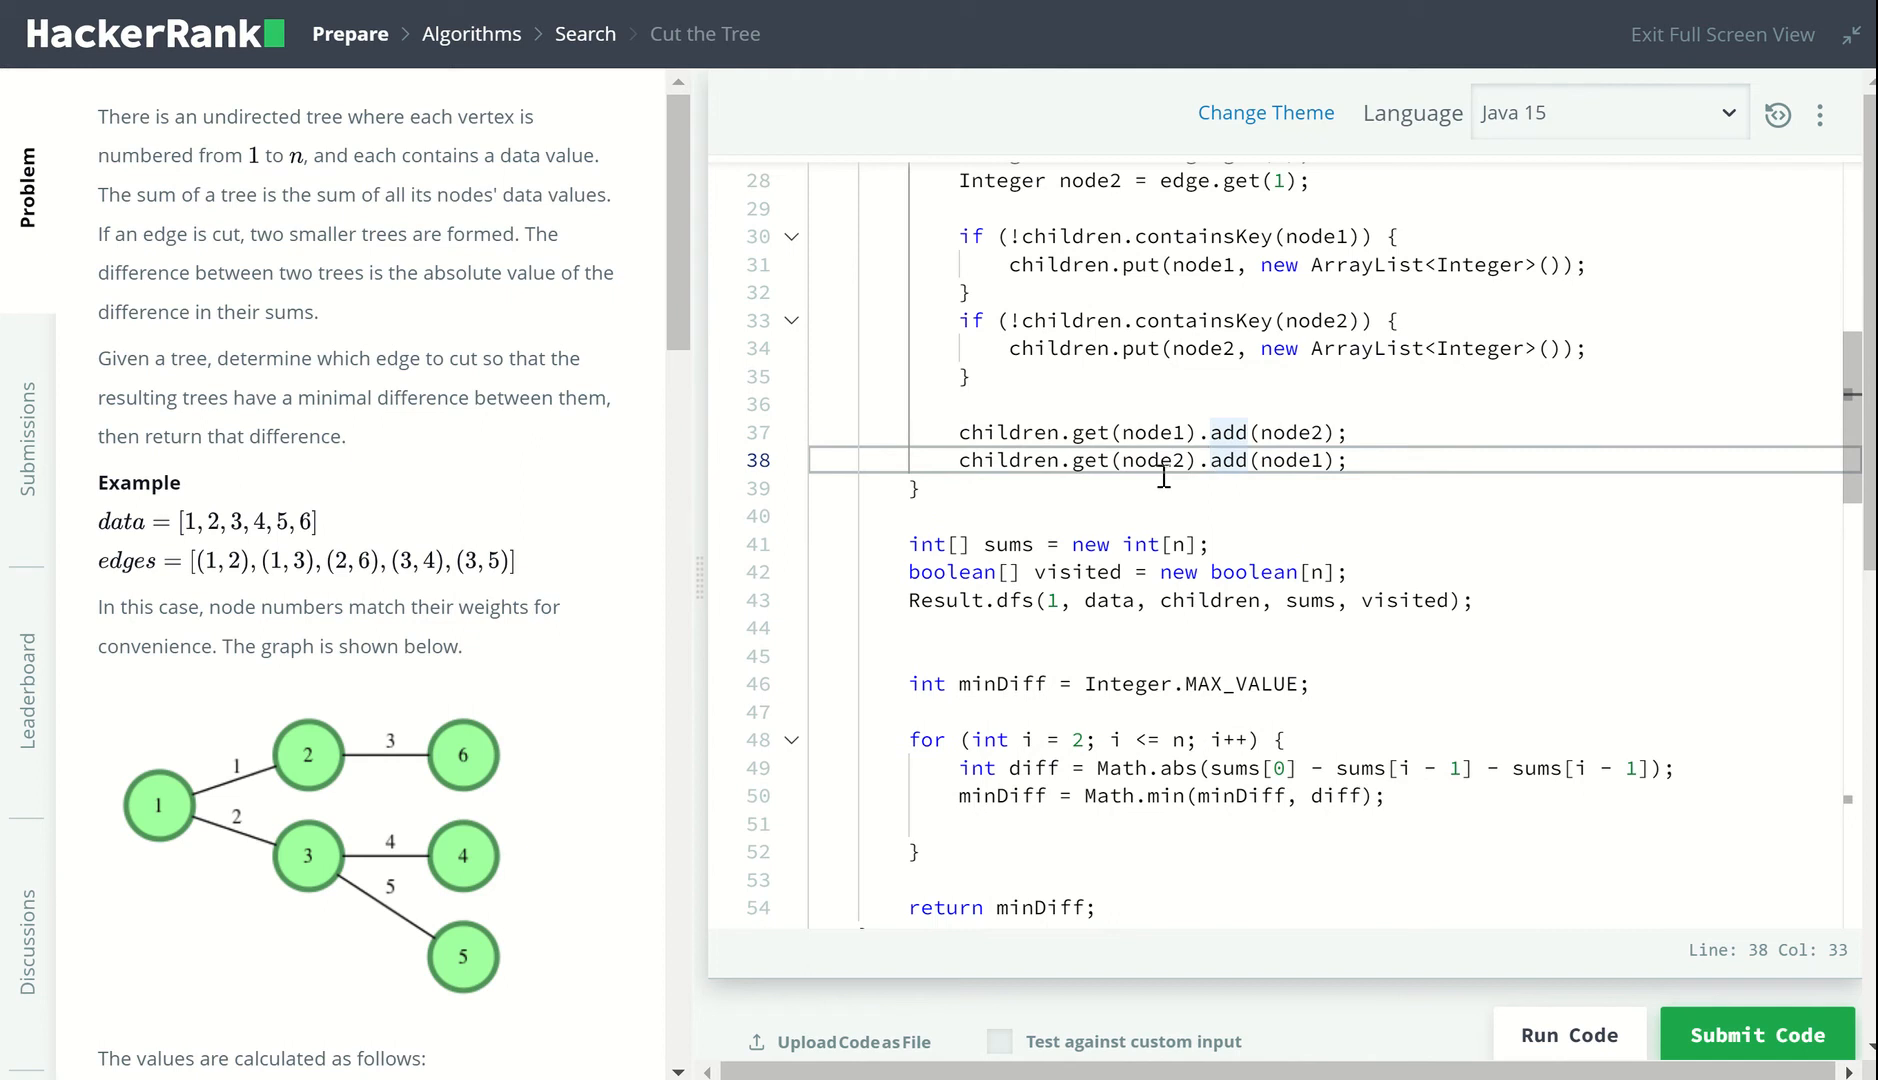
{"action": "mouse_move", "coordinate": [1018, 548]}
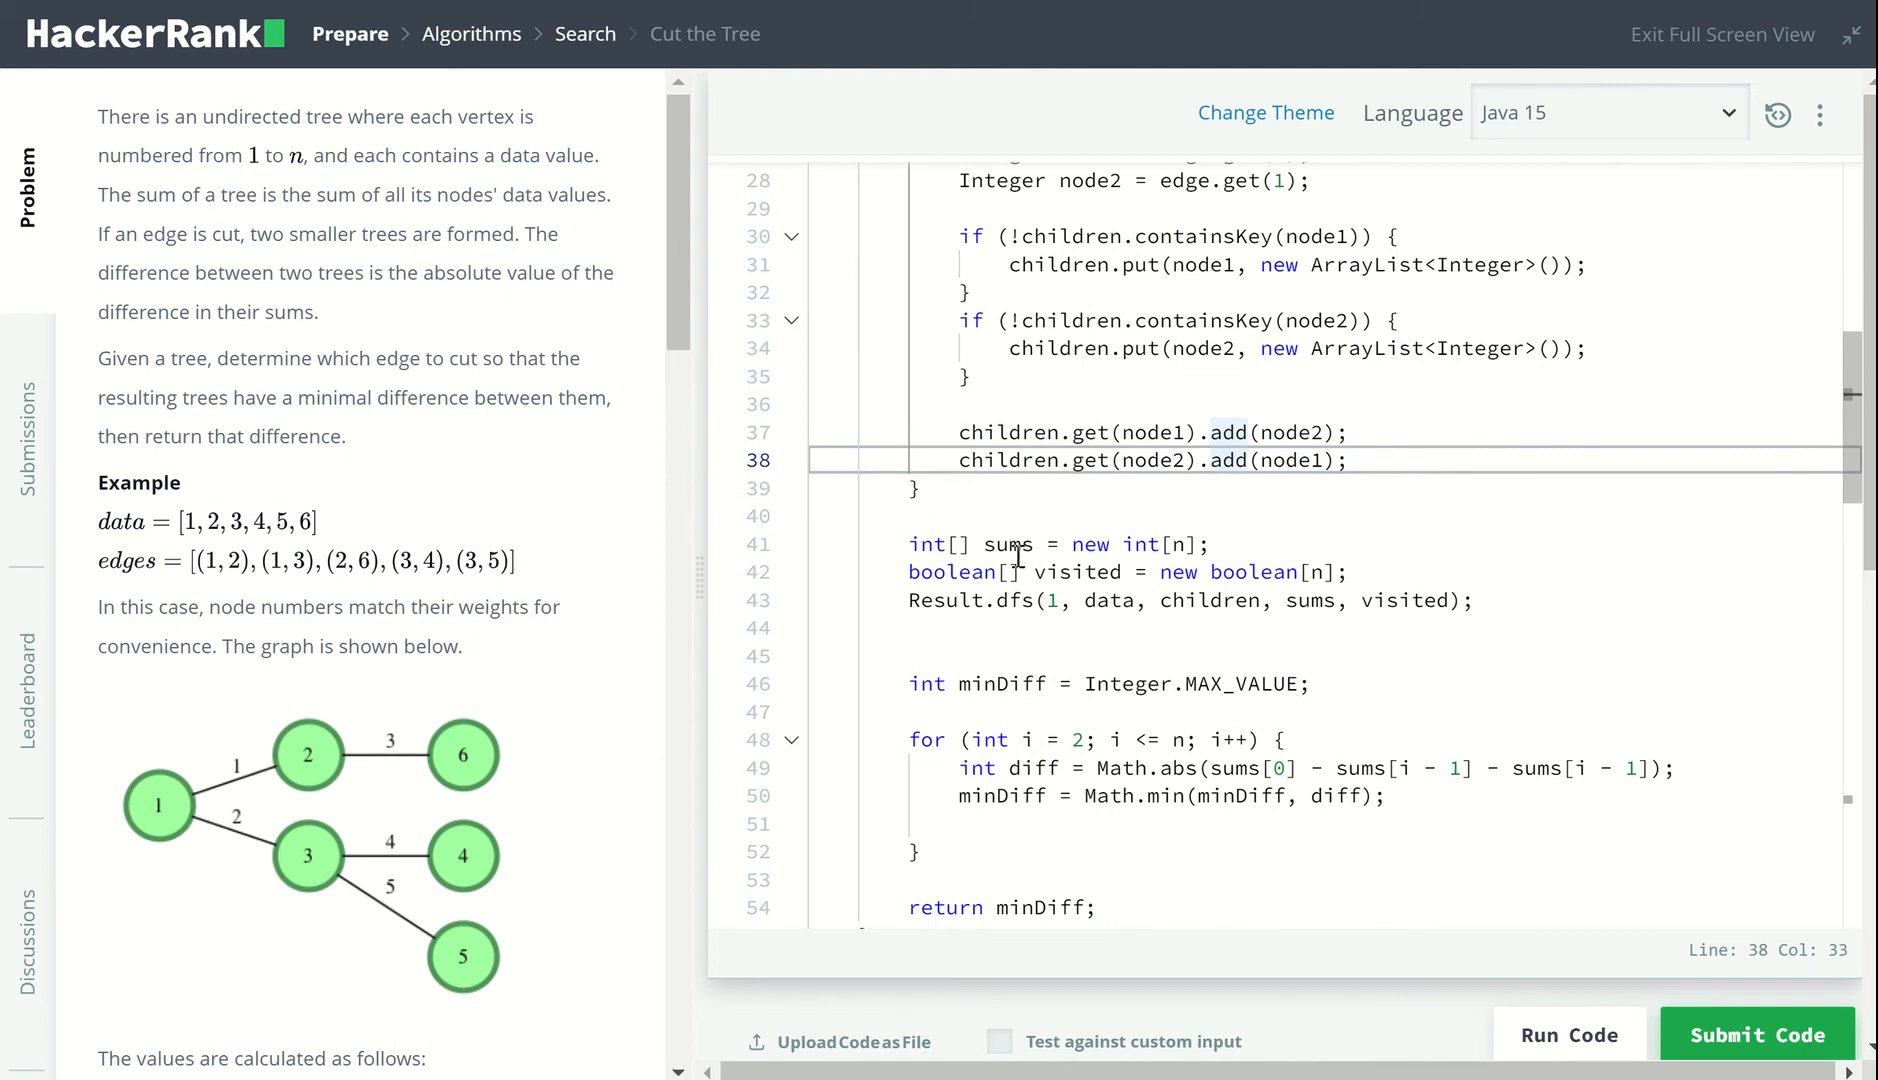
{"action": "double_click", "coordinate": [1008, 544]}
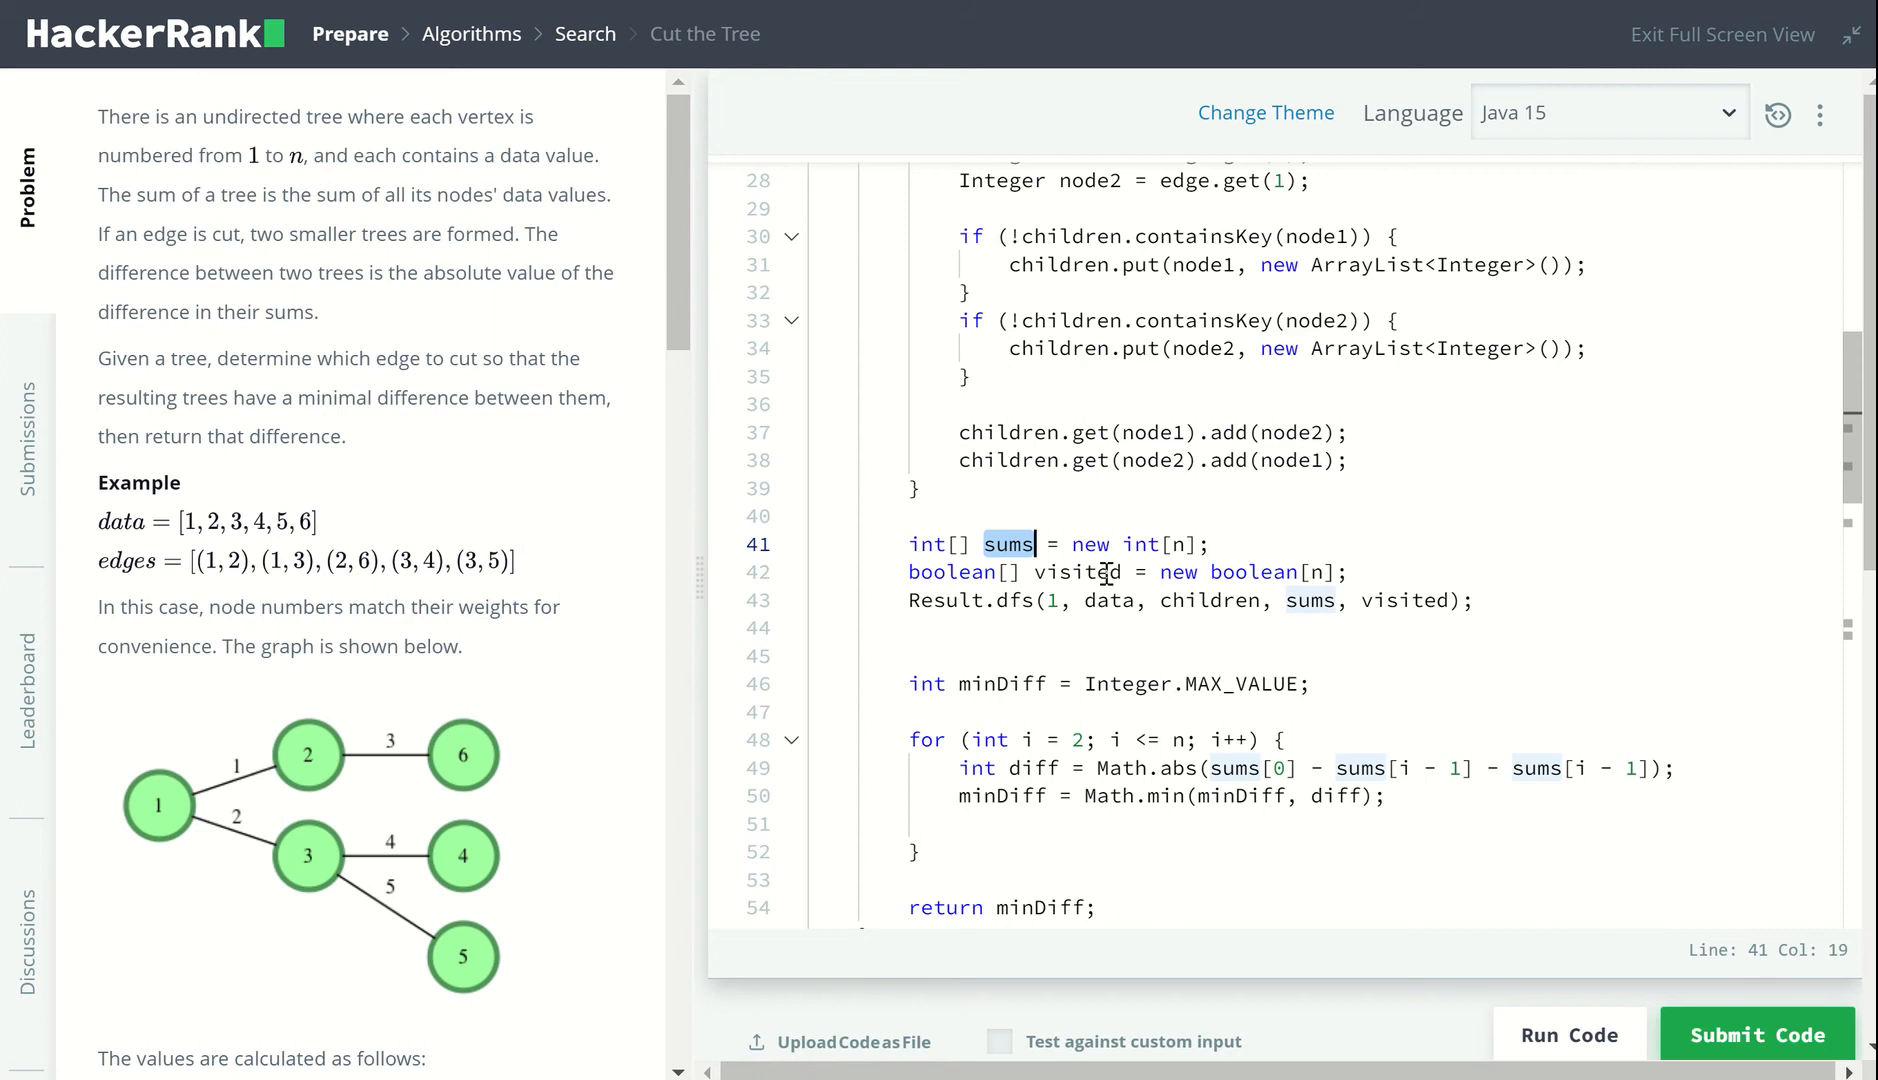
{"action": "mouse_move", "coordinate": [238, 868]}
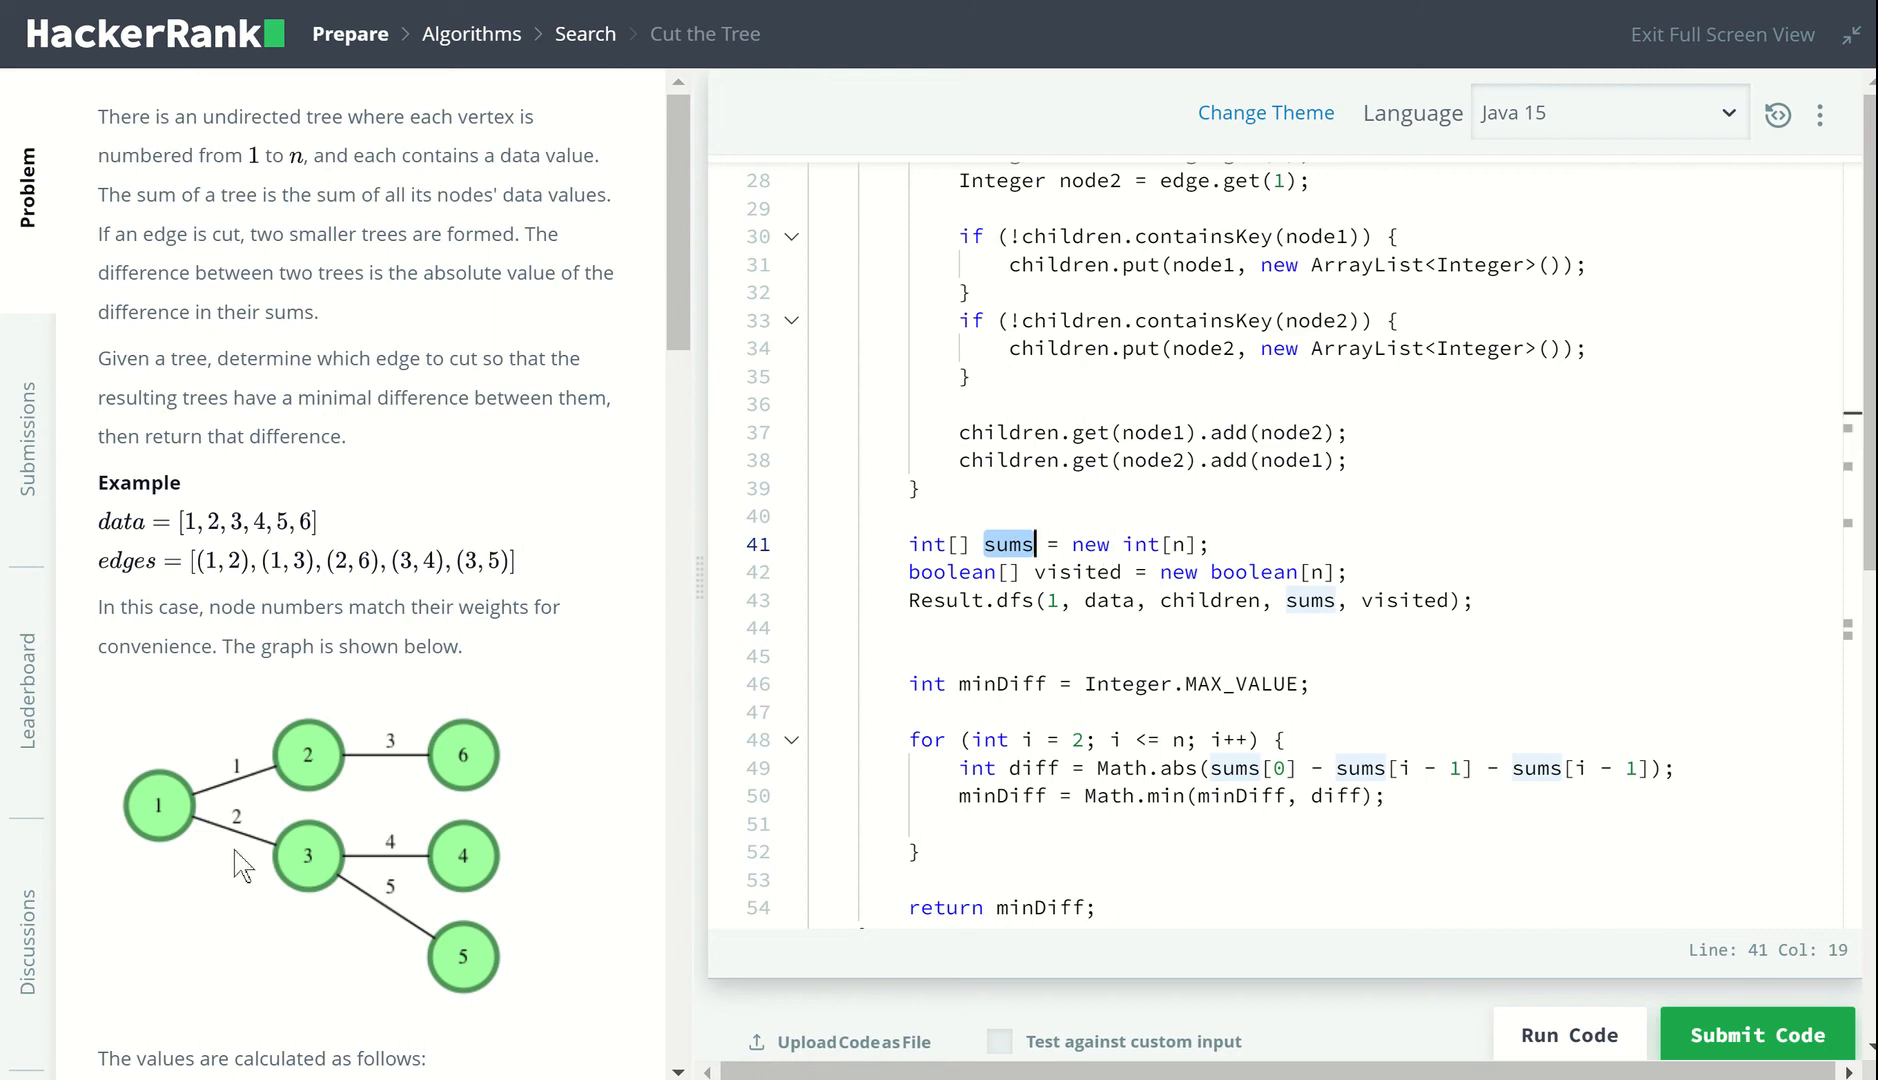
{"action": "mouse_move", "coordinate": [311, 877]}
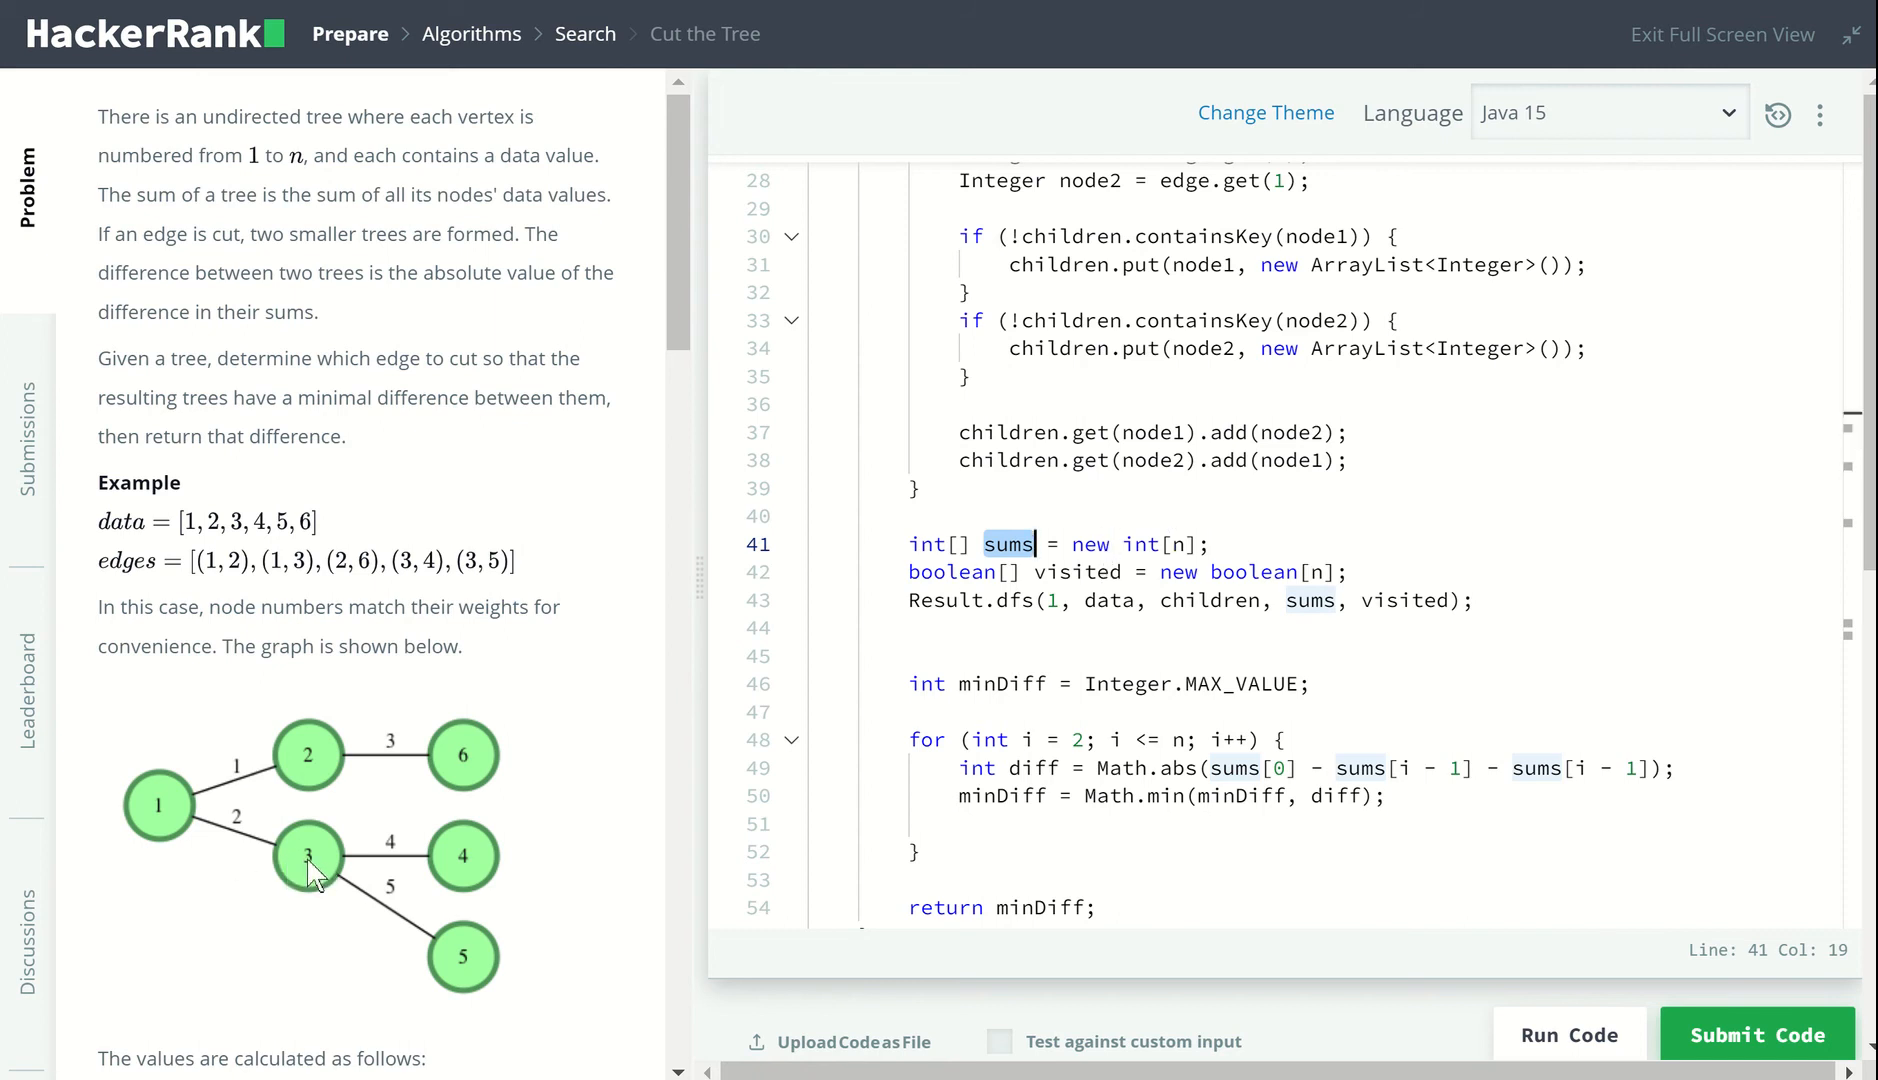
{"action": "mouse_move", "coordinate": [333, 881]}
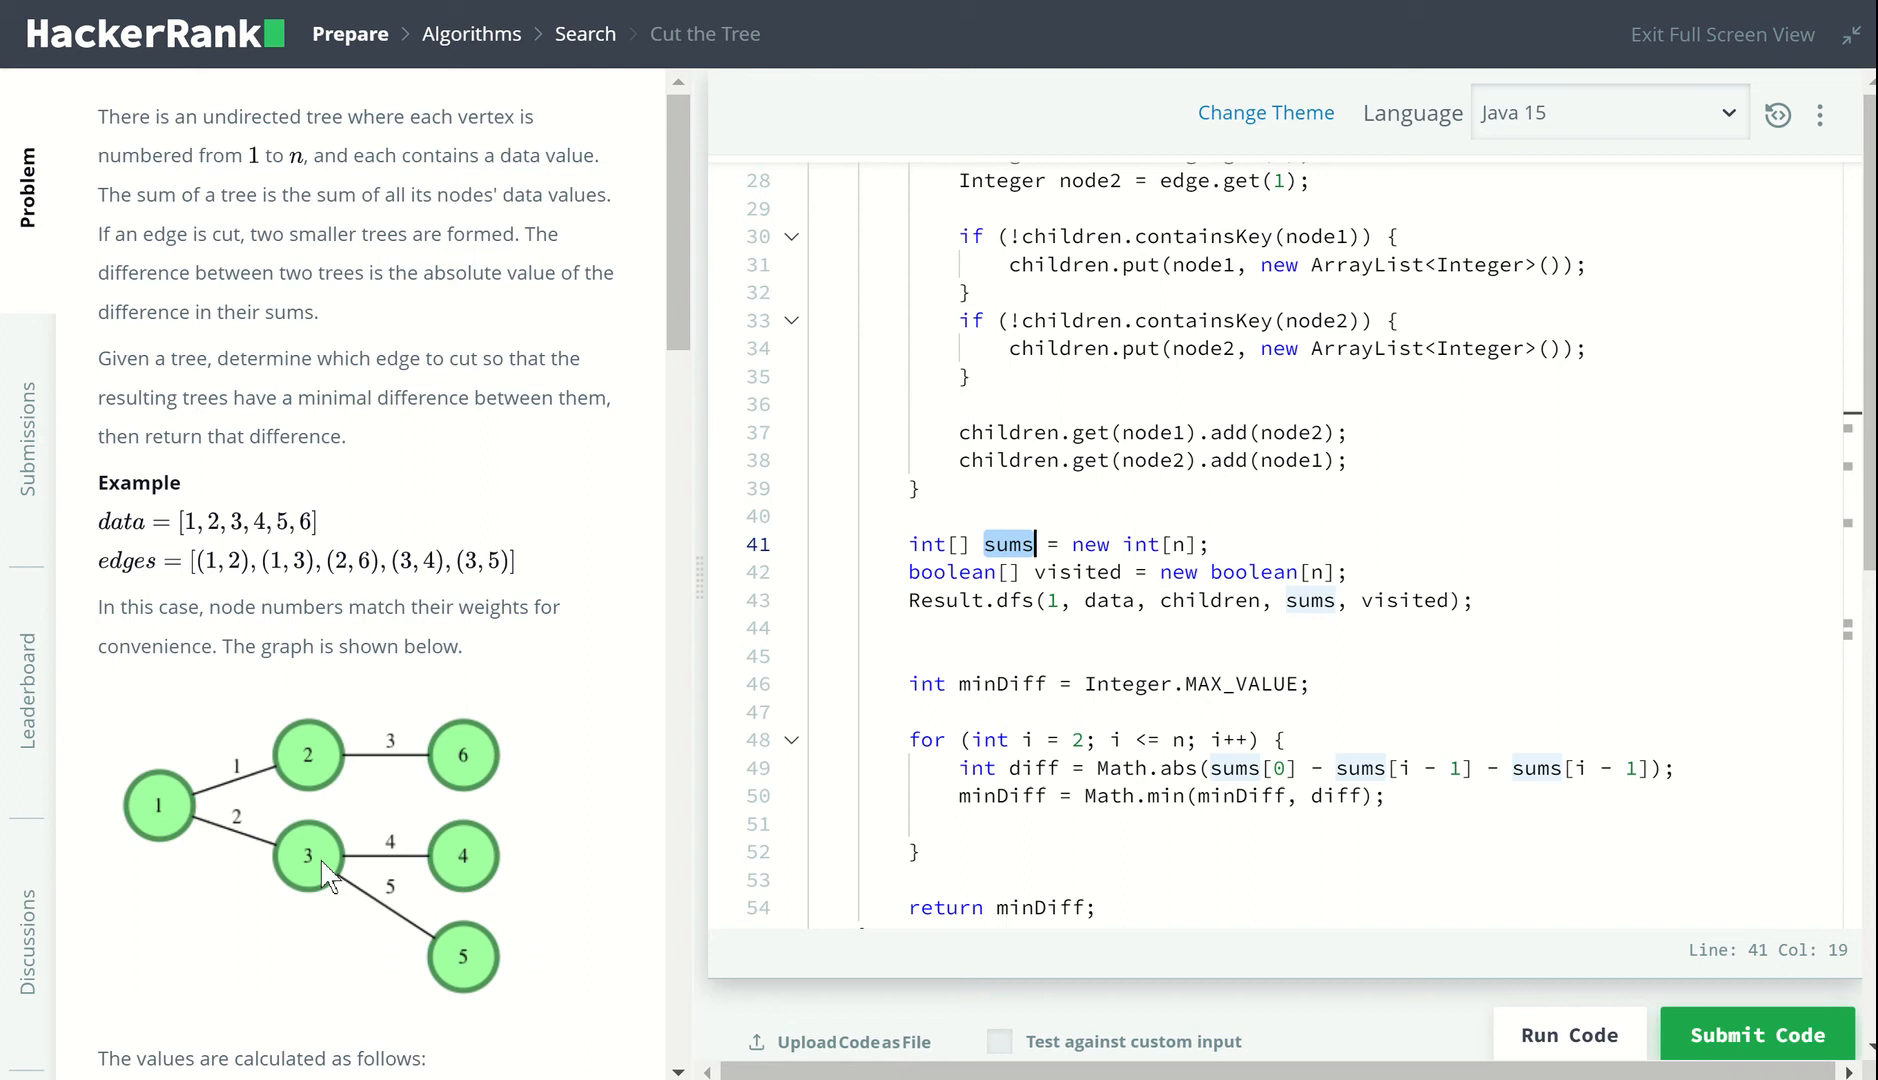
{"action": "mouse_move", "coordinate": [309, 892]}
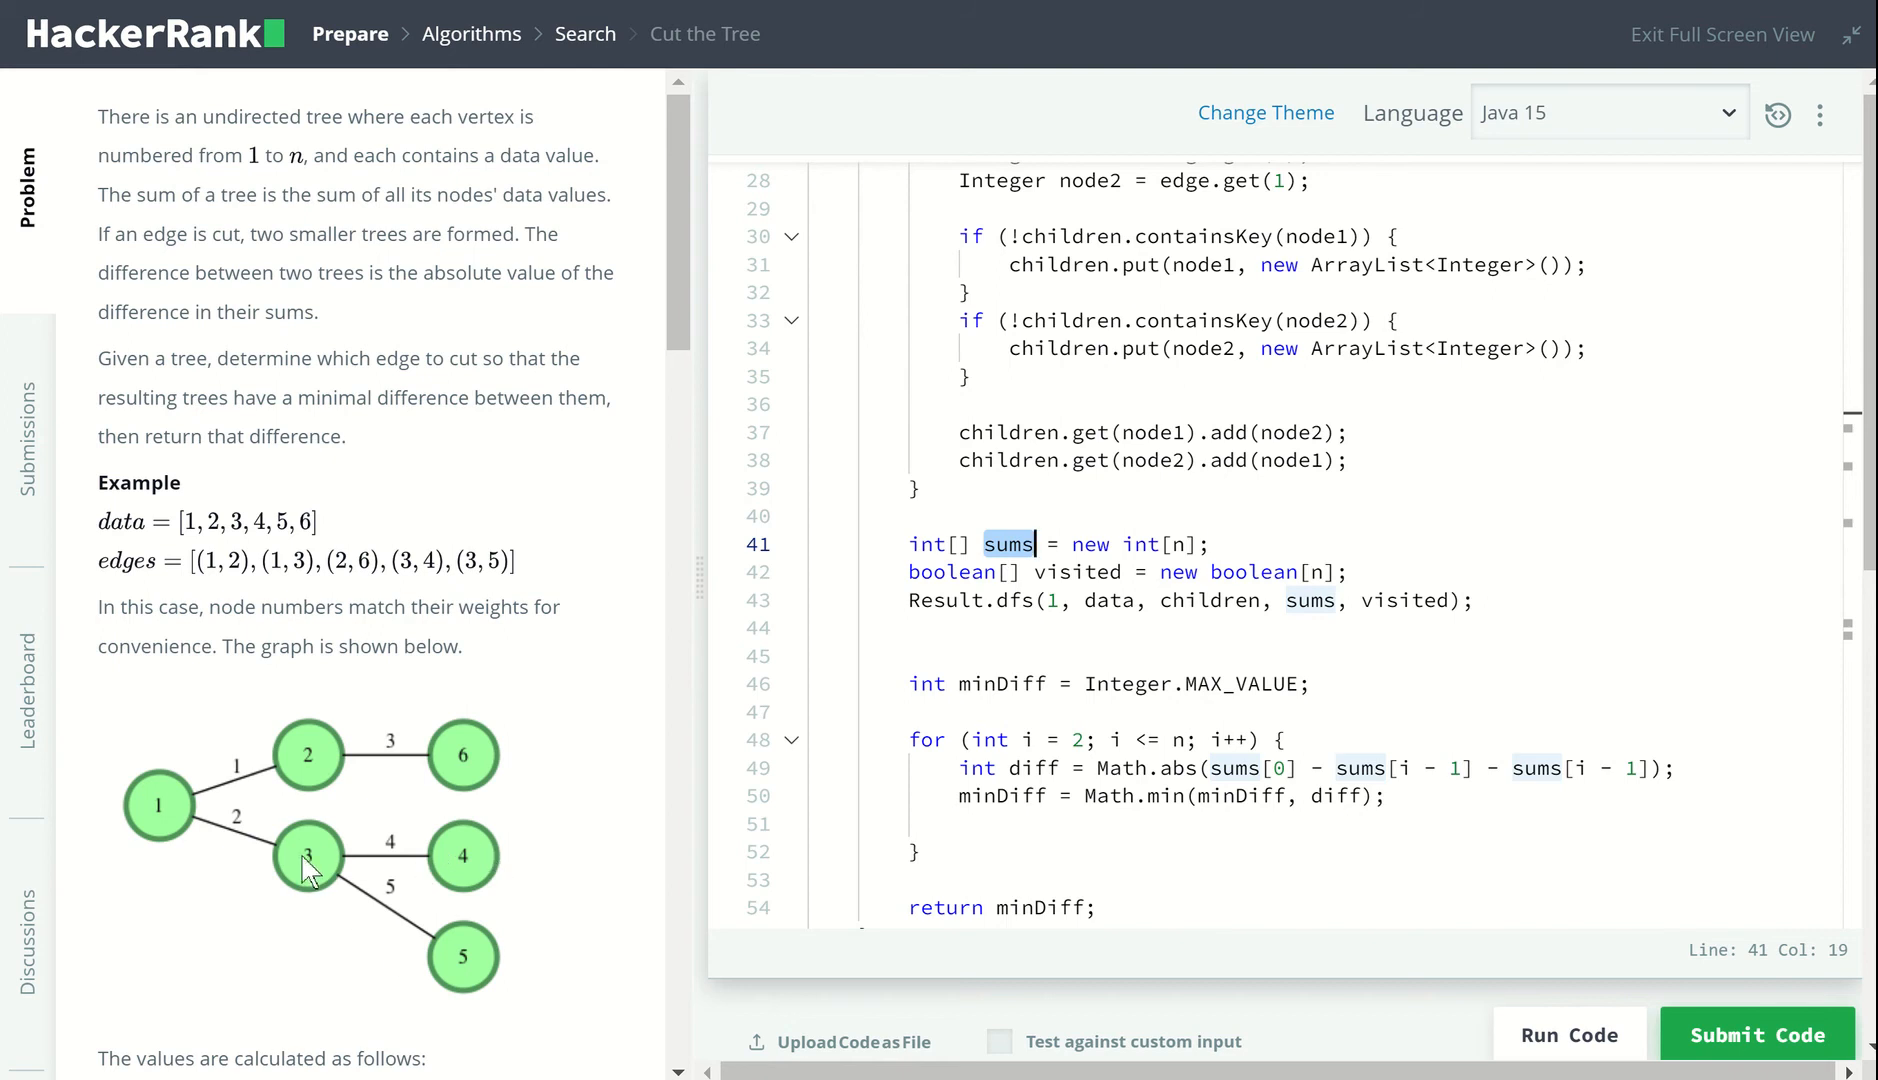
{"action": "mouse_move", "coordinate": [459, 909]}
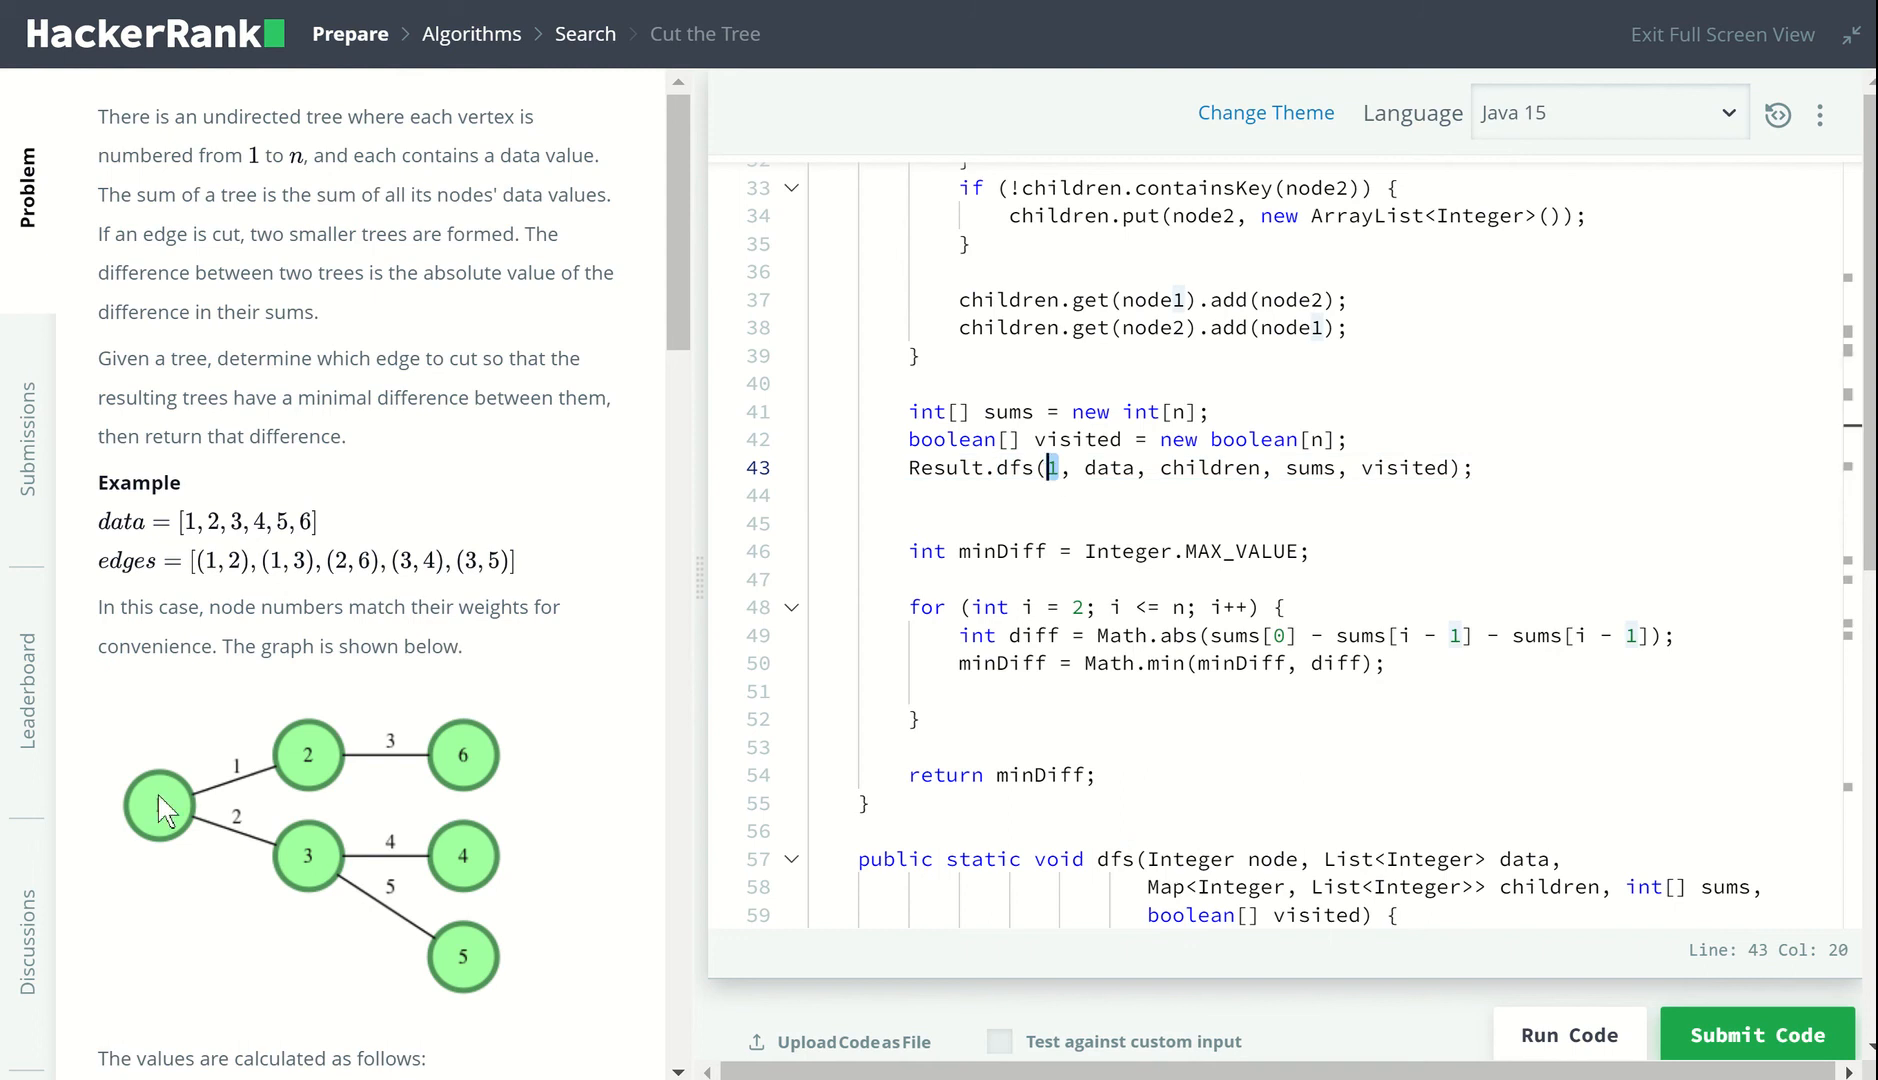
{"action": "mouse_move", "coordinate": [410, 770]}
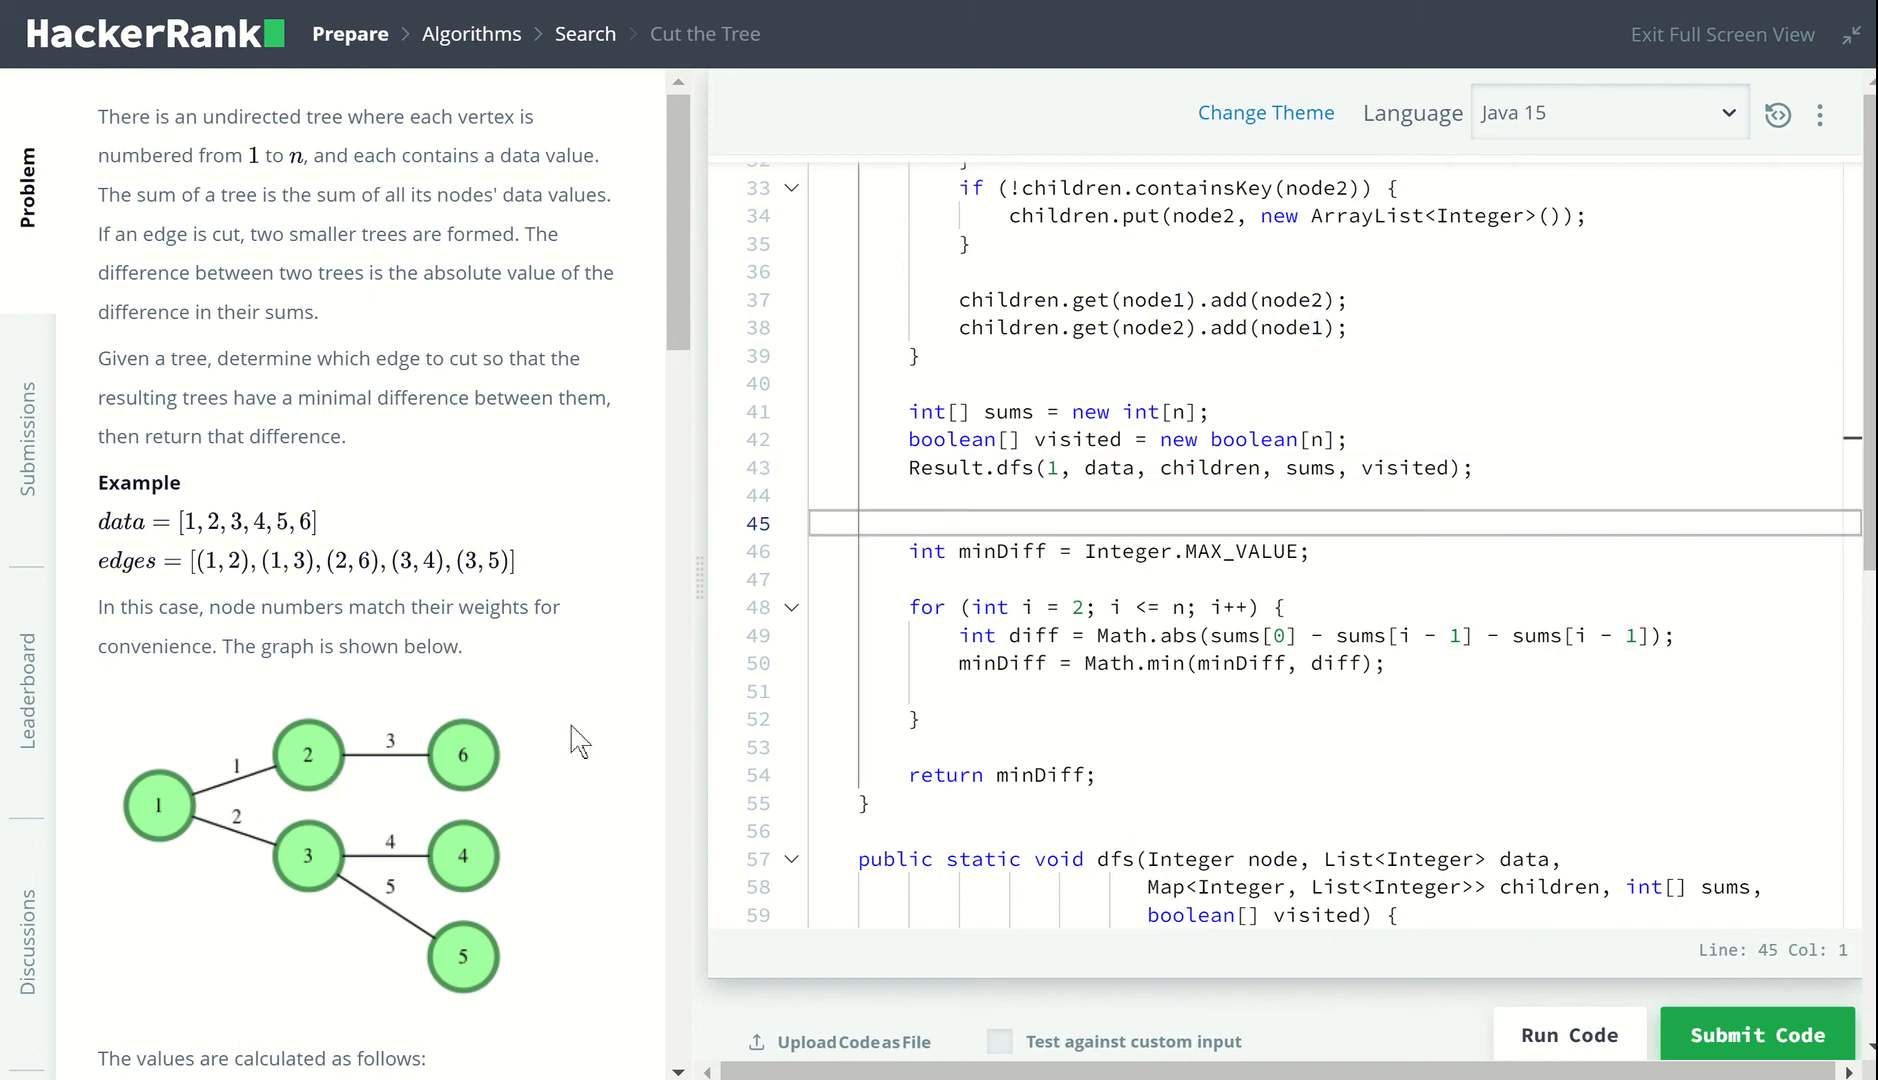
{"action": "mouse_move", "coordinate": [188, 825]}
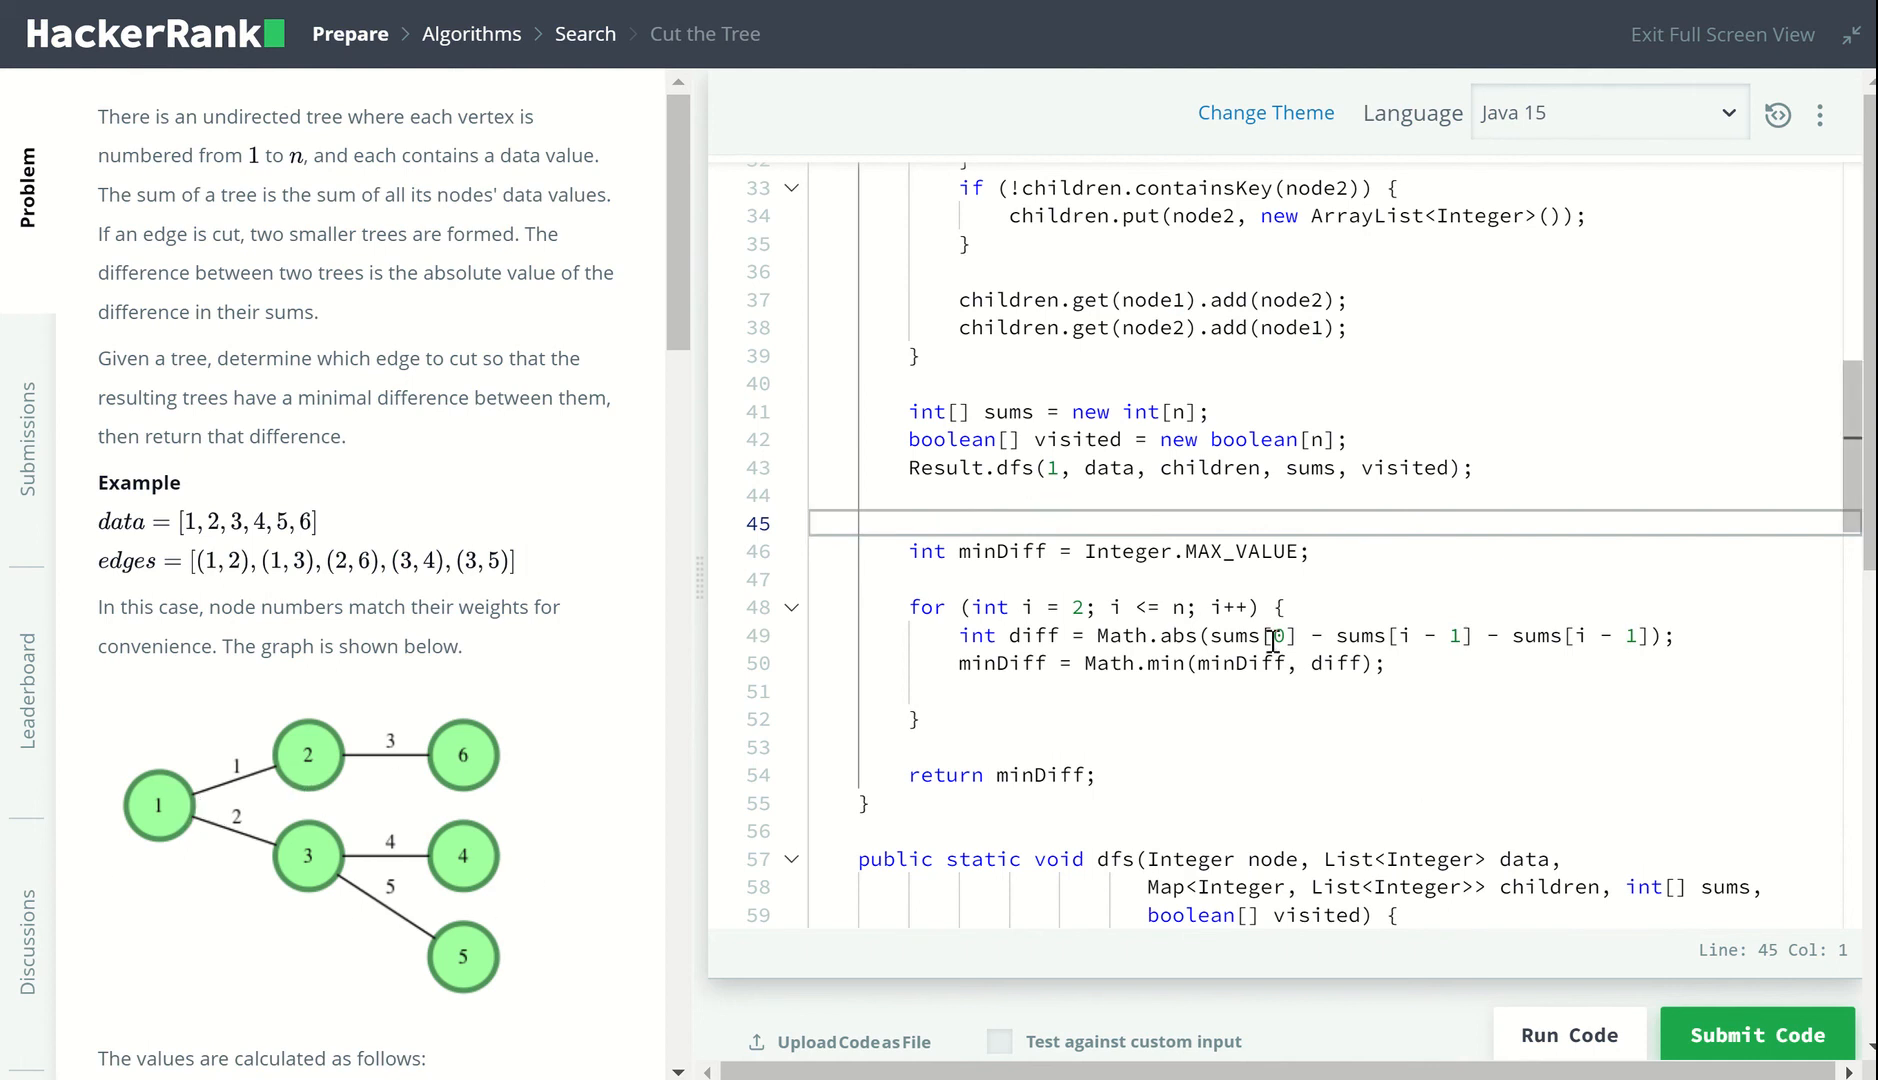
{"action": "scroll", "scroll_direction": "down", "scroll_amount": 3}
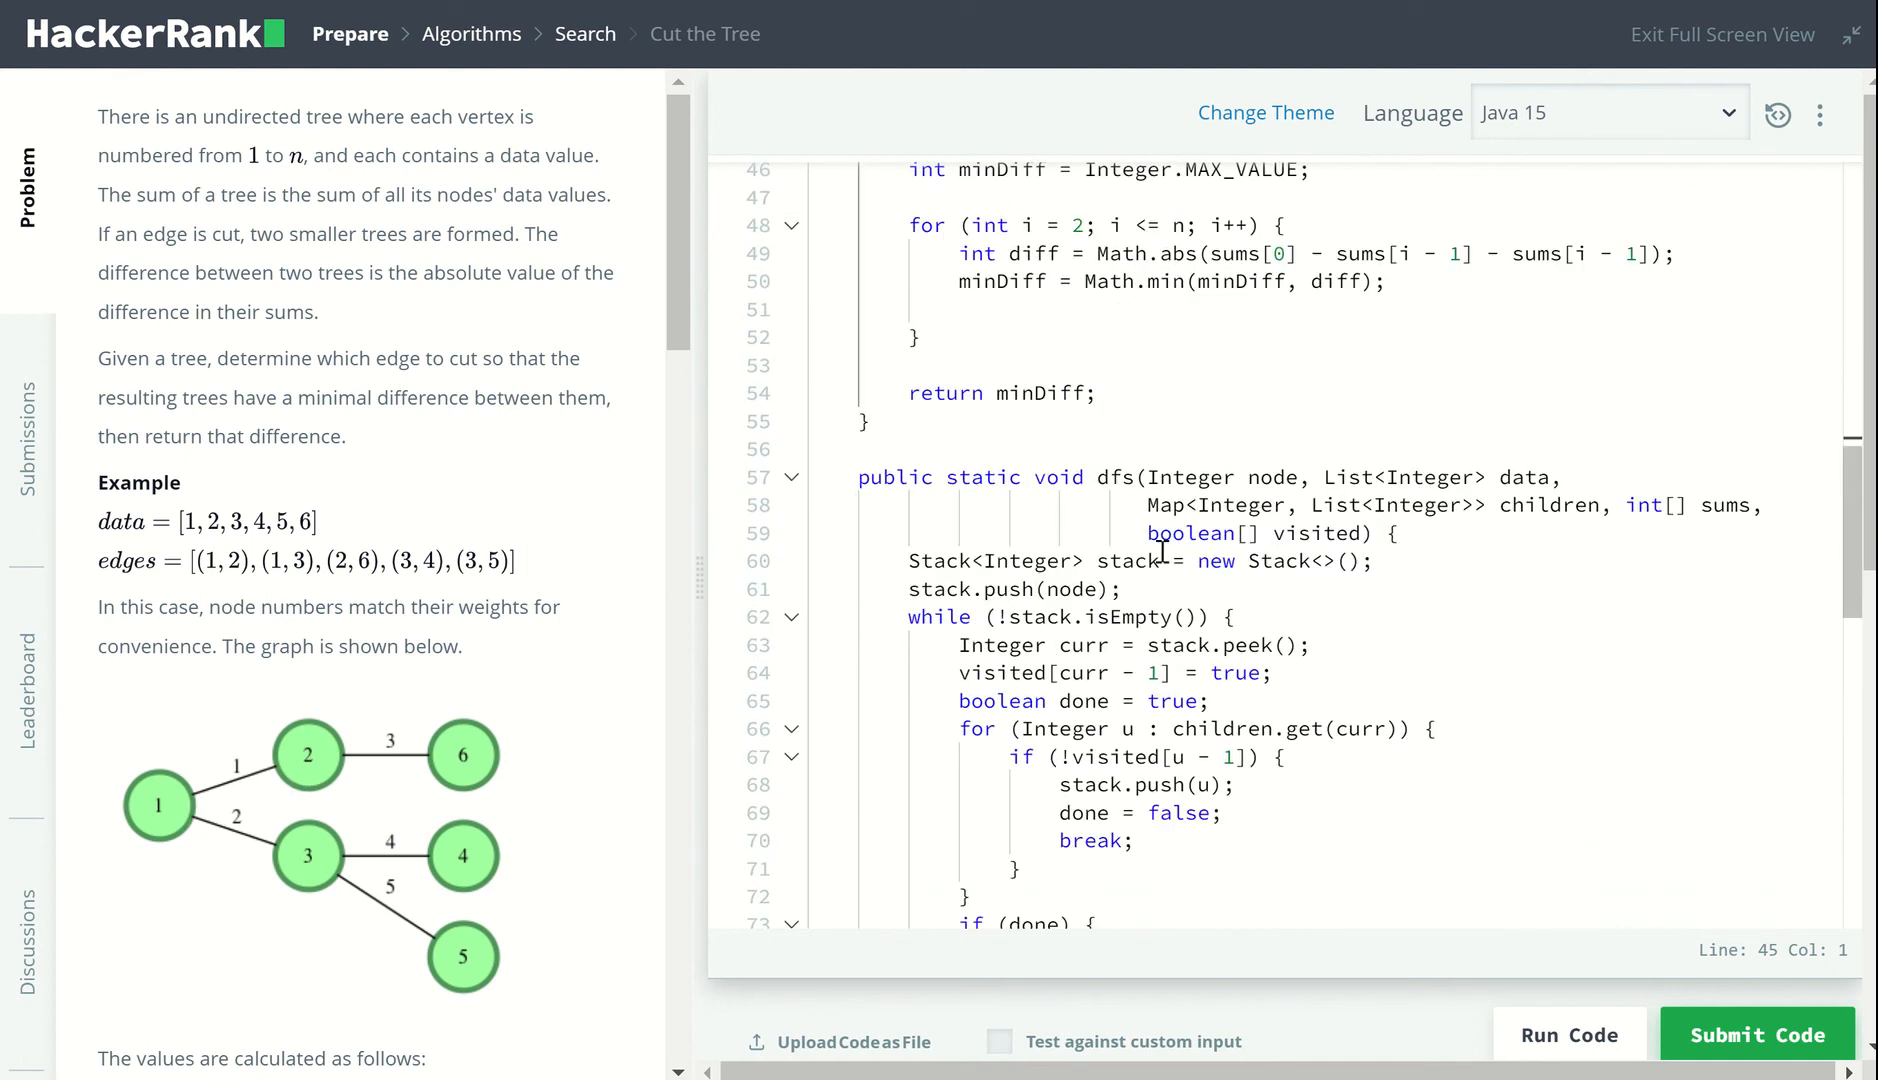
{"action": "scroll", "scroll_direction": "down", "scroll_amount": 3}
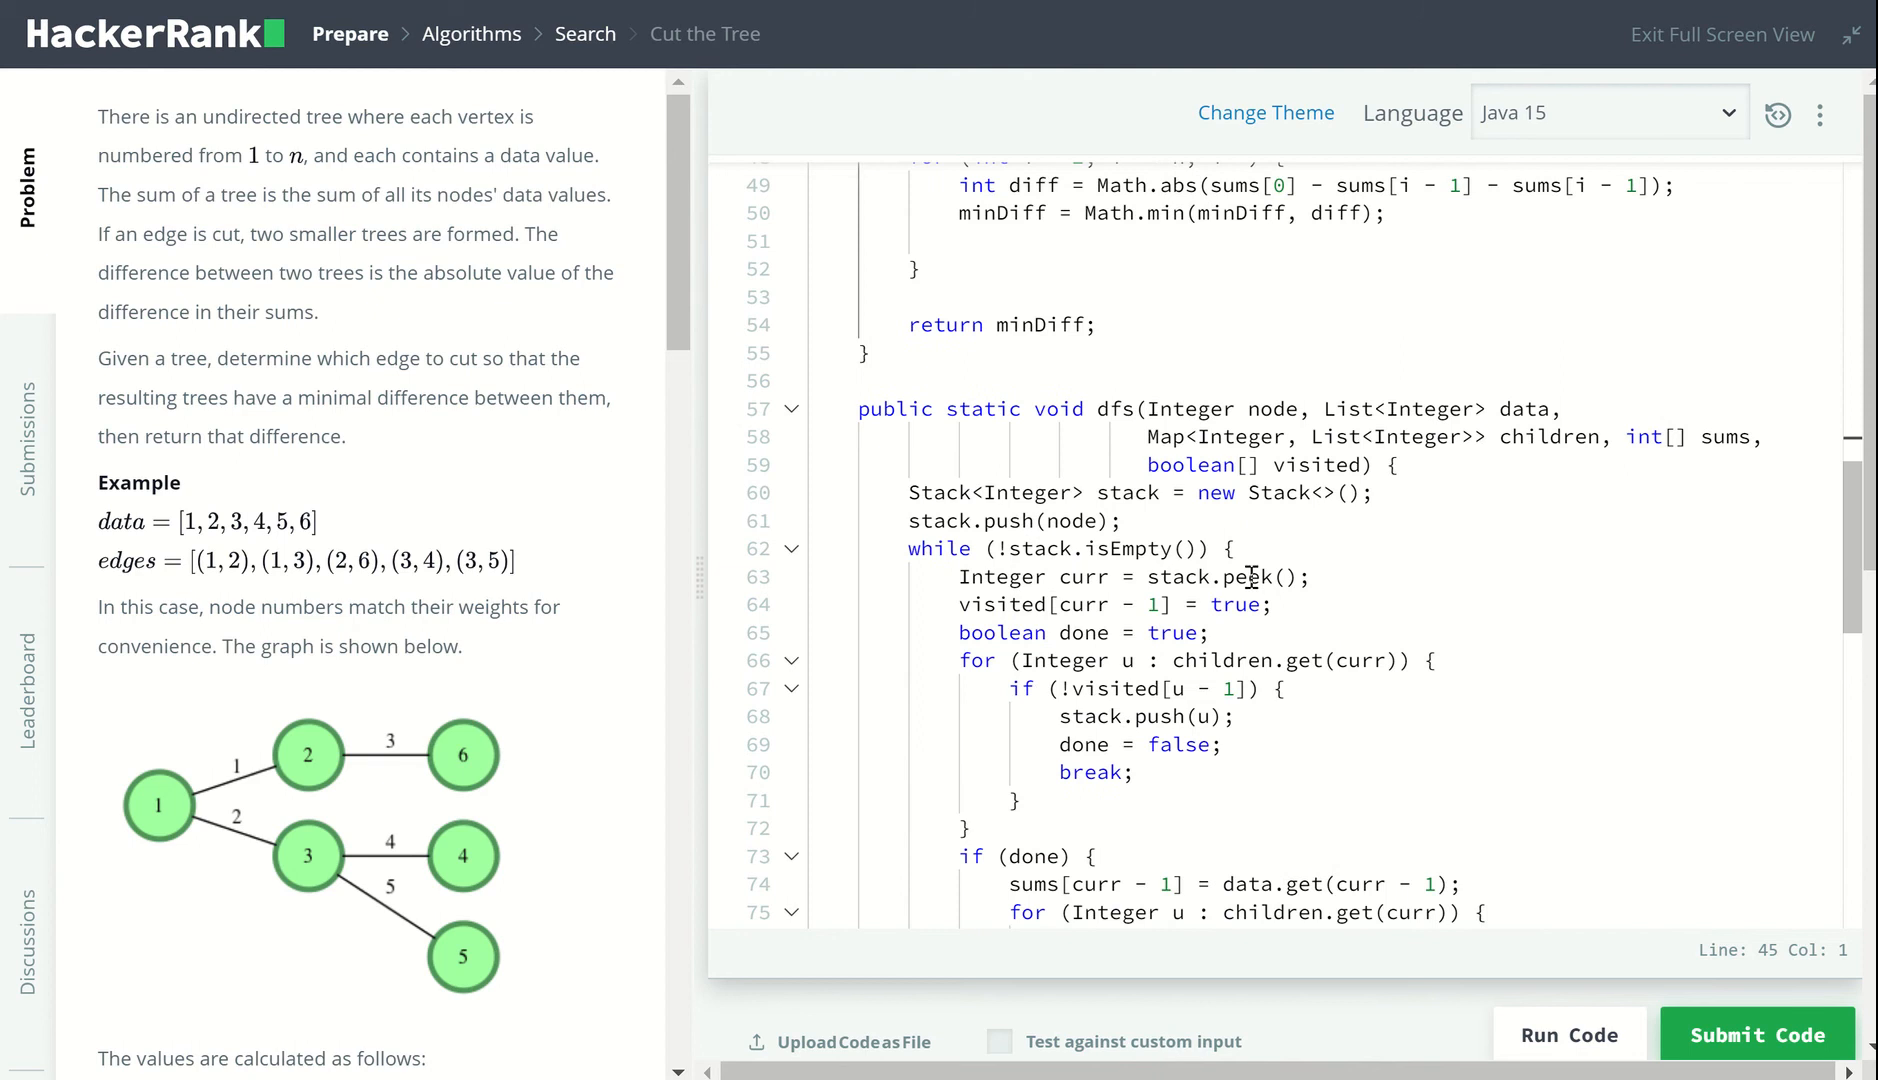
{"action": "left_click", "coordinate": [1291, 577]}
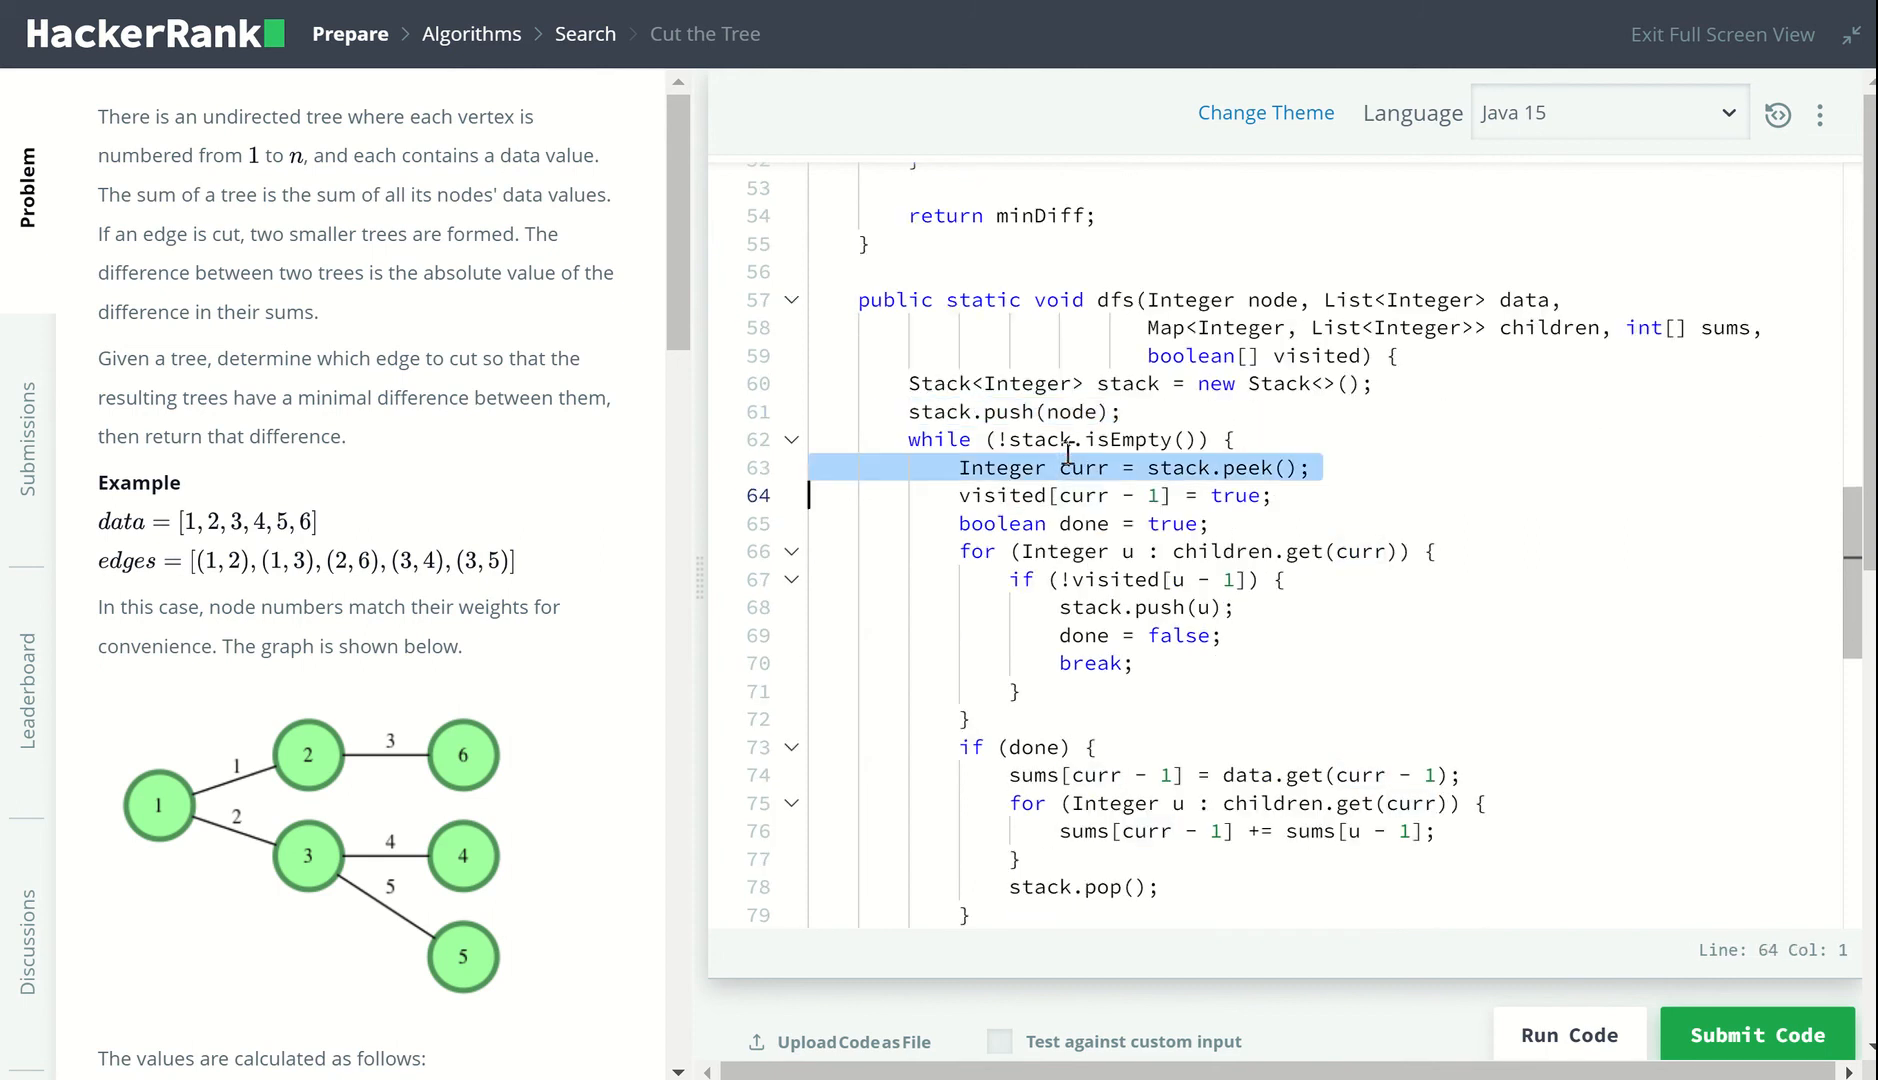
{"action": "left_click", "coordinate": [1309, 467]}
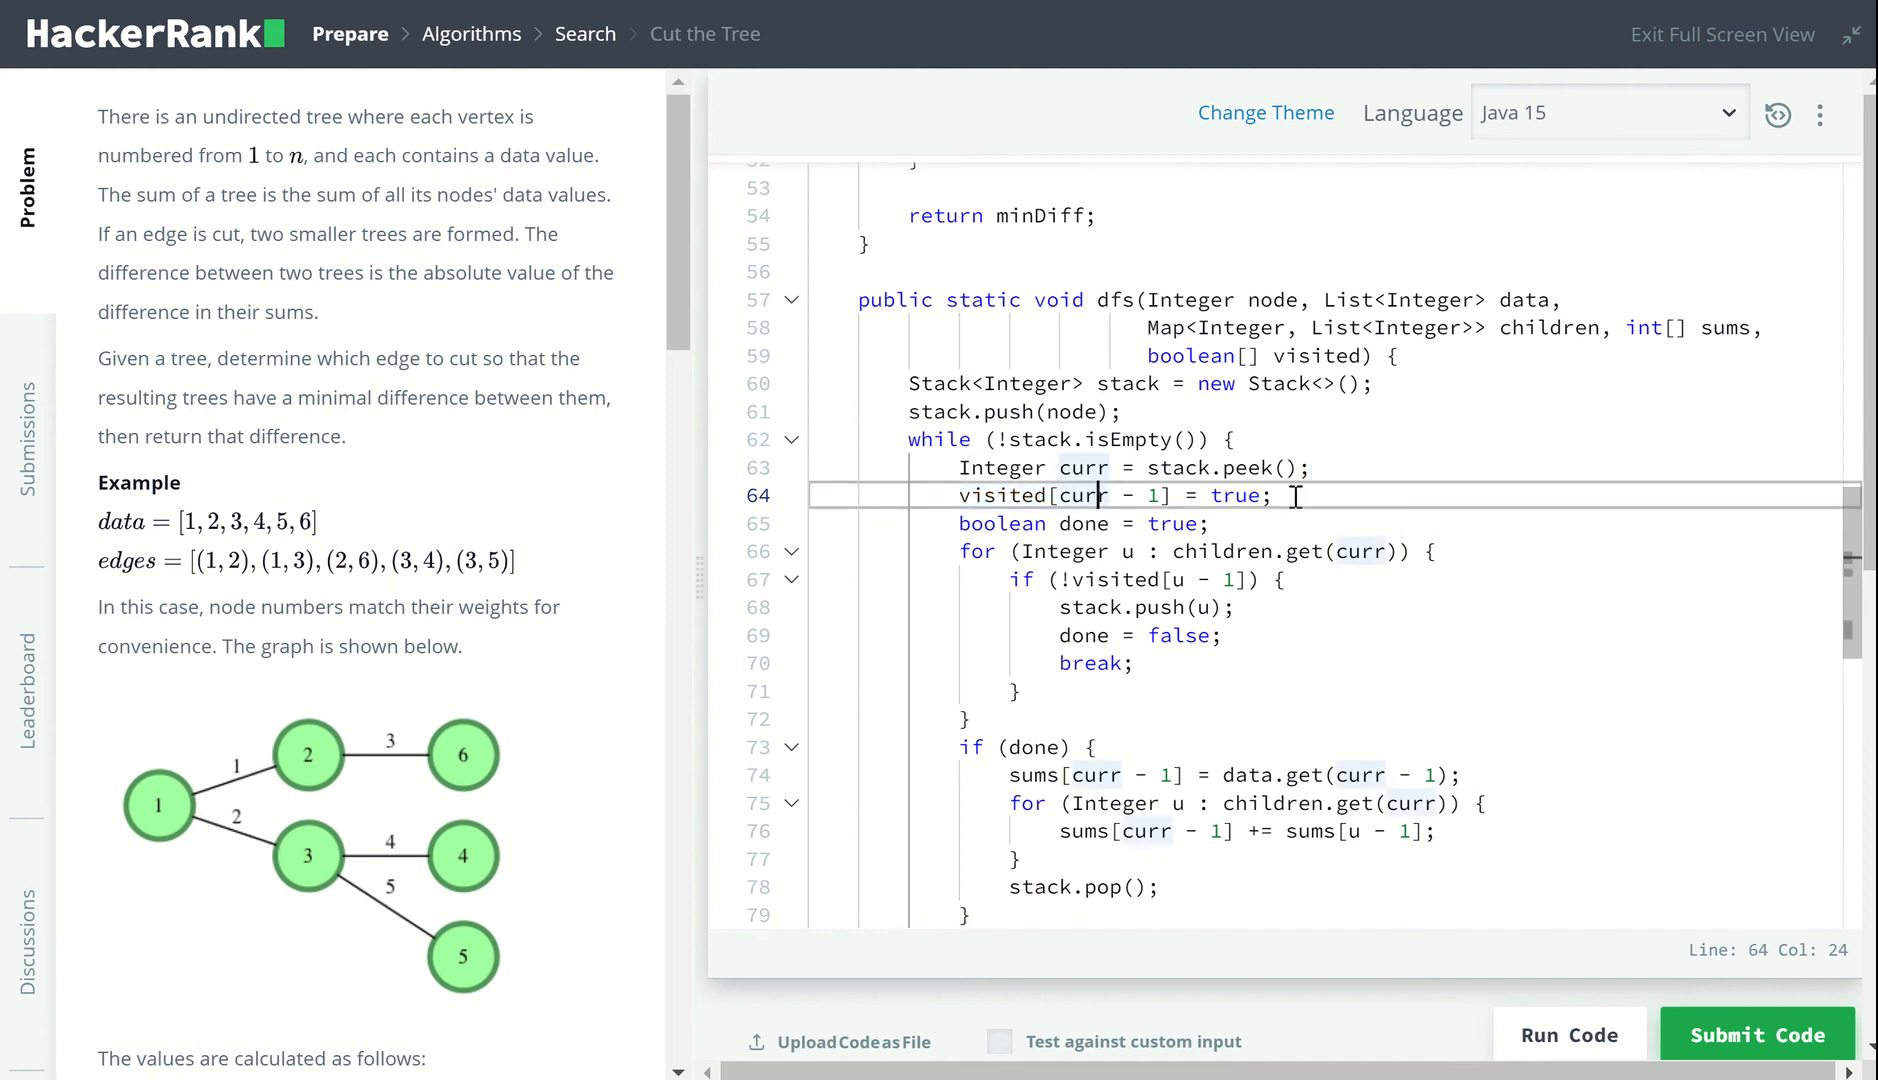
{"action": "left_click", "coordinate": [1202, 551]}
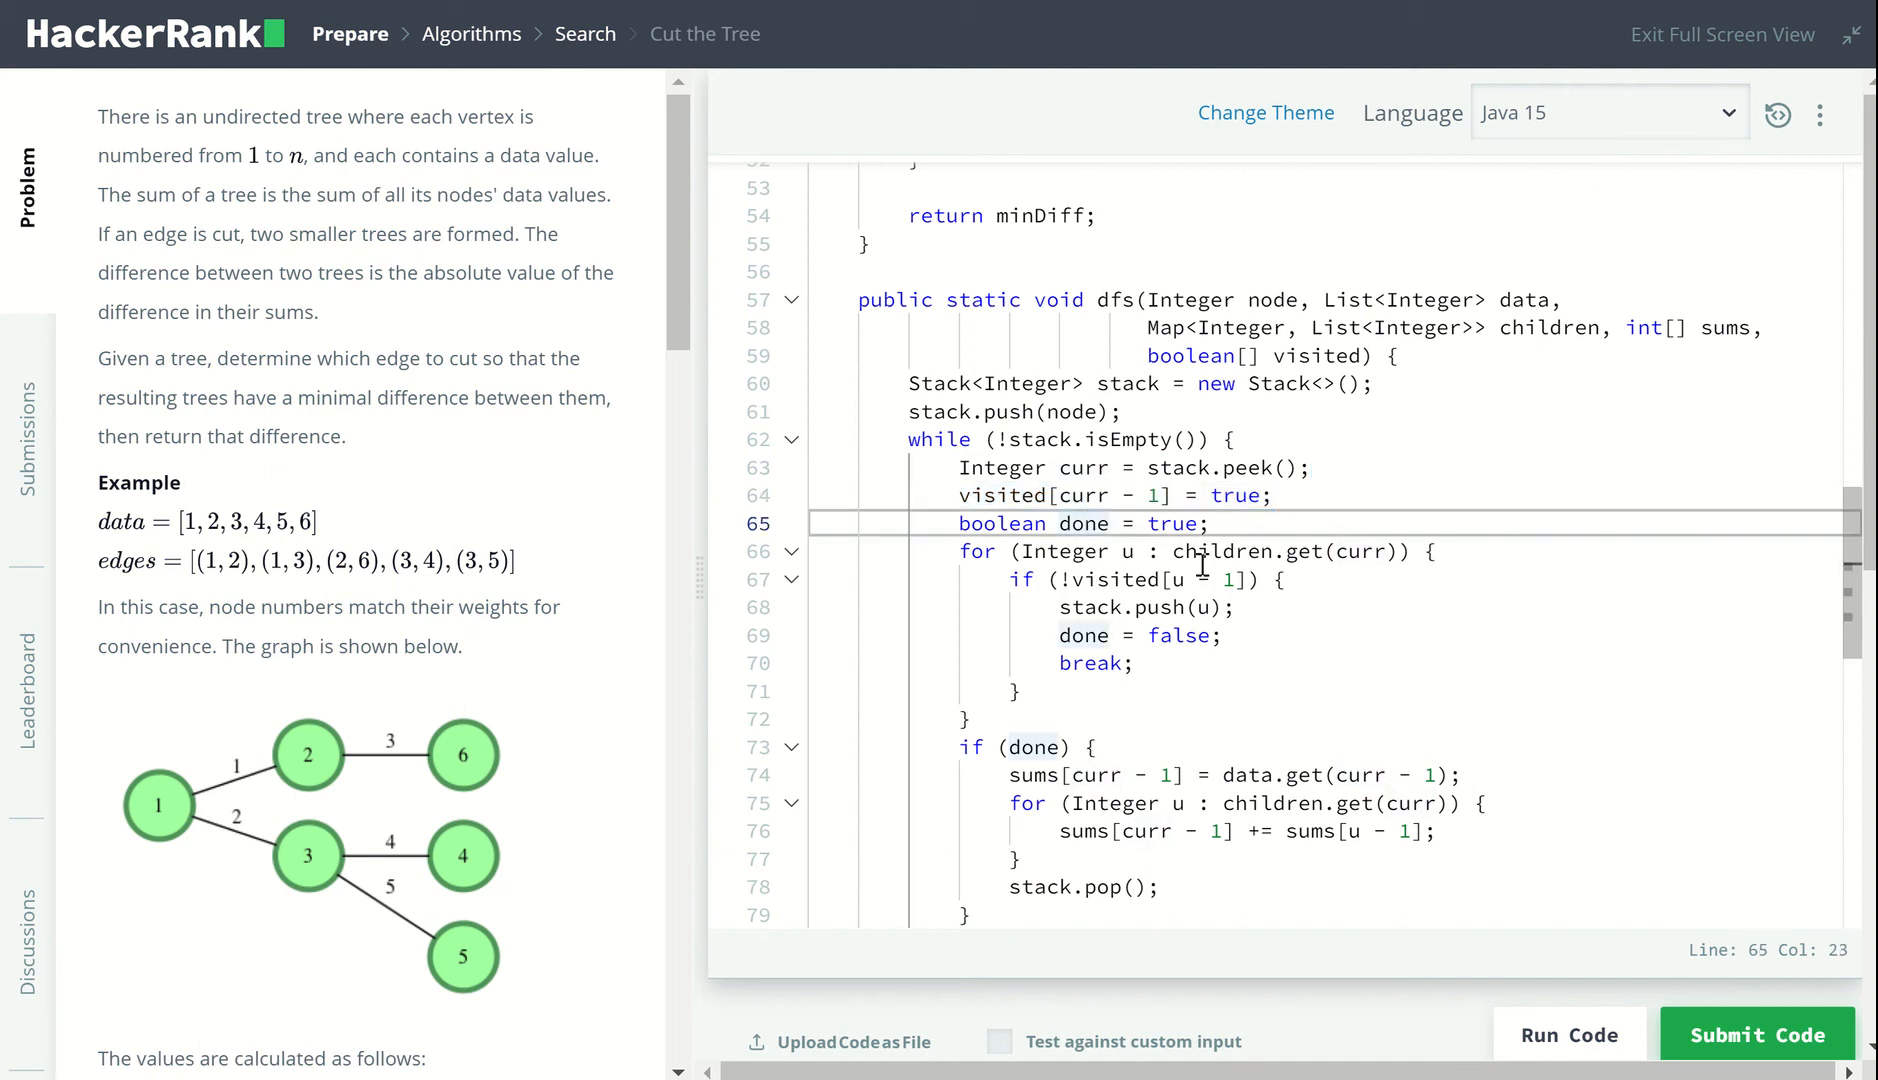
{"action": "scroll", "scroll_direction": "down", "scroll_amount": 3}
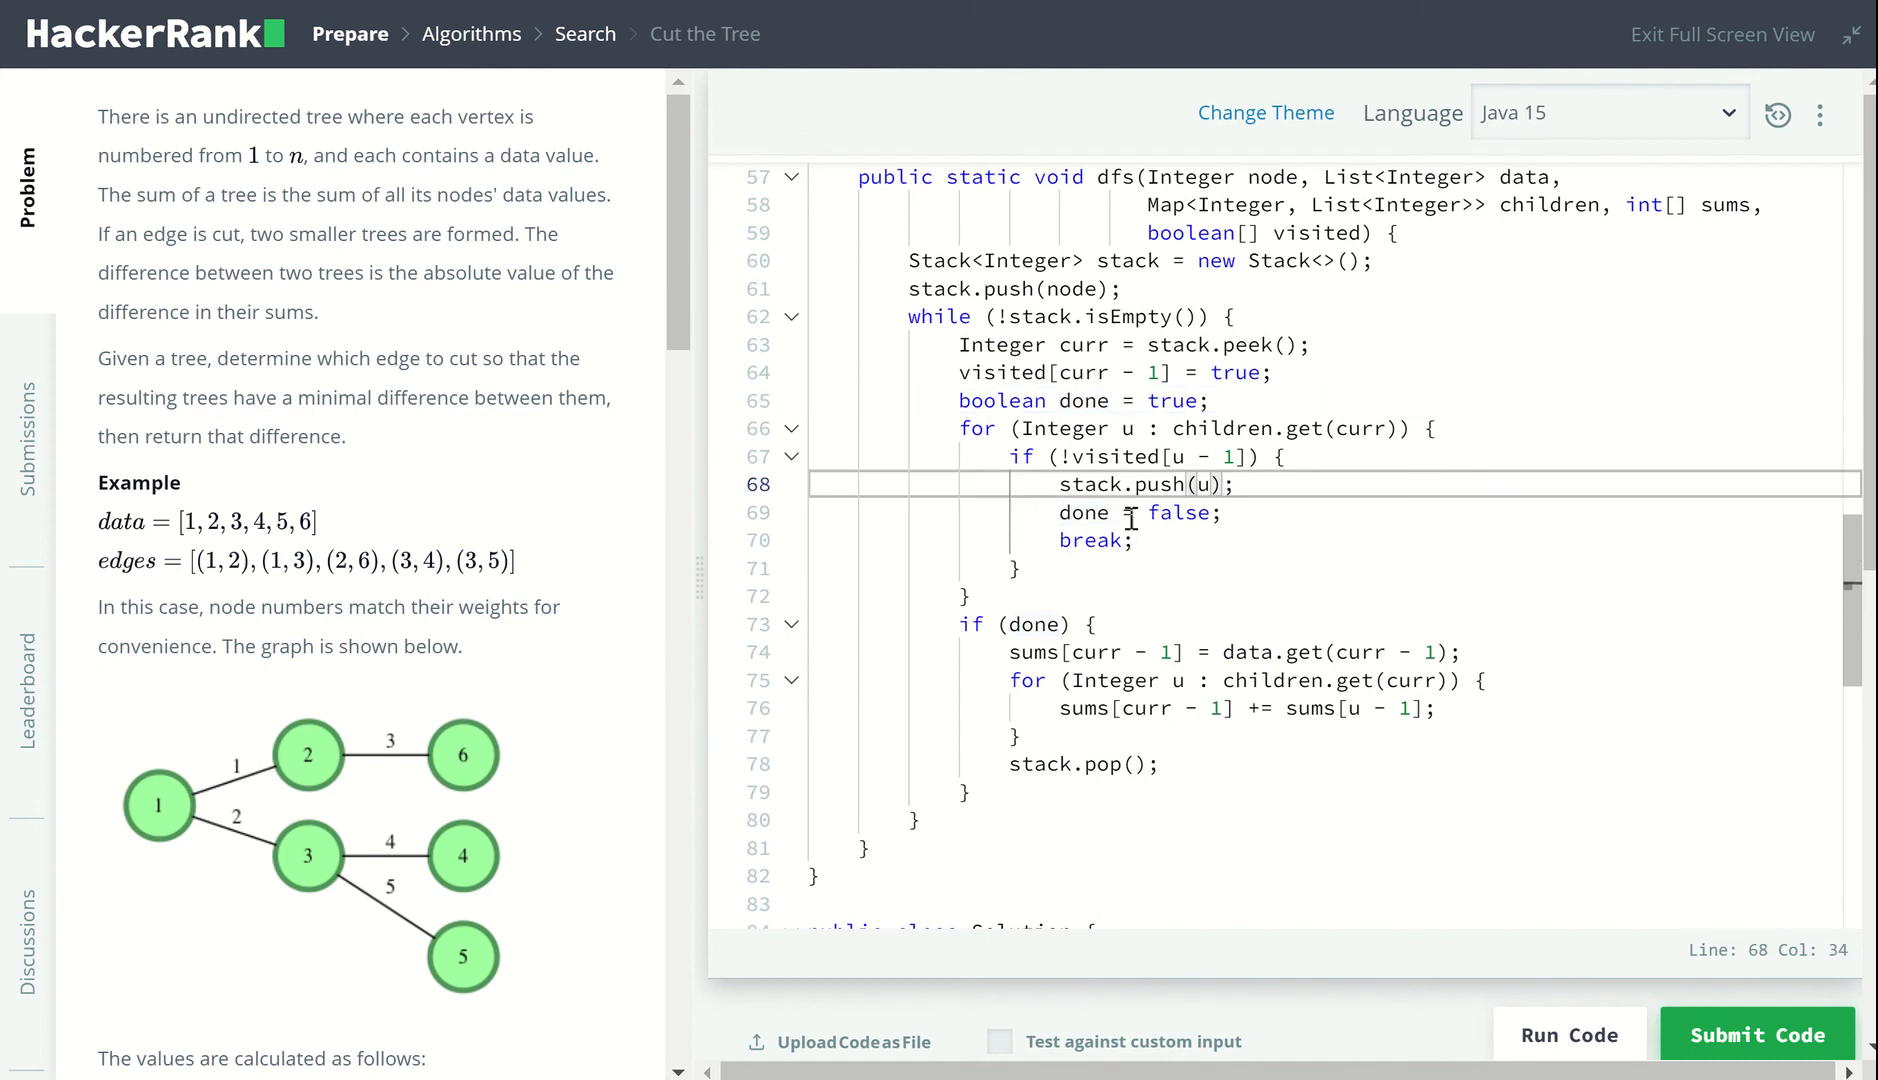
{"action": "mouse_move", "coordinate": [1267, 400]}
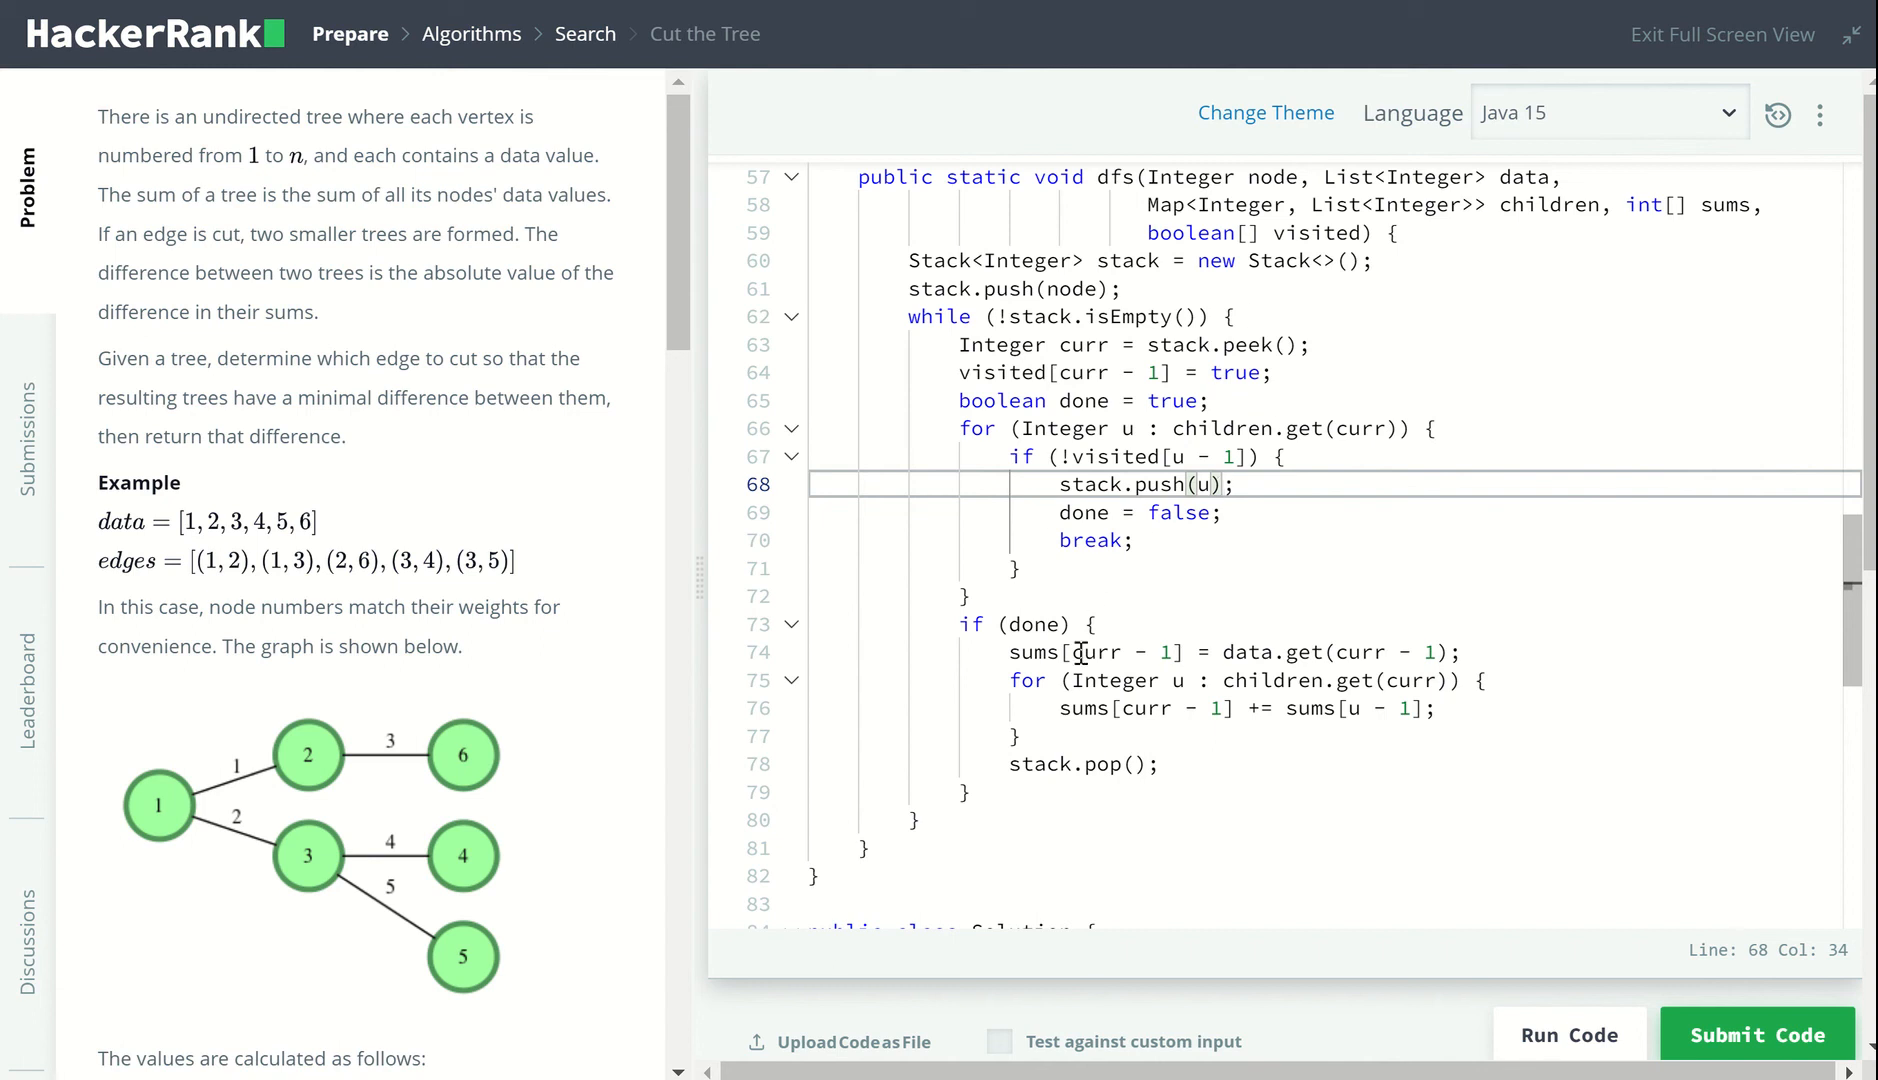
{"action": "mouse_move", "coordinate": [840, 766]}
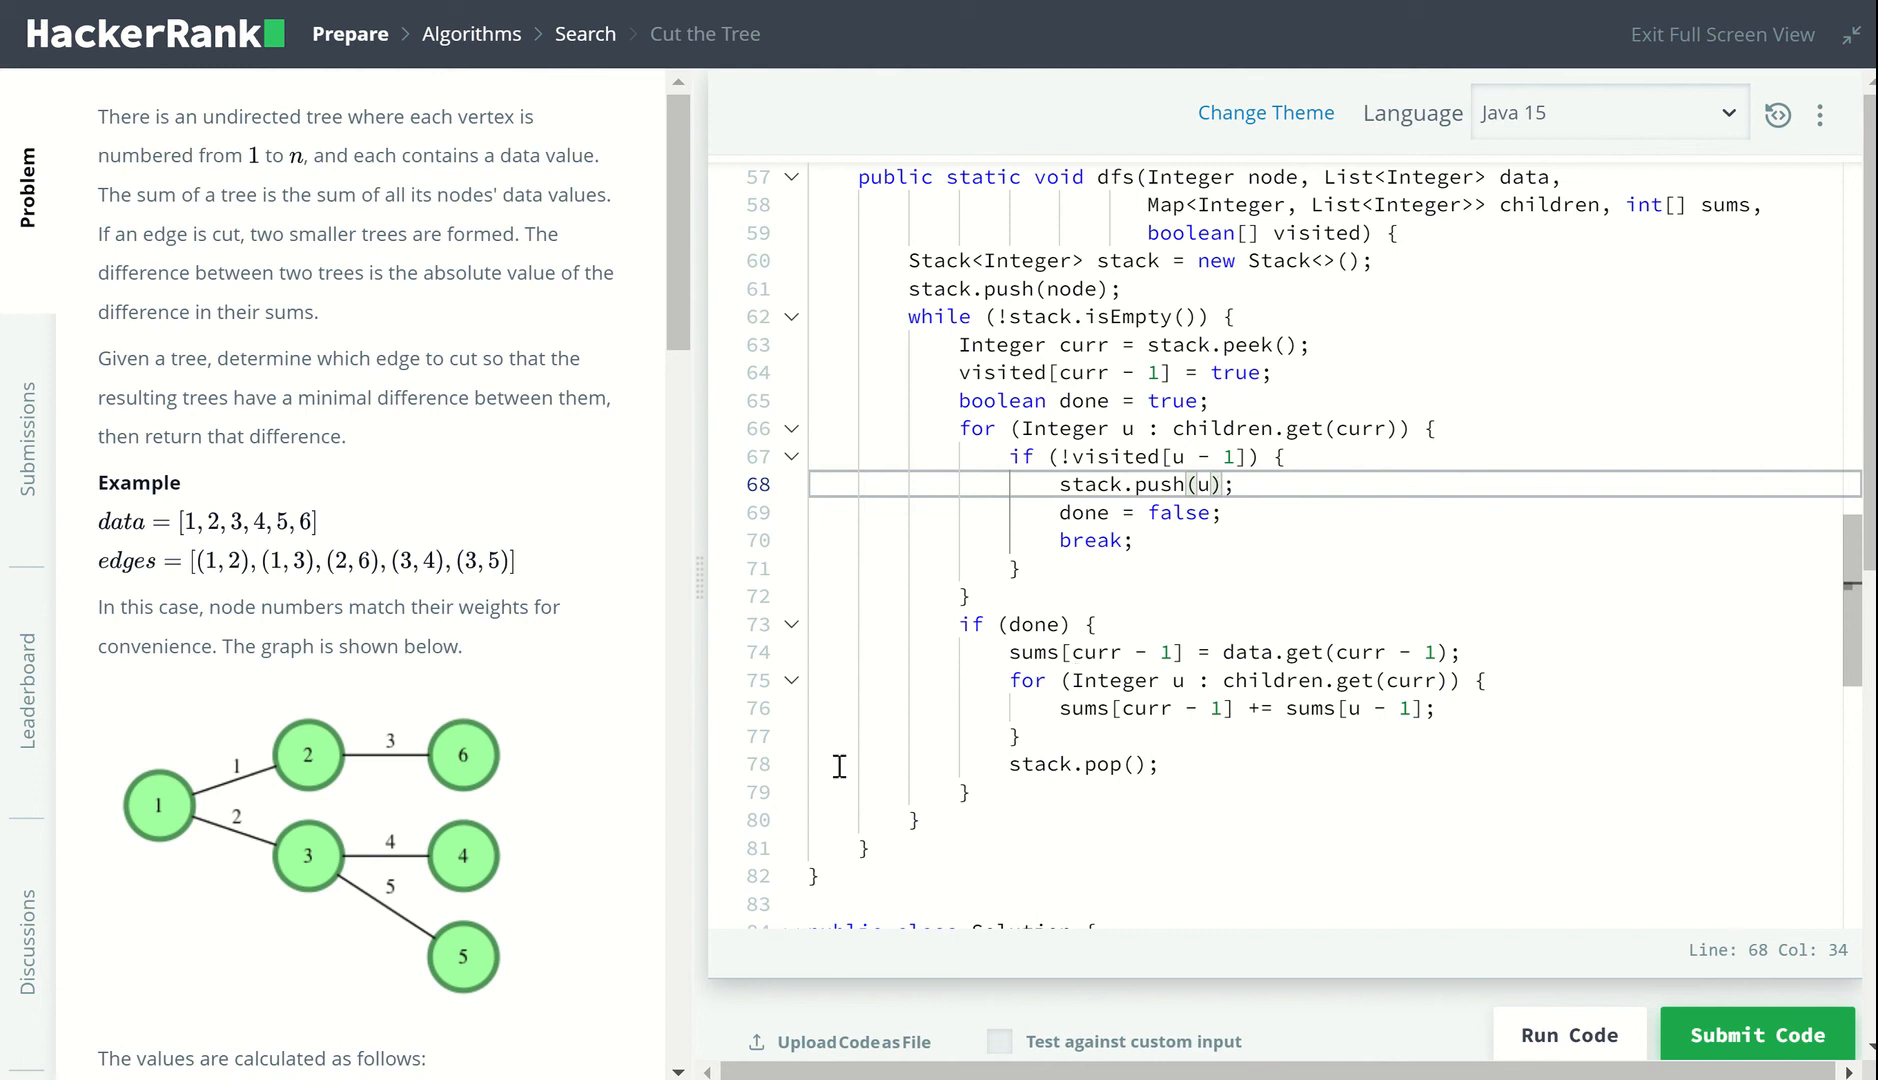
{"action": "mouse_move", "coordinate": [295, 785]}
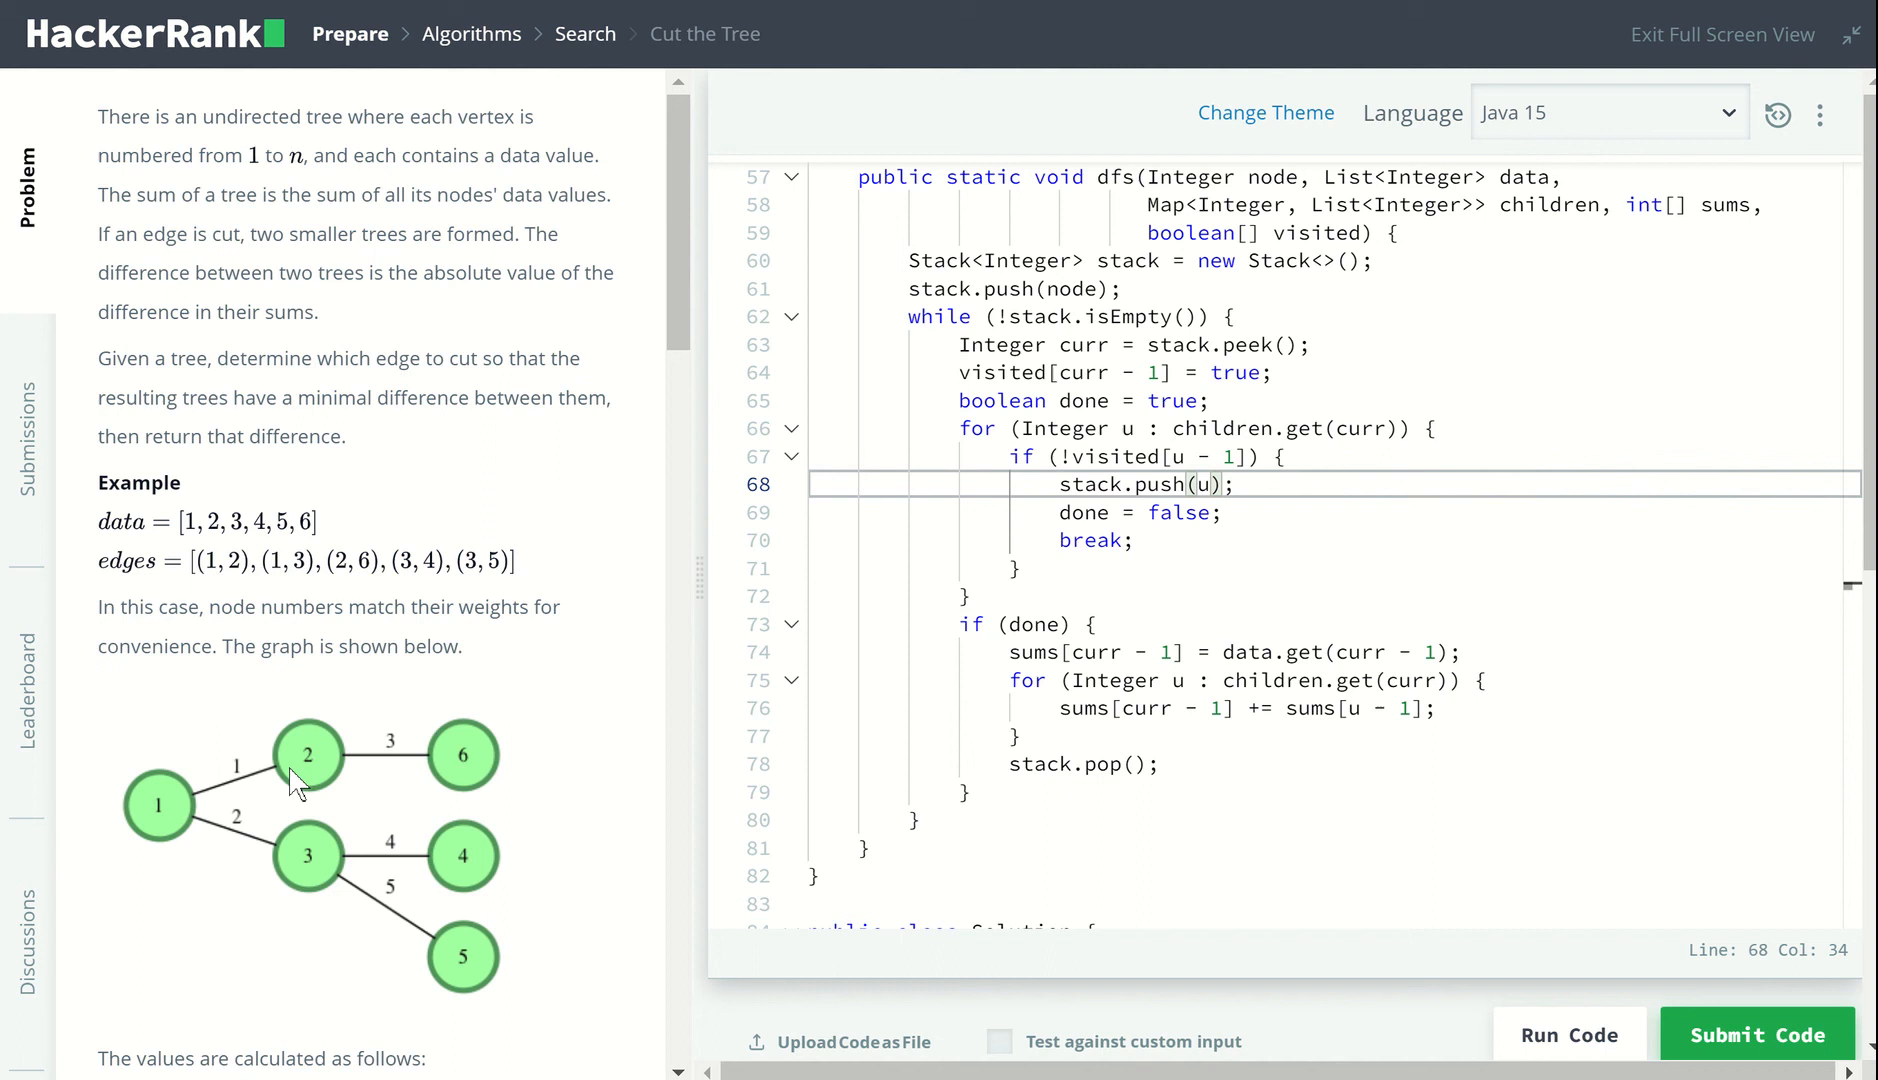
{"action": "mouse_move", "coordinate": [160, 815]}
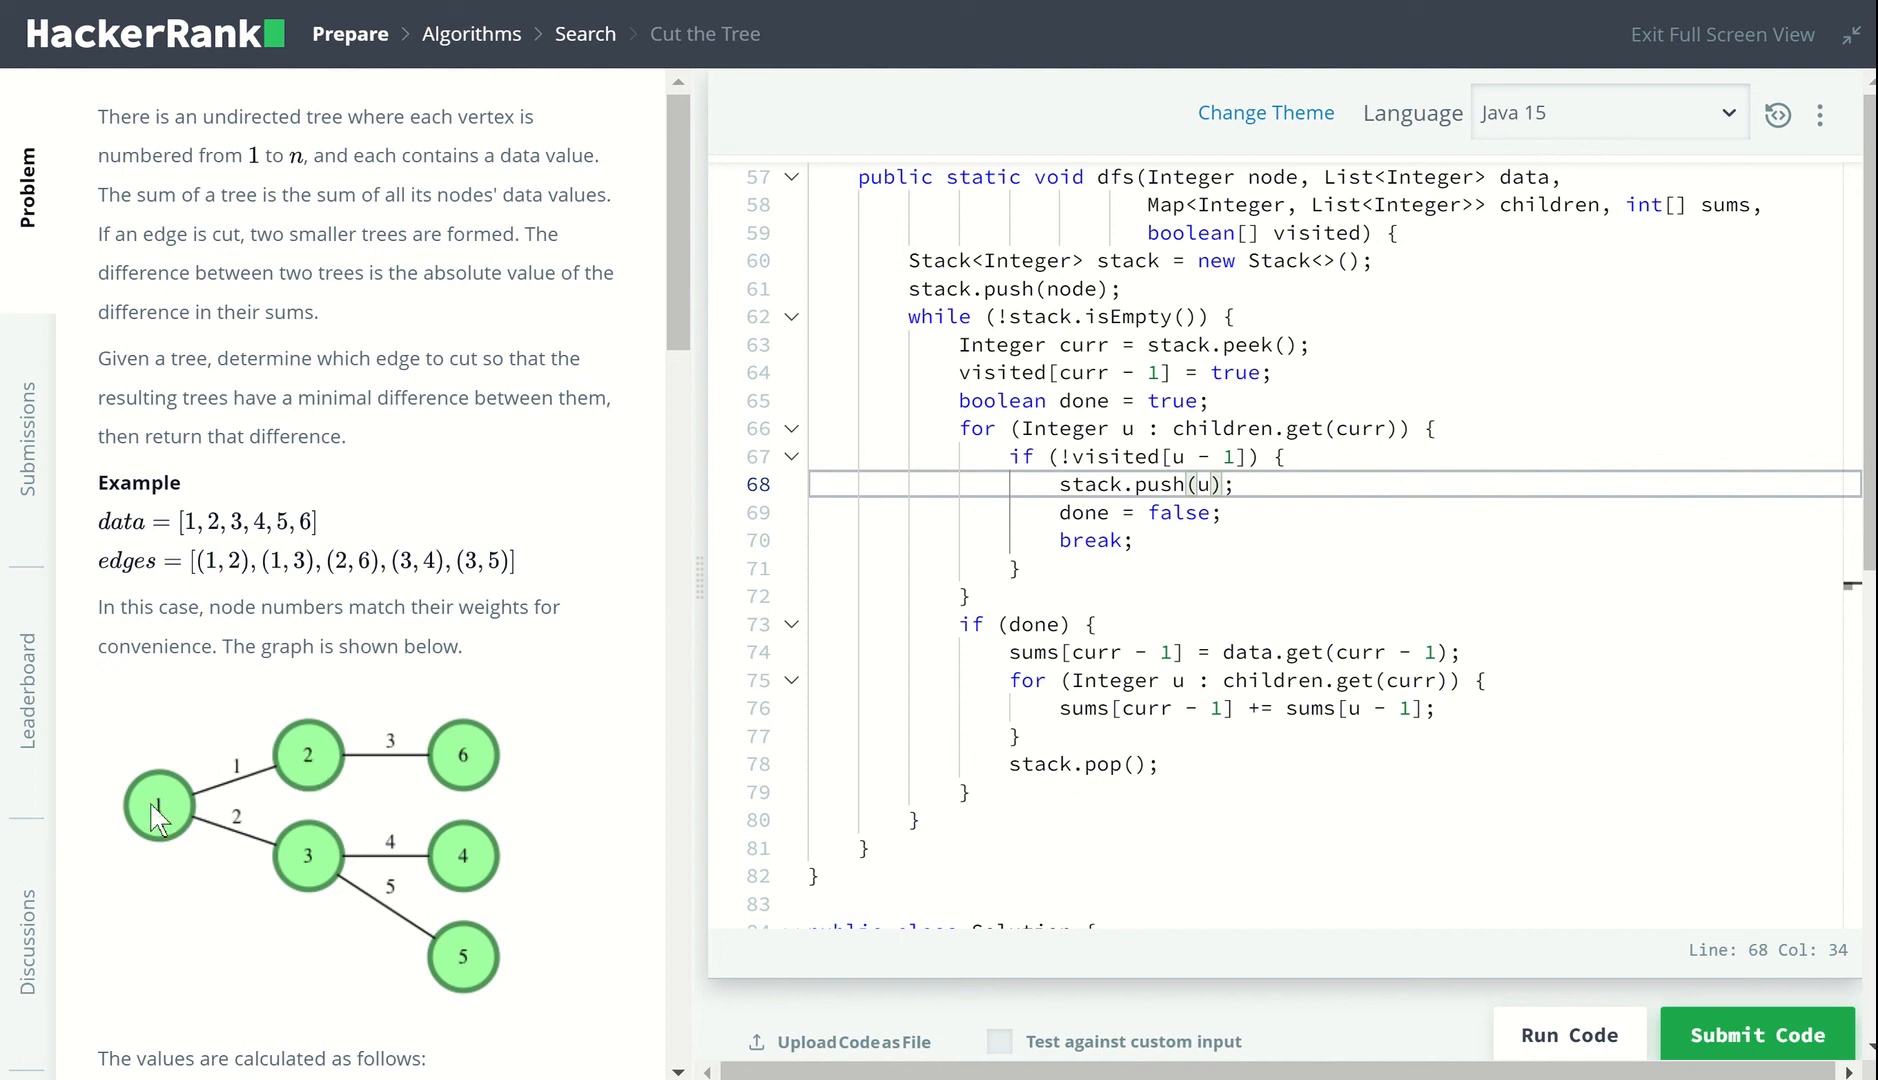
{"action": "mouse_move", "coordinate": [310, 768]}
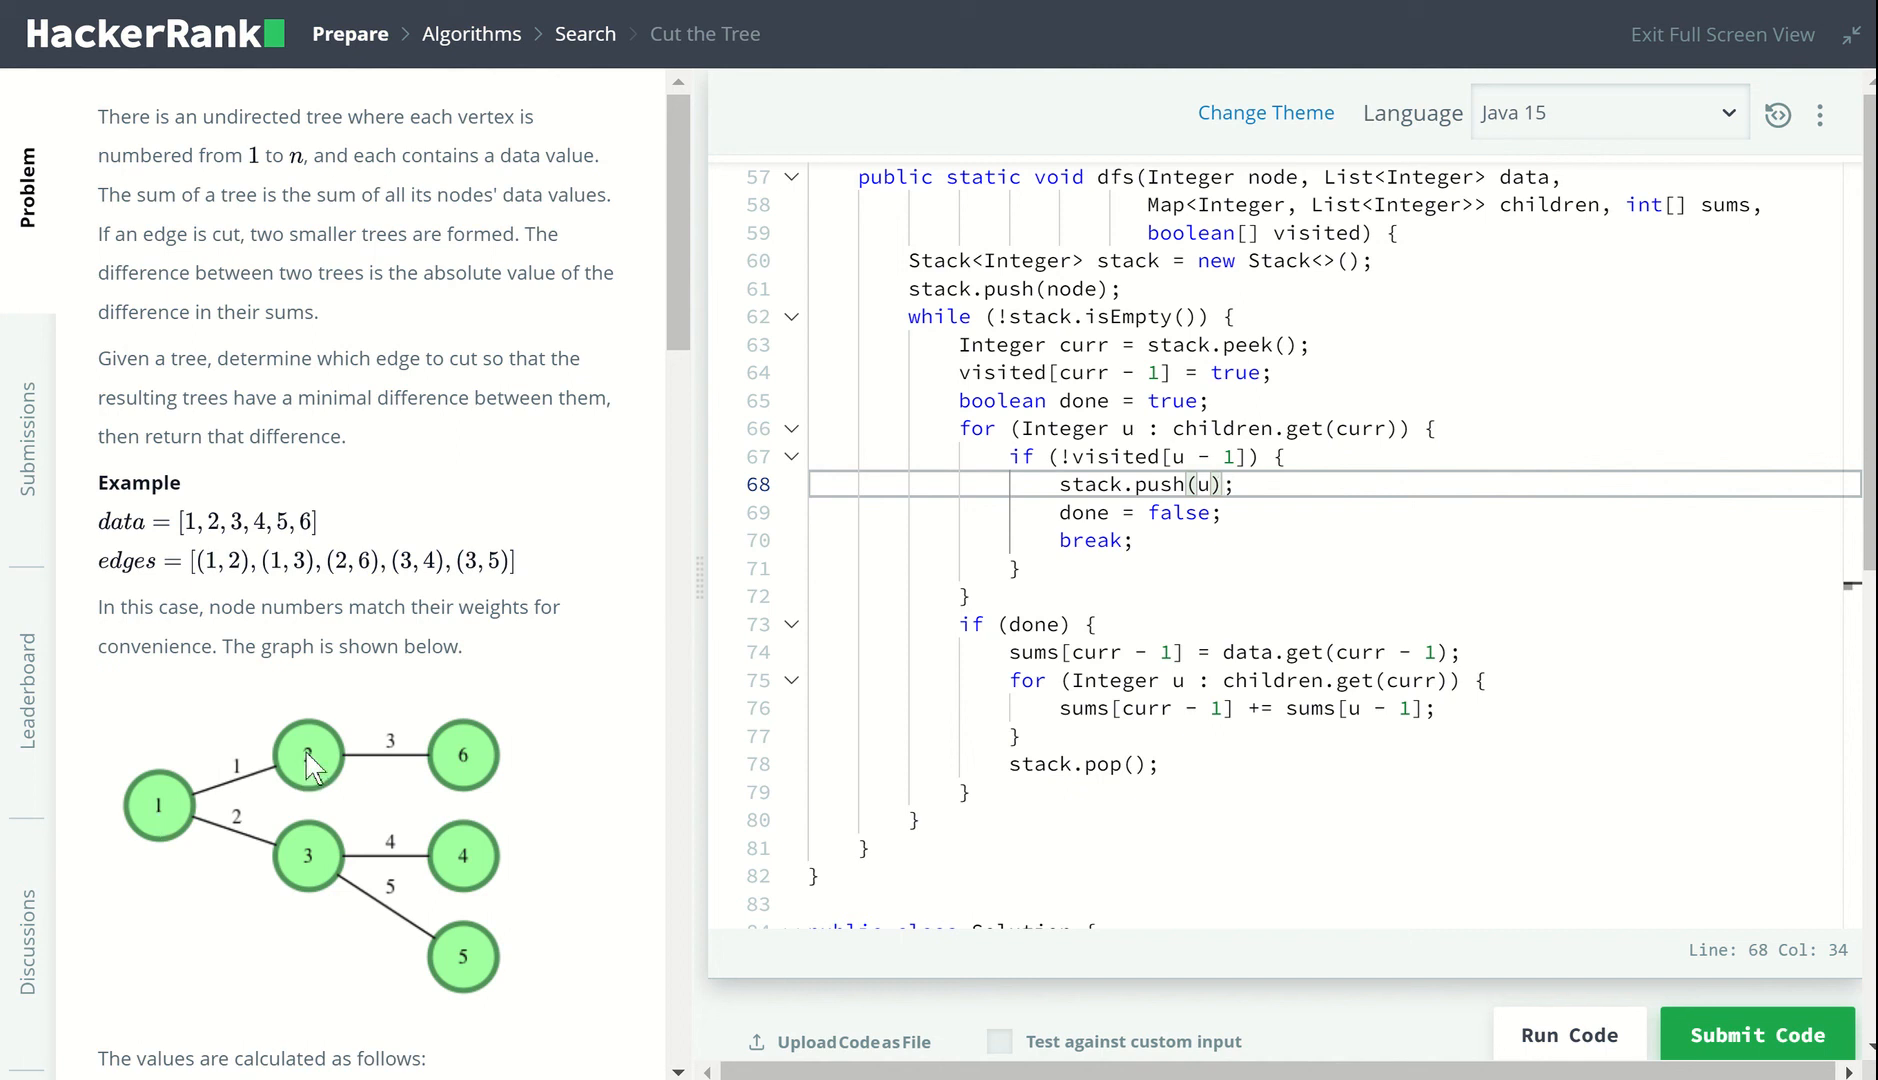
{"action": "mouse_move", "coordinate": [1144, 612]}
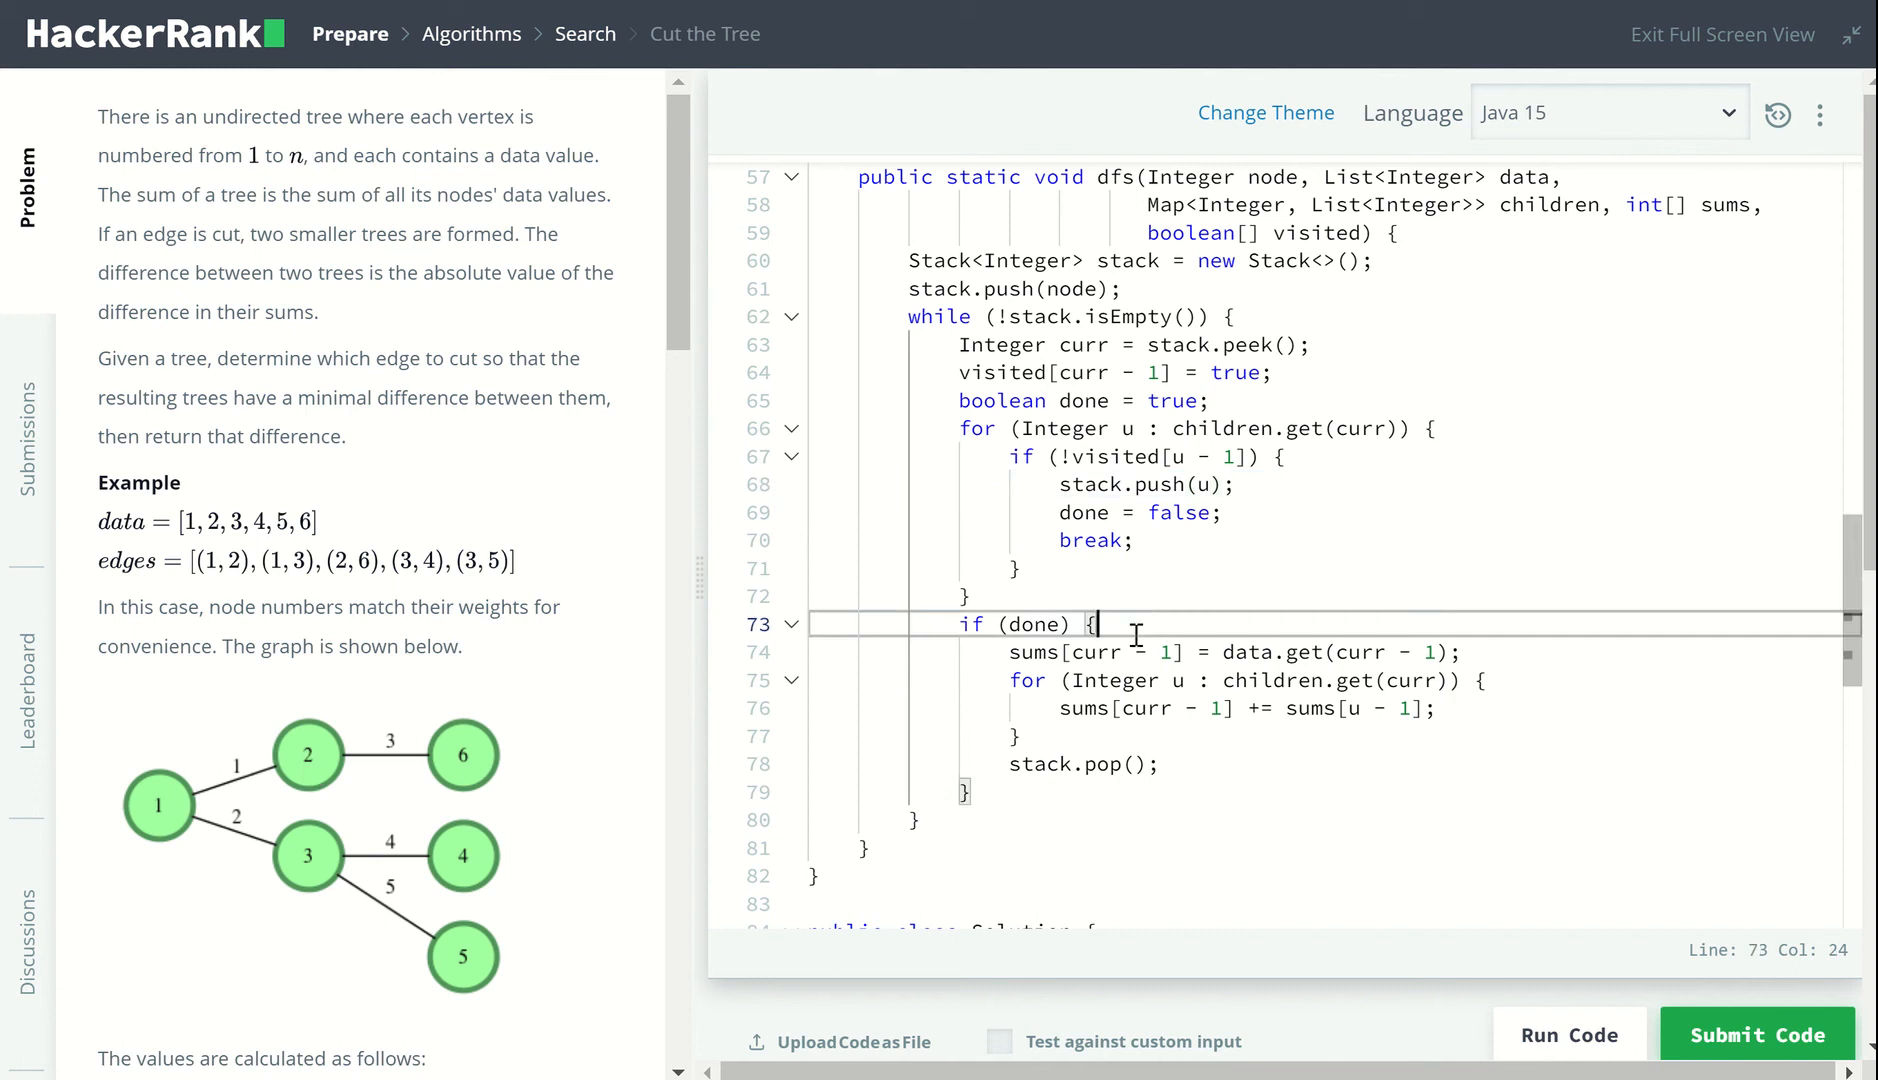
{"action": "mouse_move", "coordinate": [1079, 488]}
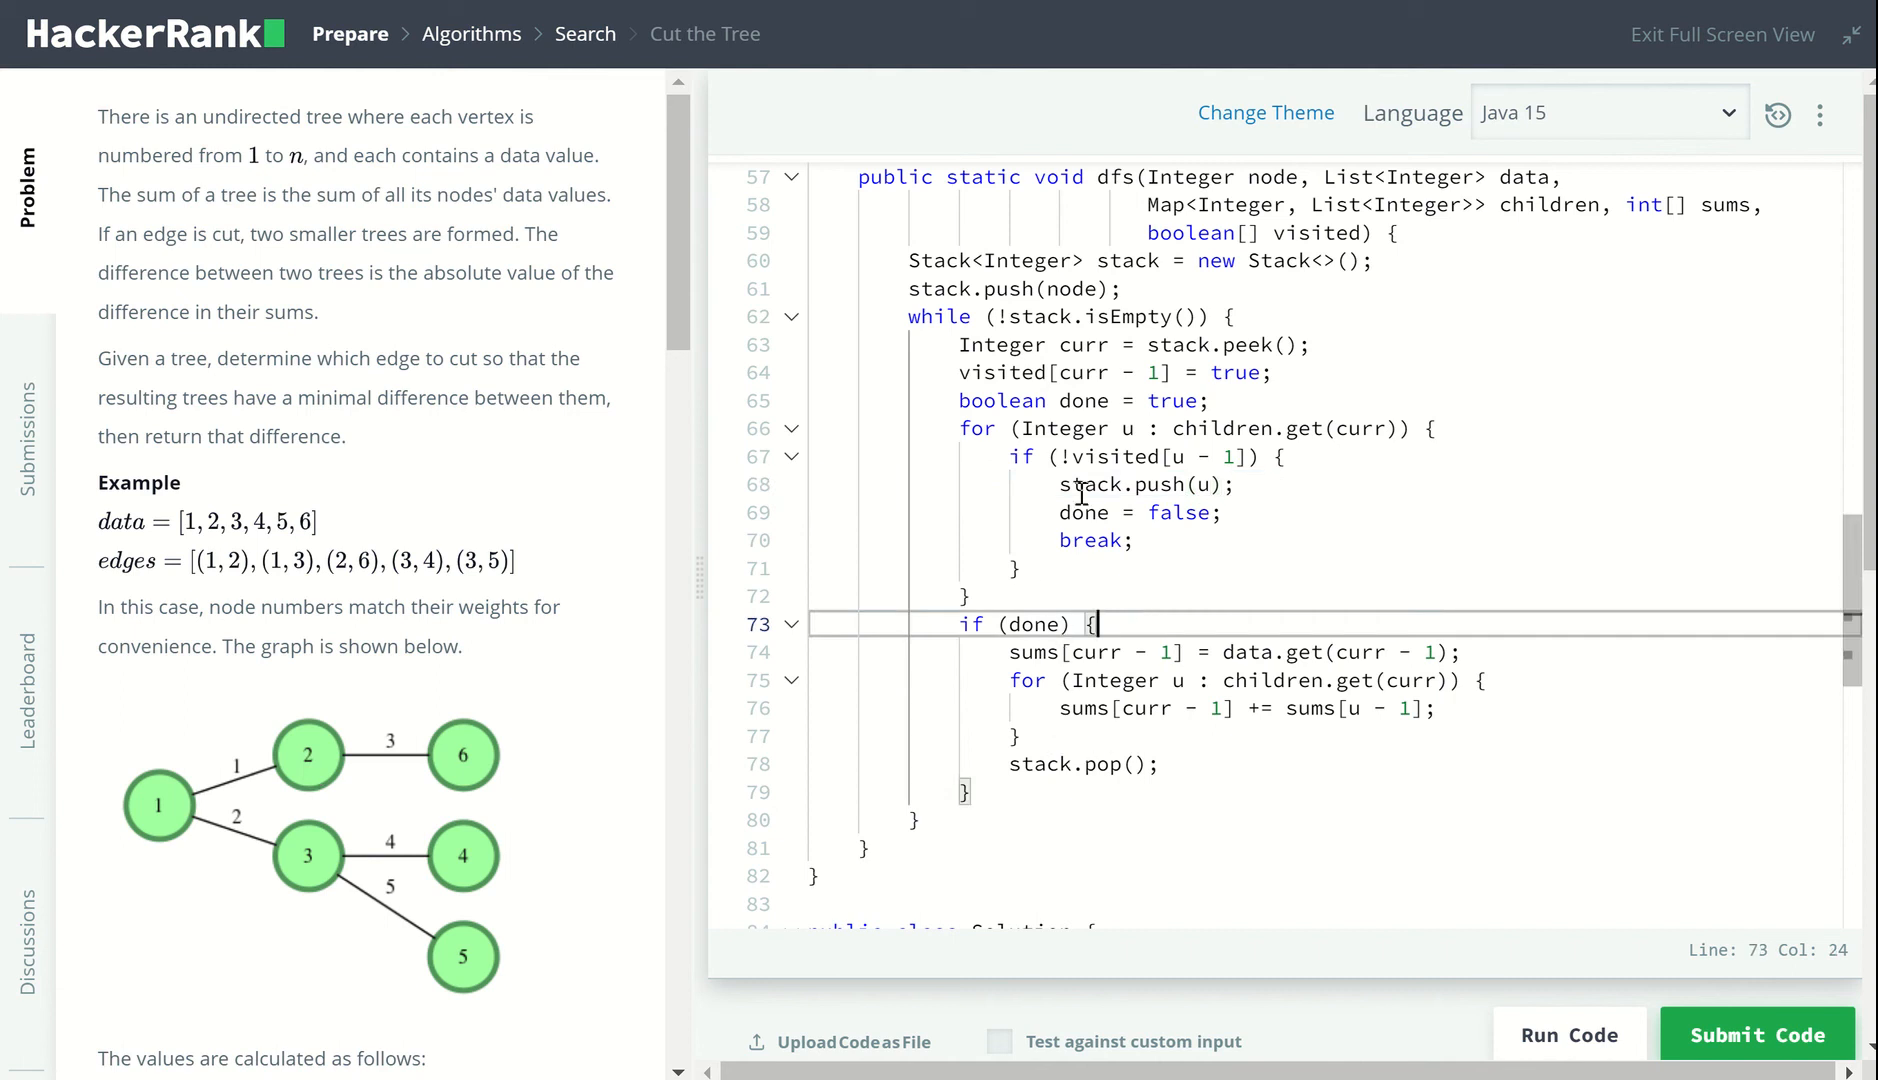
{"action": "mouse_move", "coordinate": [1135, 581]}
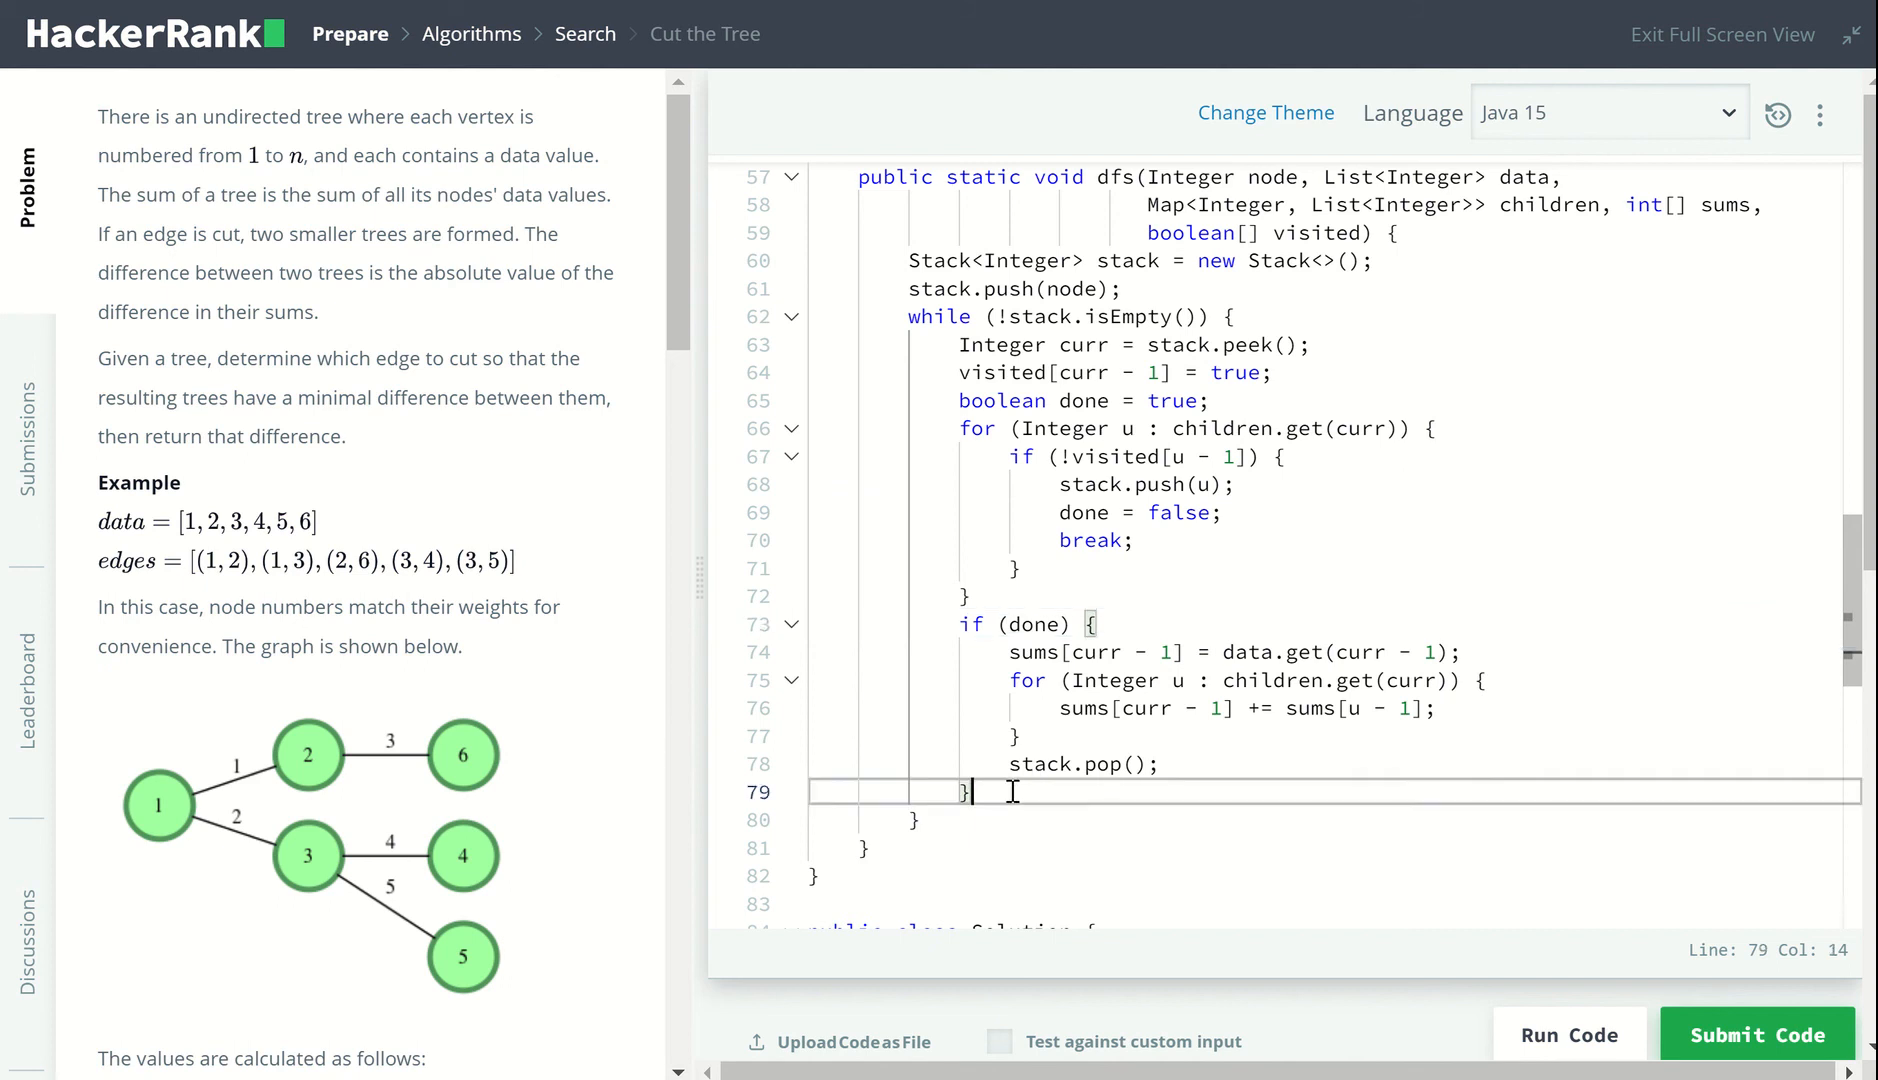
{"action": "left_click", "coordinate": [1024, 624]}
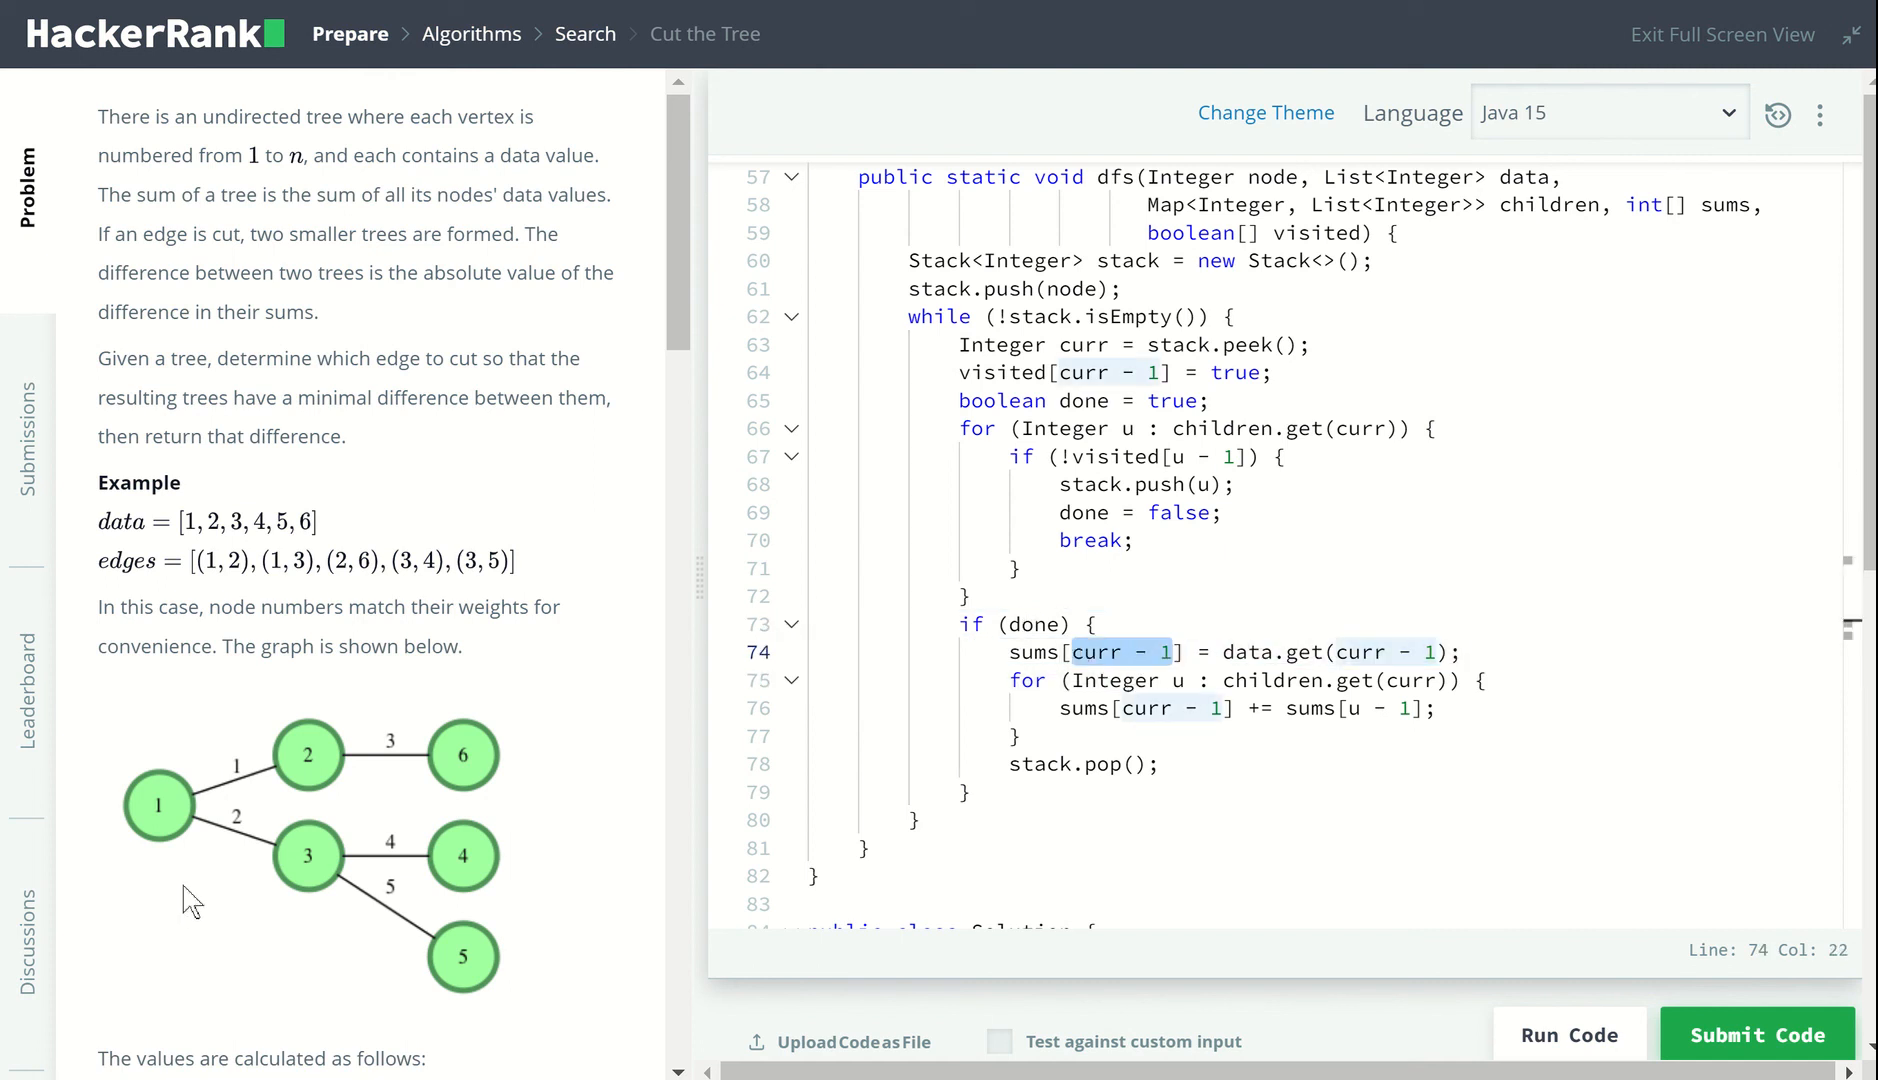
{"action": "mouse_move", "coordinate": [410, 720]}
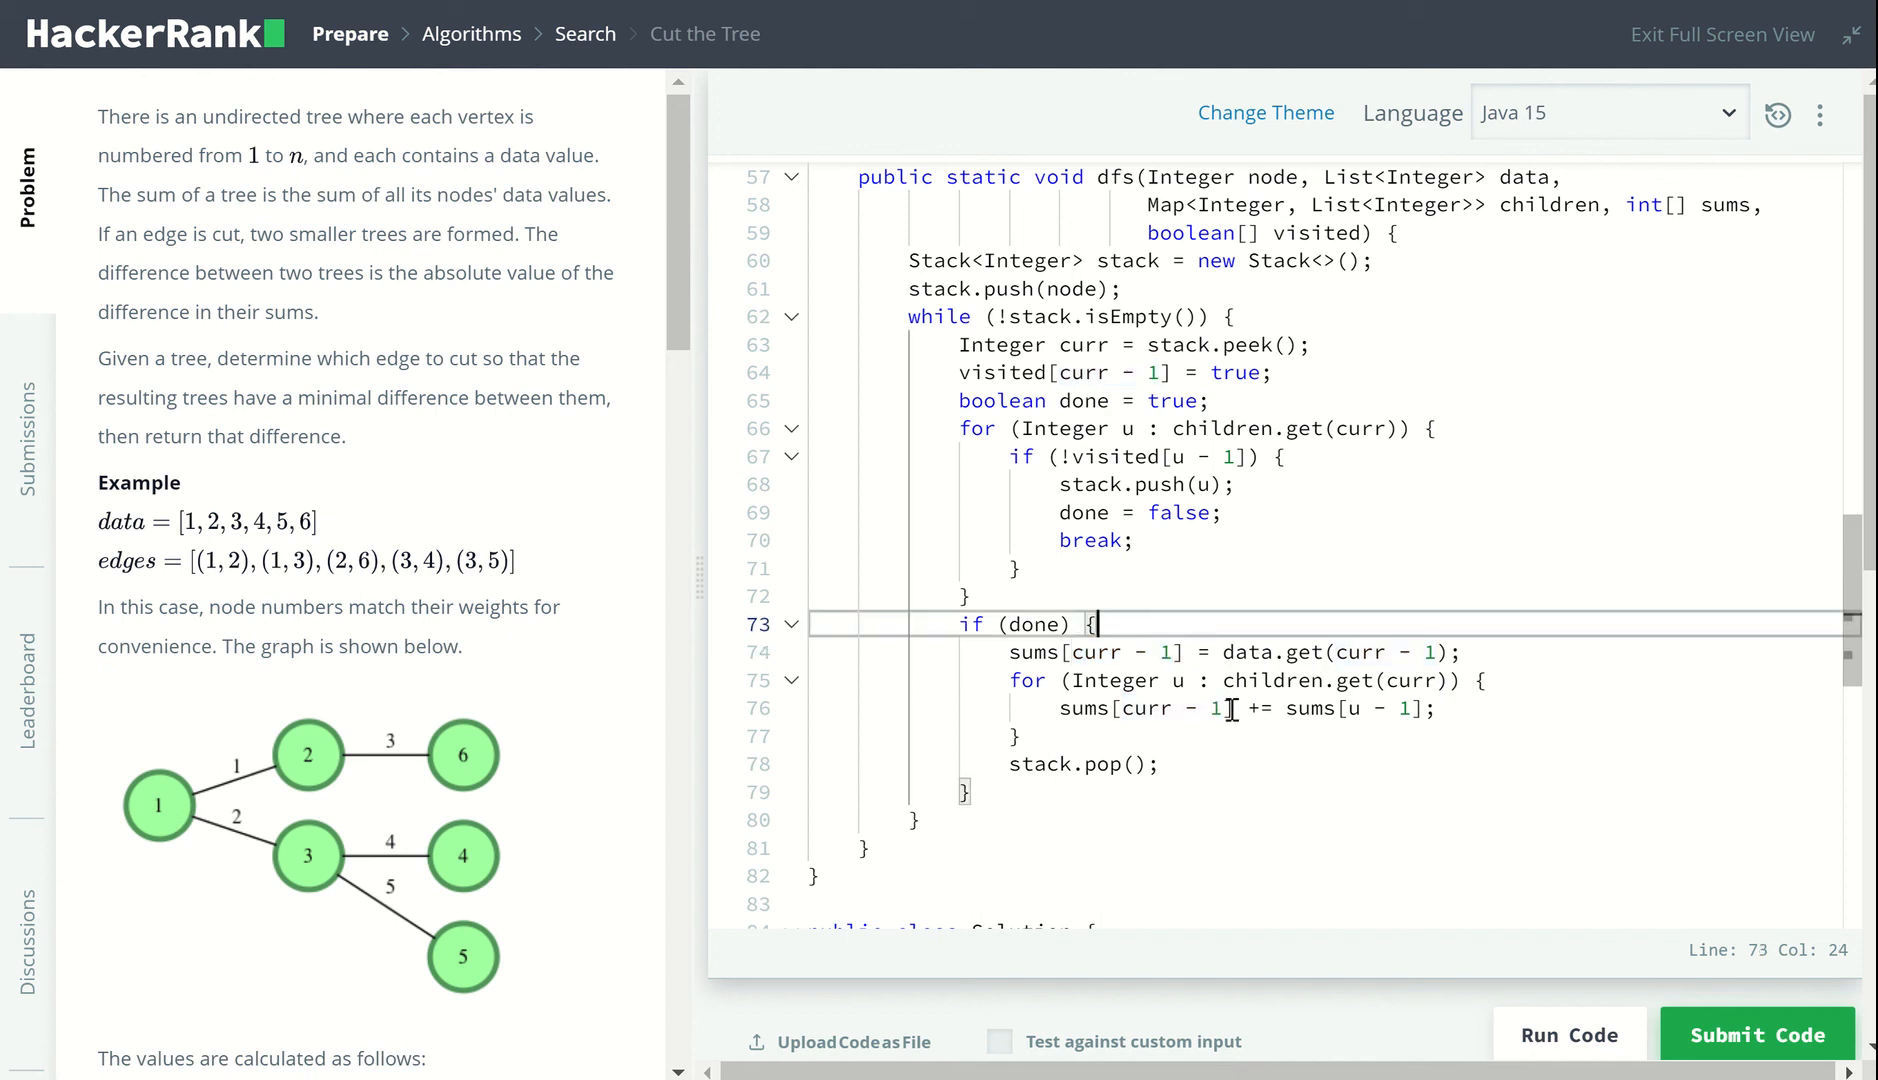
{"action": "double_click", "coordinate": [1354, 708]}
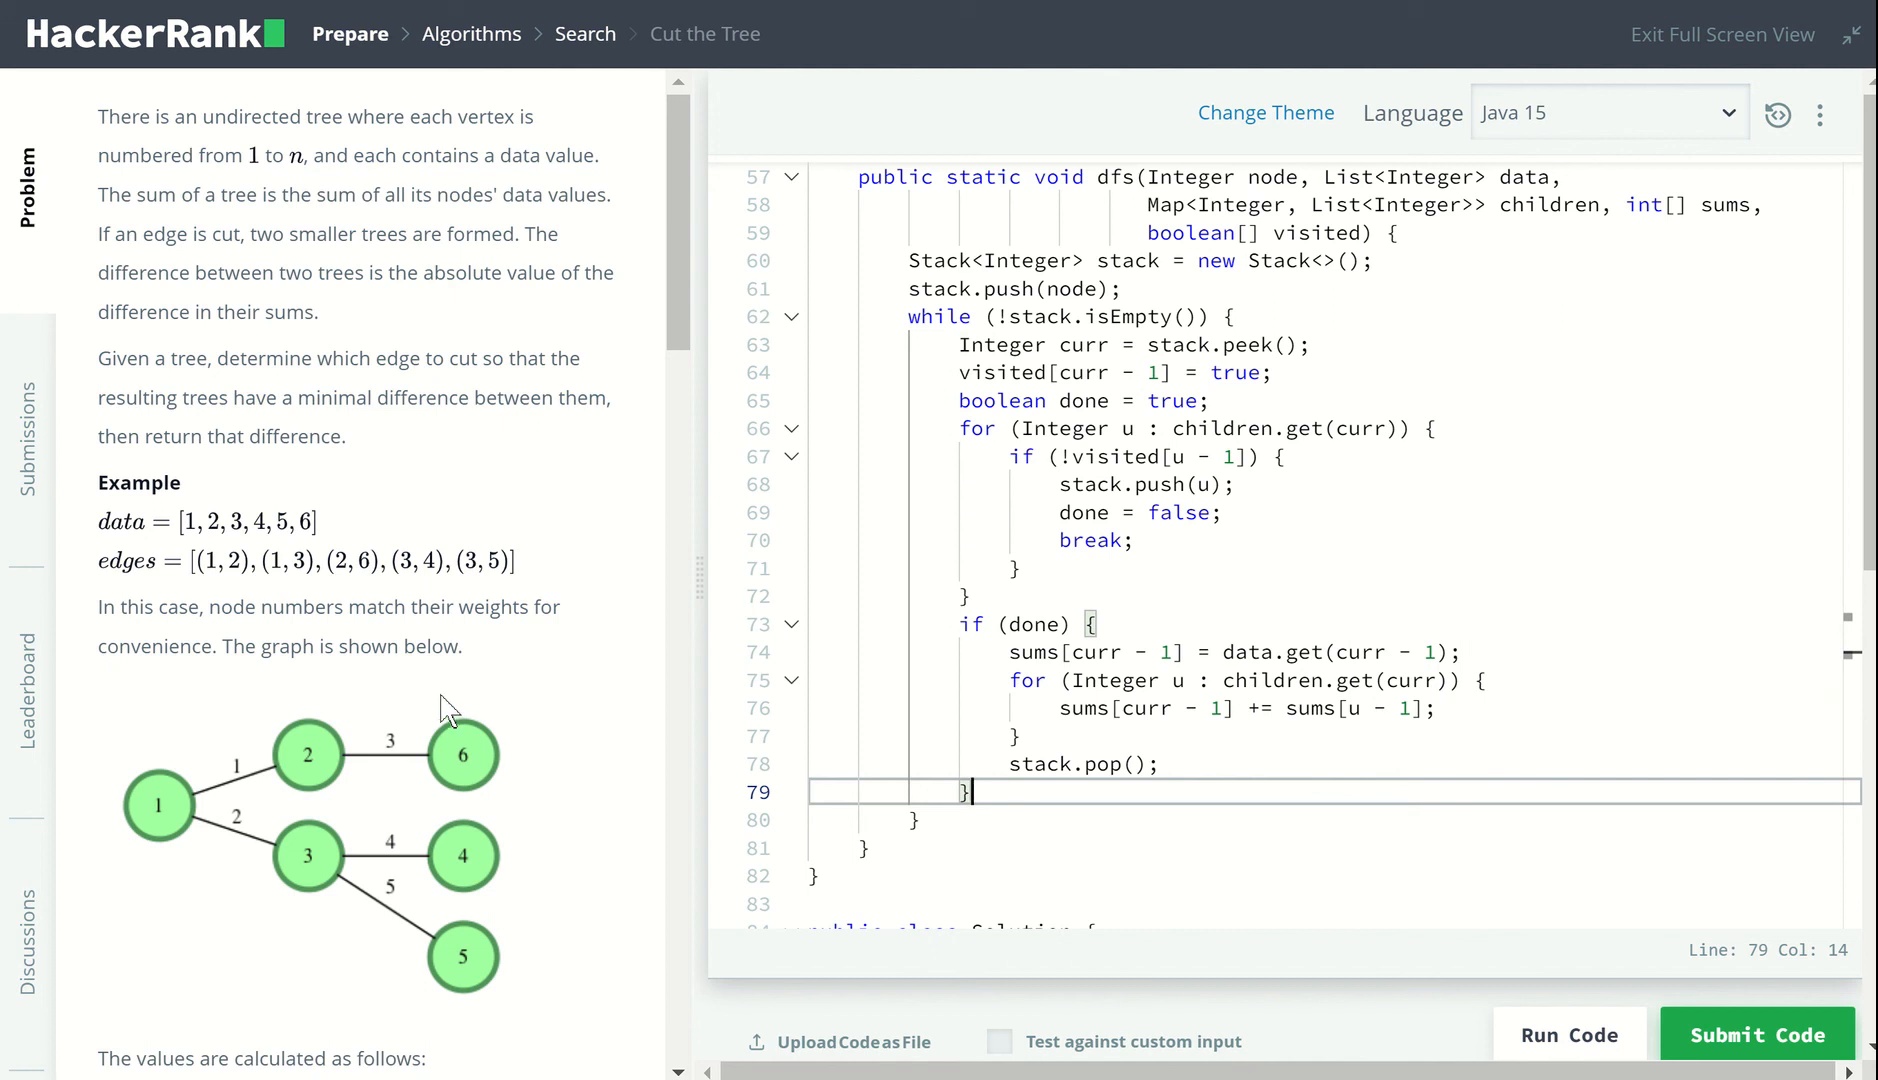
{"action": "mouse_move", "coordinate": [170, 852]}
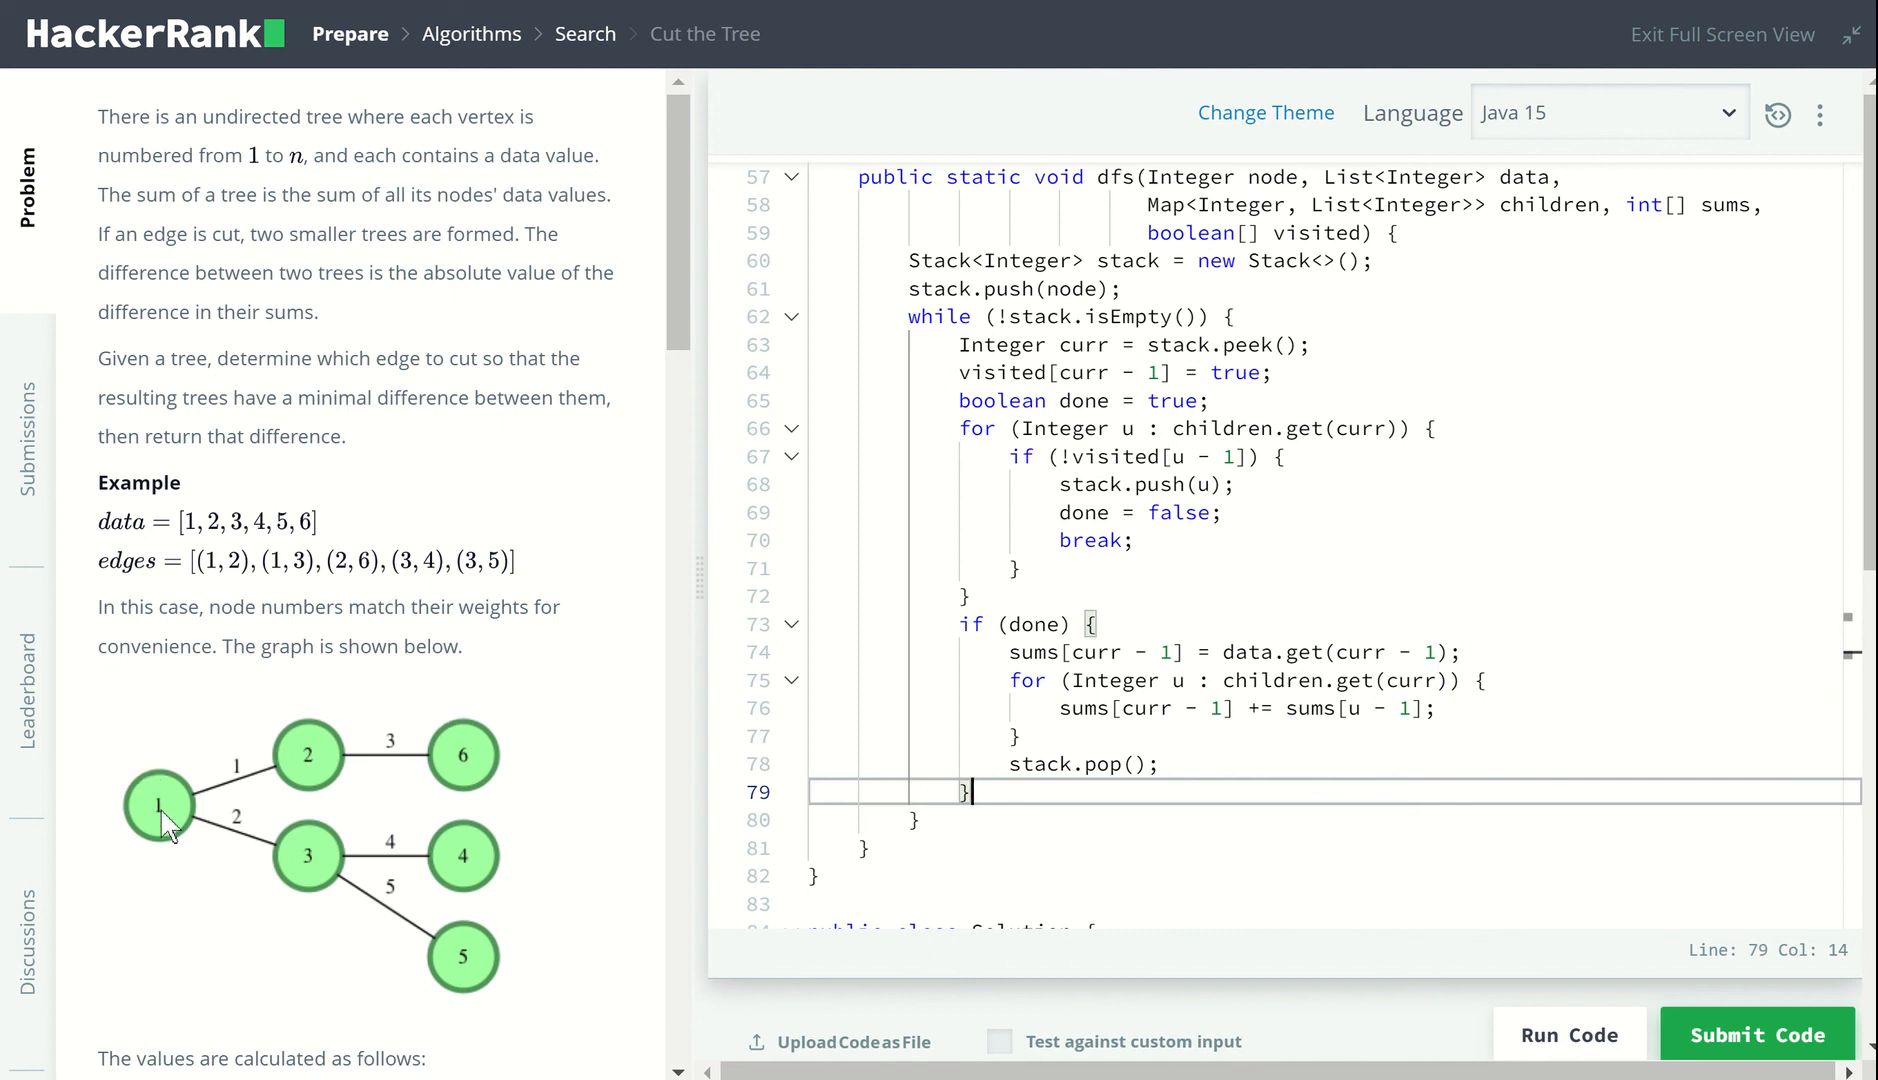
{"action": "mouse_move", "coordinate": [405, 780]}
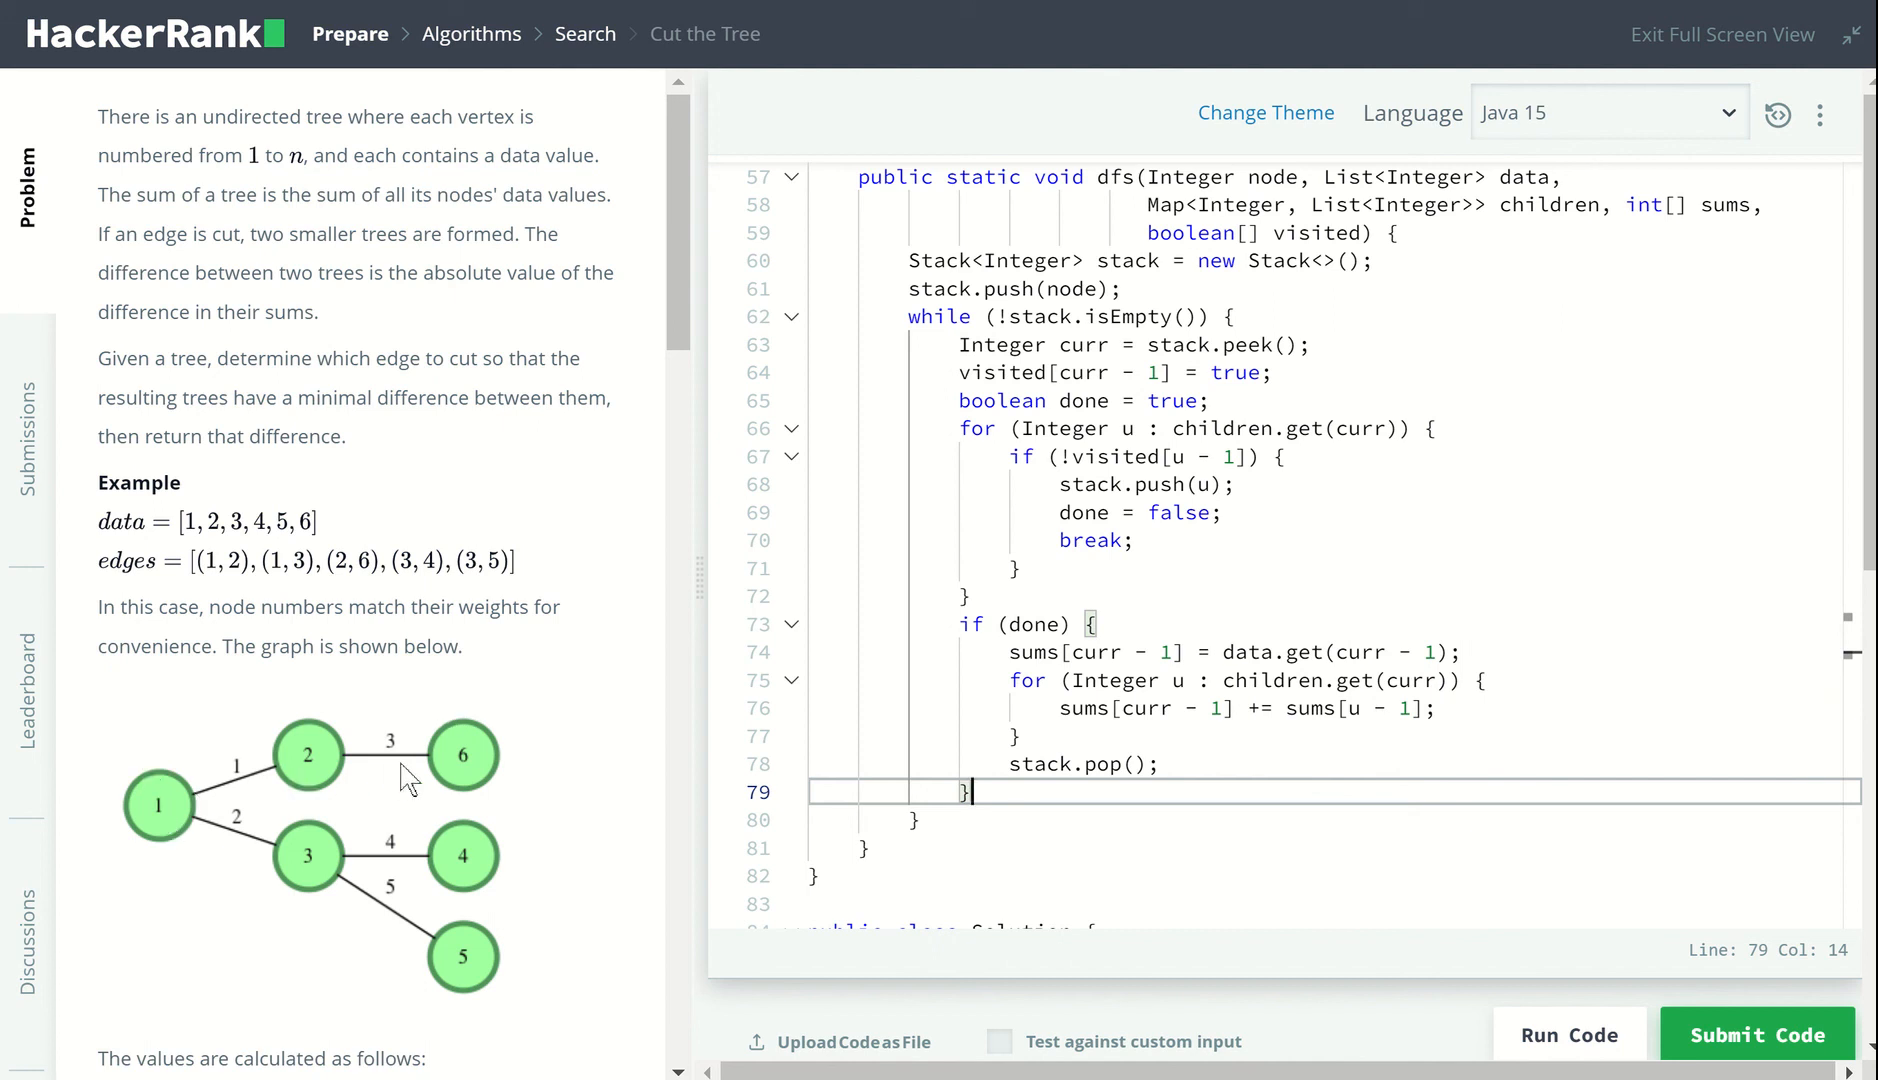
{"action": "mouse_move", "coordinate": [466, 798]}
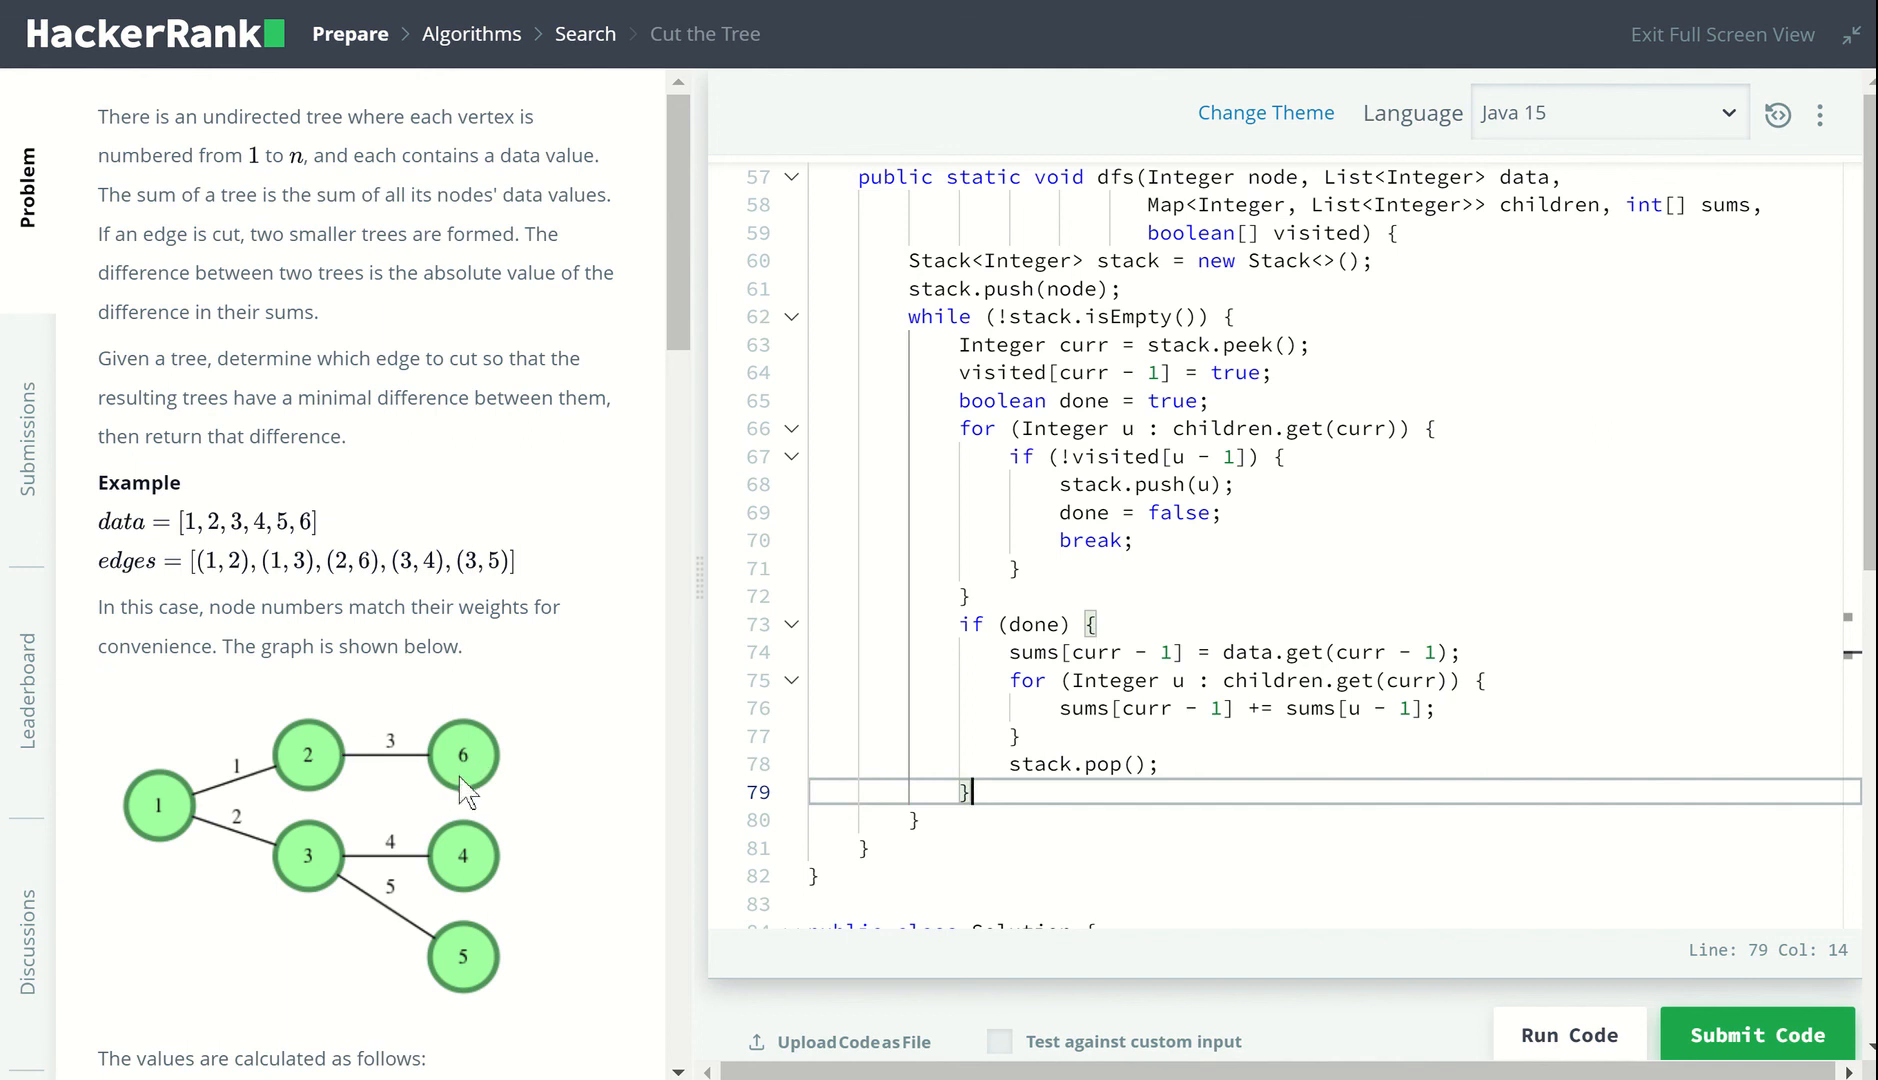
{"action": "mouse_move", "coordinate": [328, 756]}
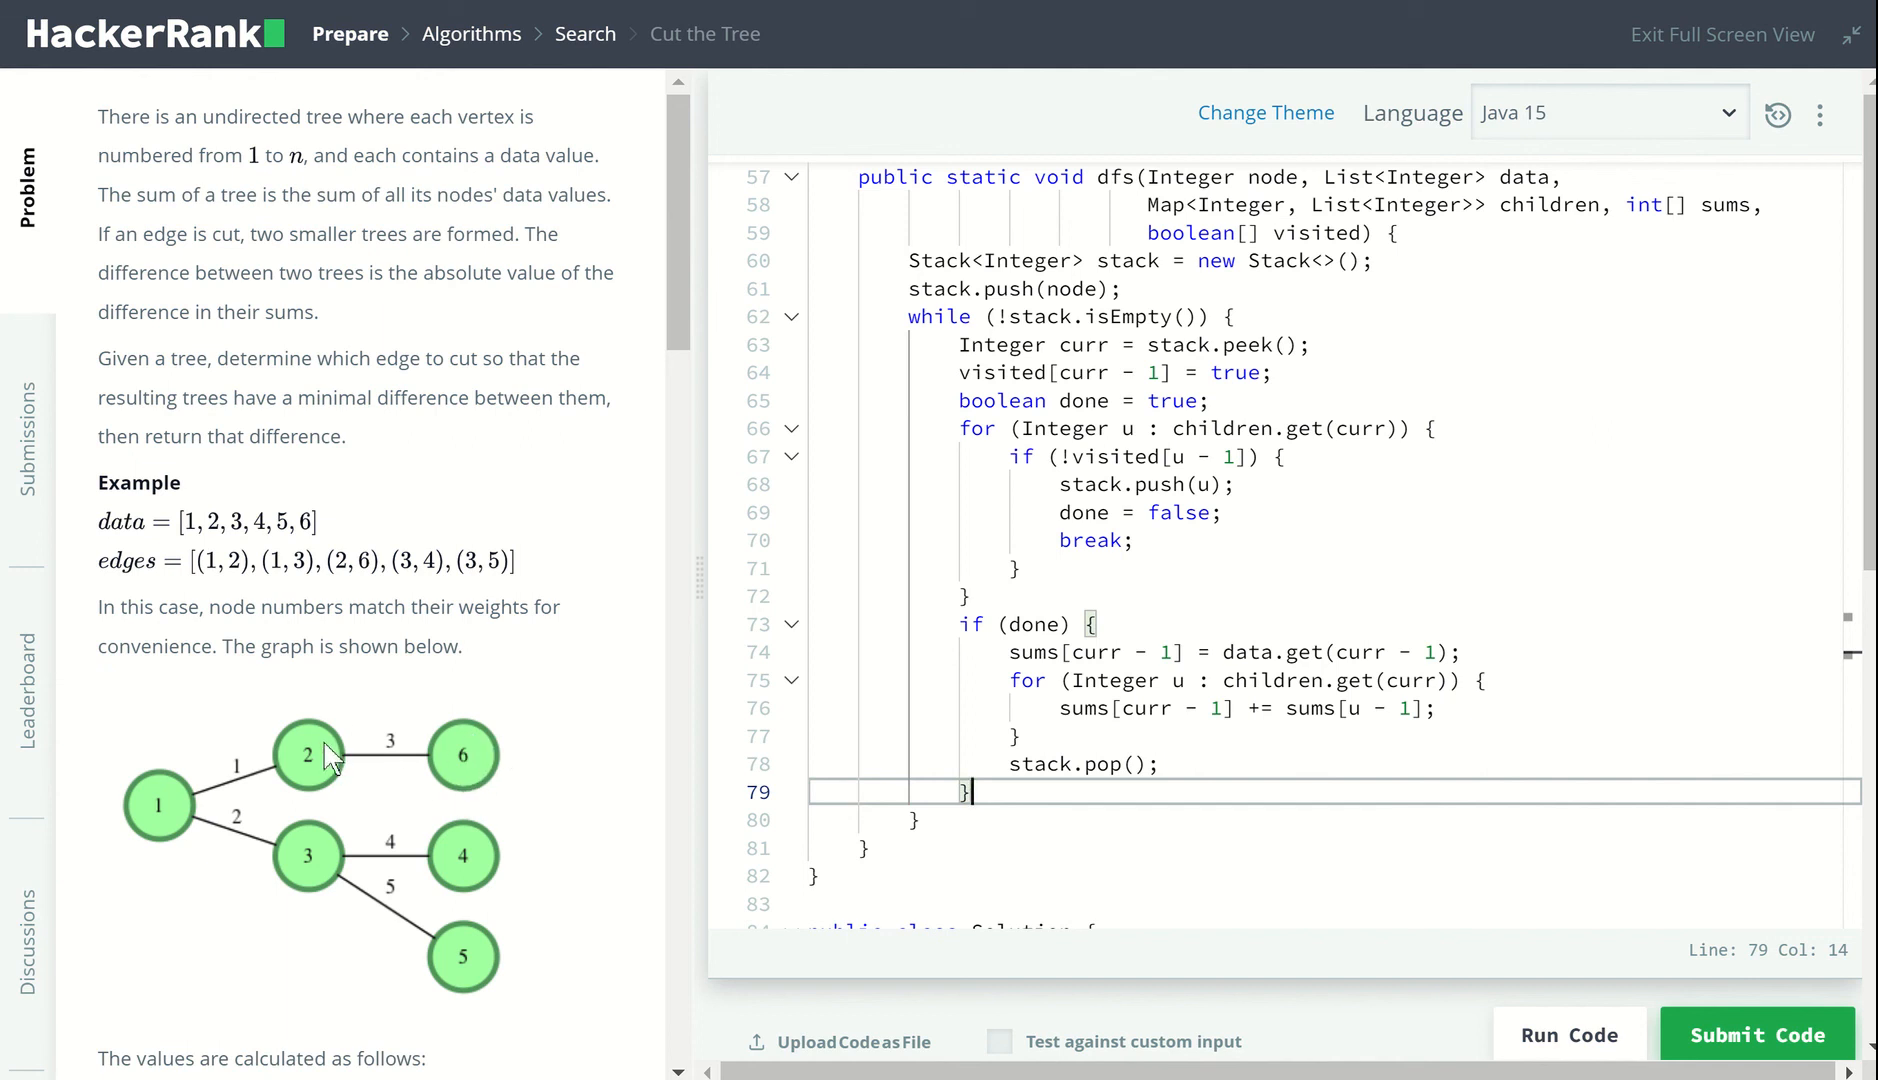
{"action": "mouse_move", "coordinate": [192, 848]}
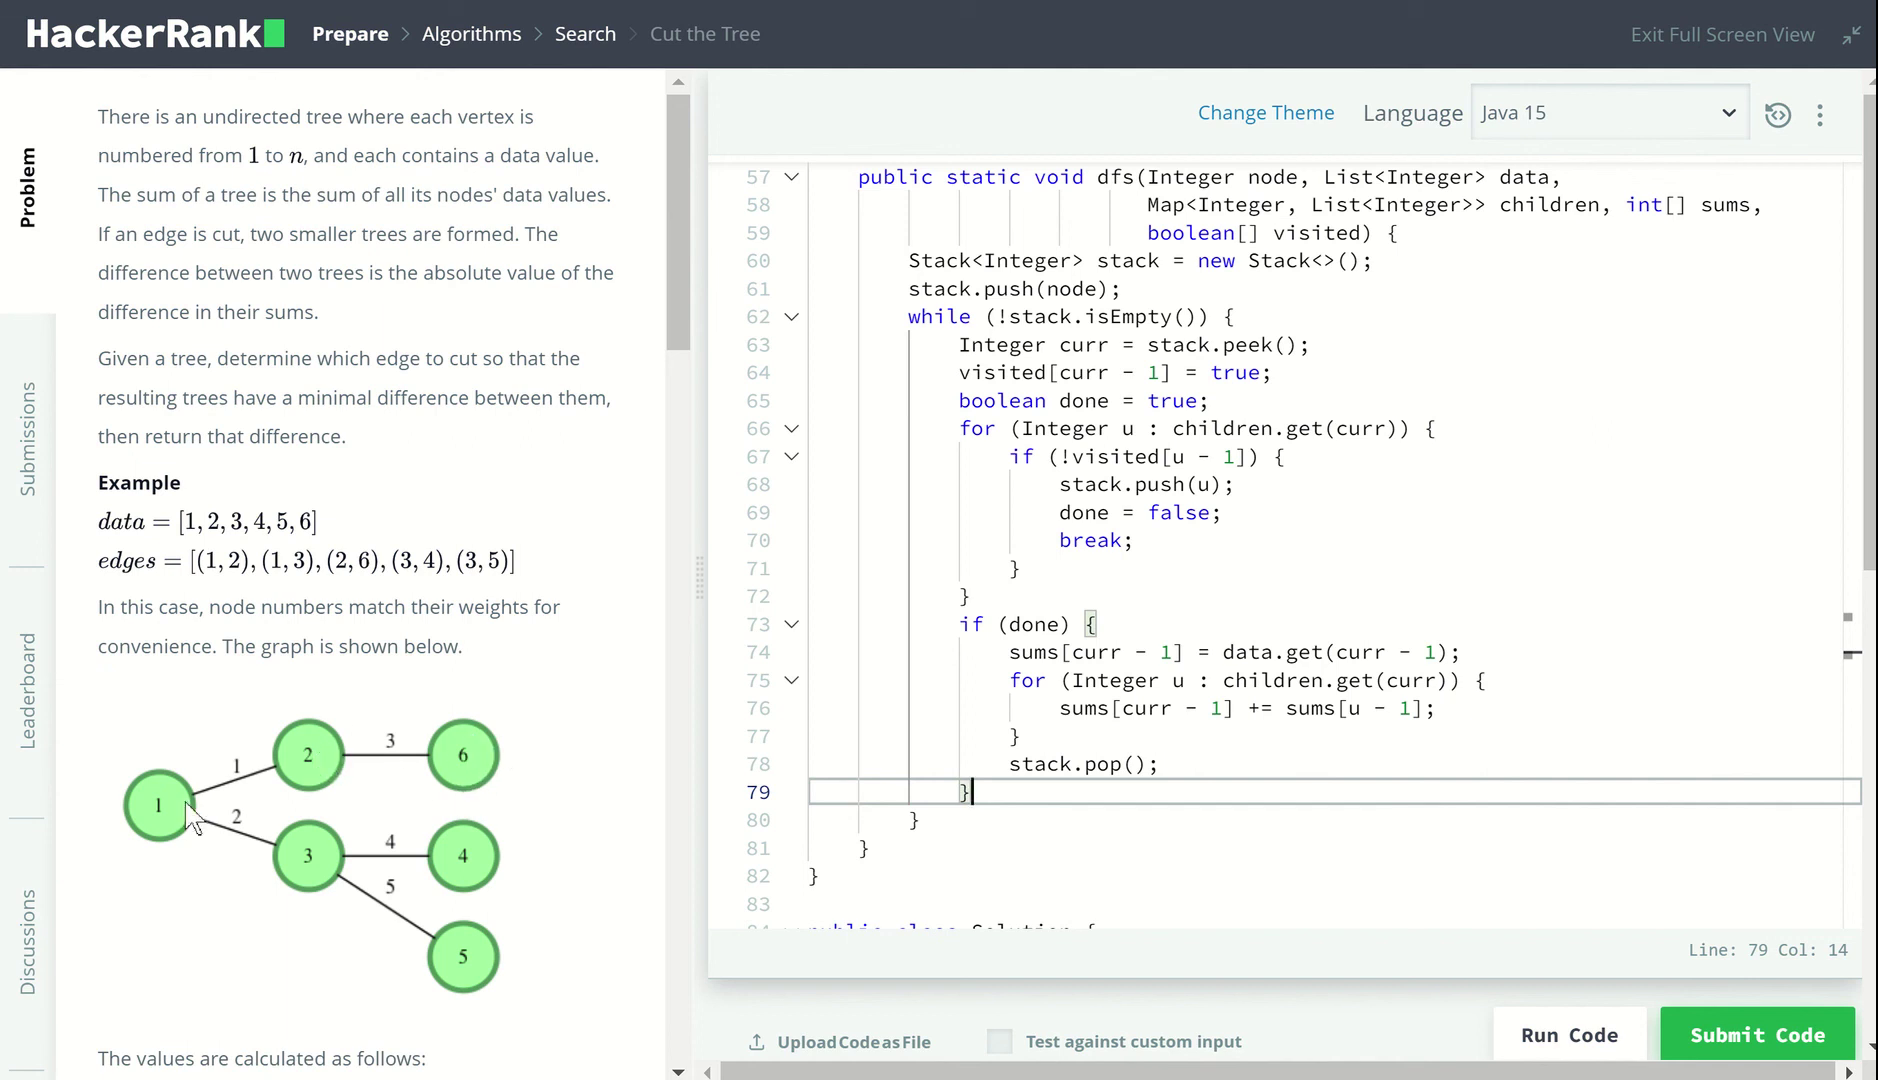
{"action": "mouse_move", "coordinate": [290, 894]}
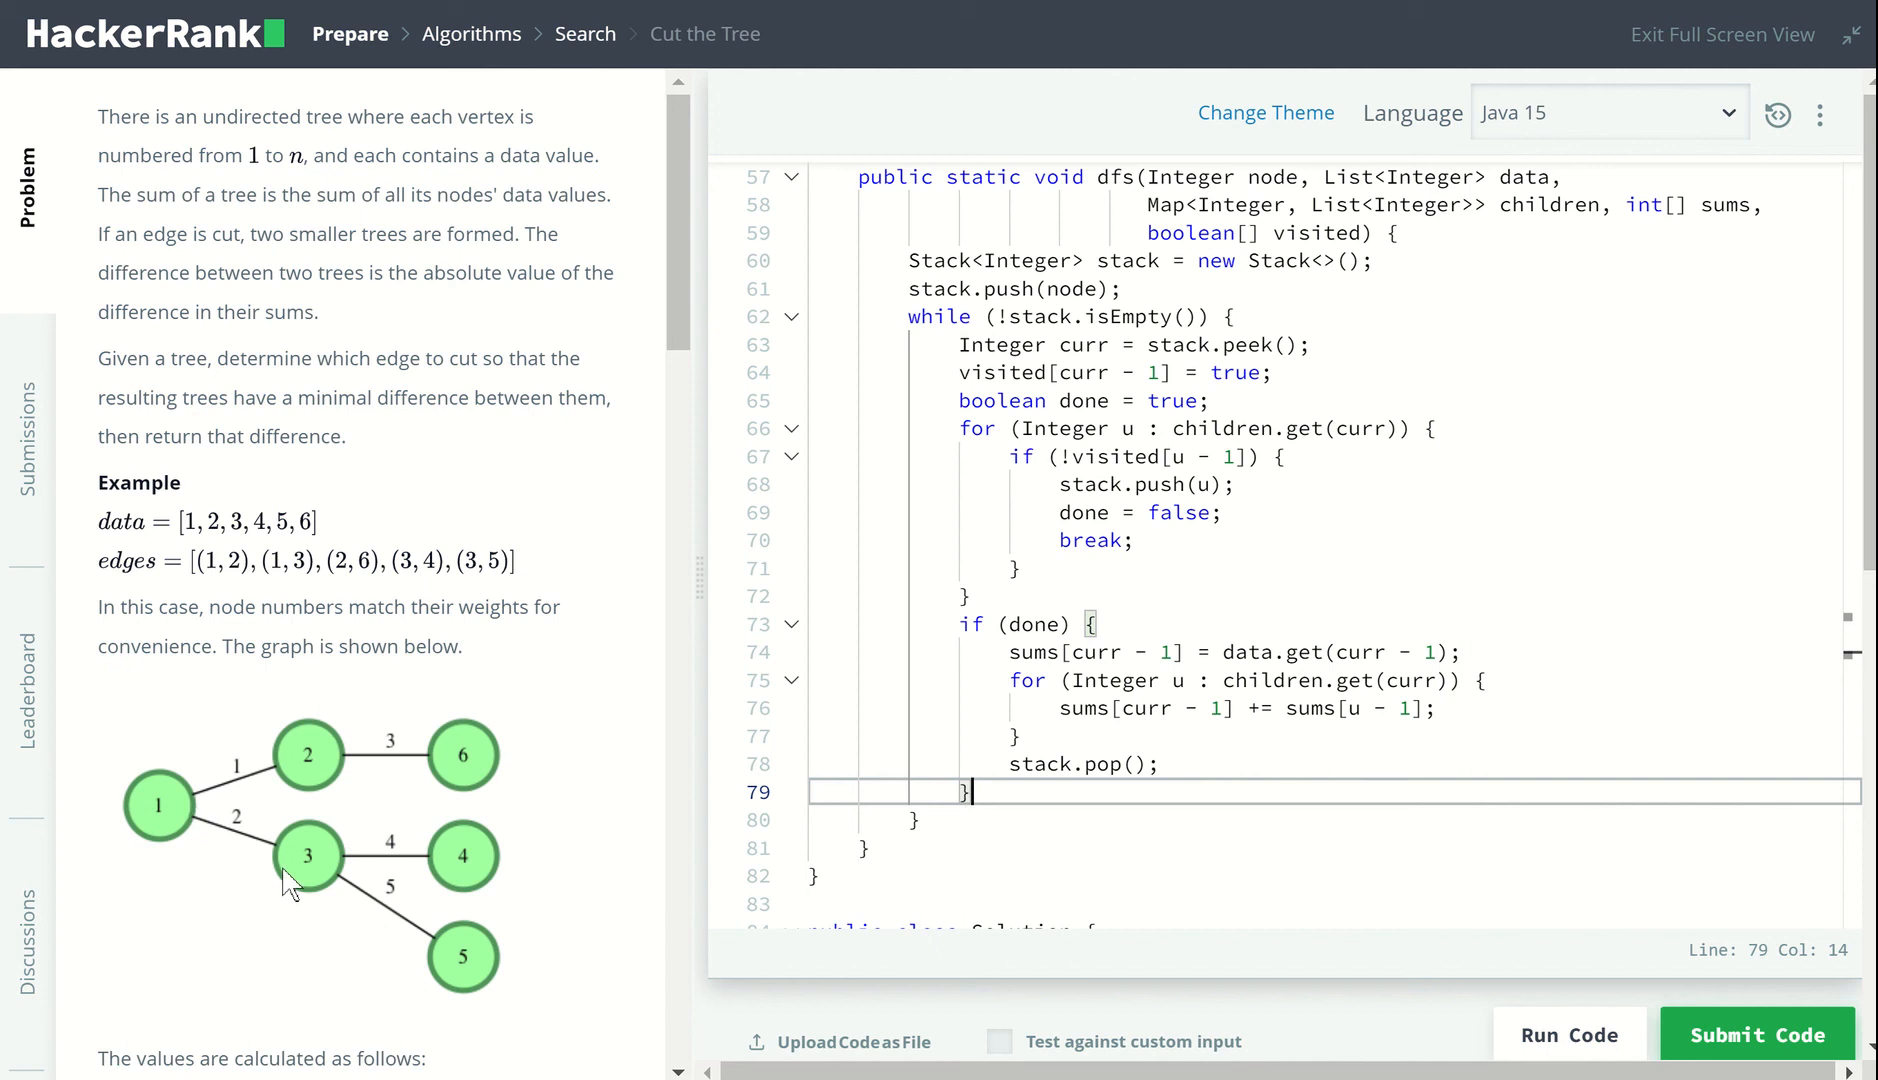
{"action": "mouse_move", "coordinate": [160, 816]}
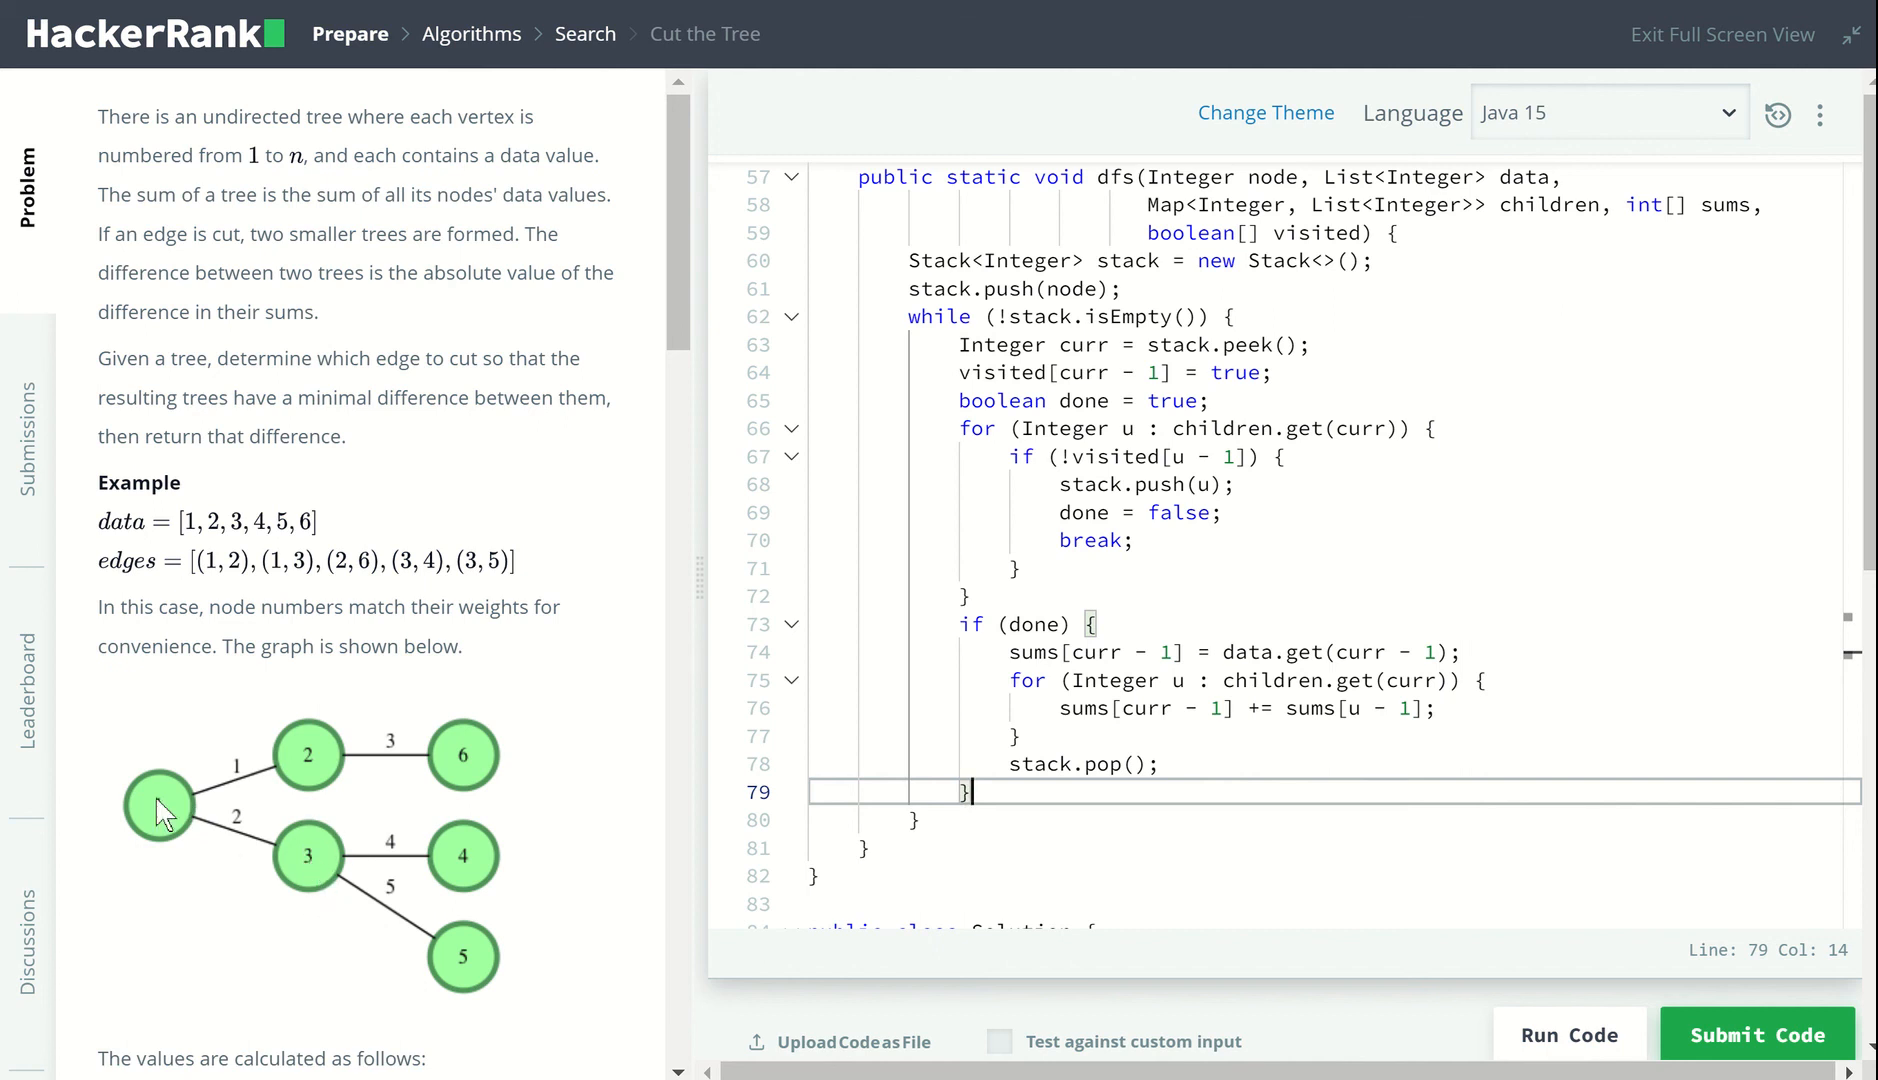
{"action": "mouse_move", "coordinate": [1239, 765]}
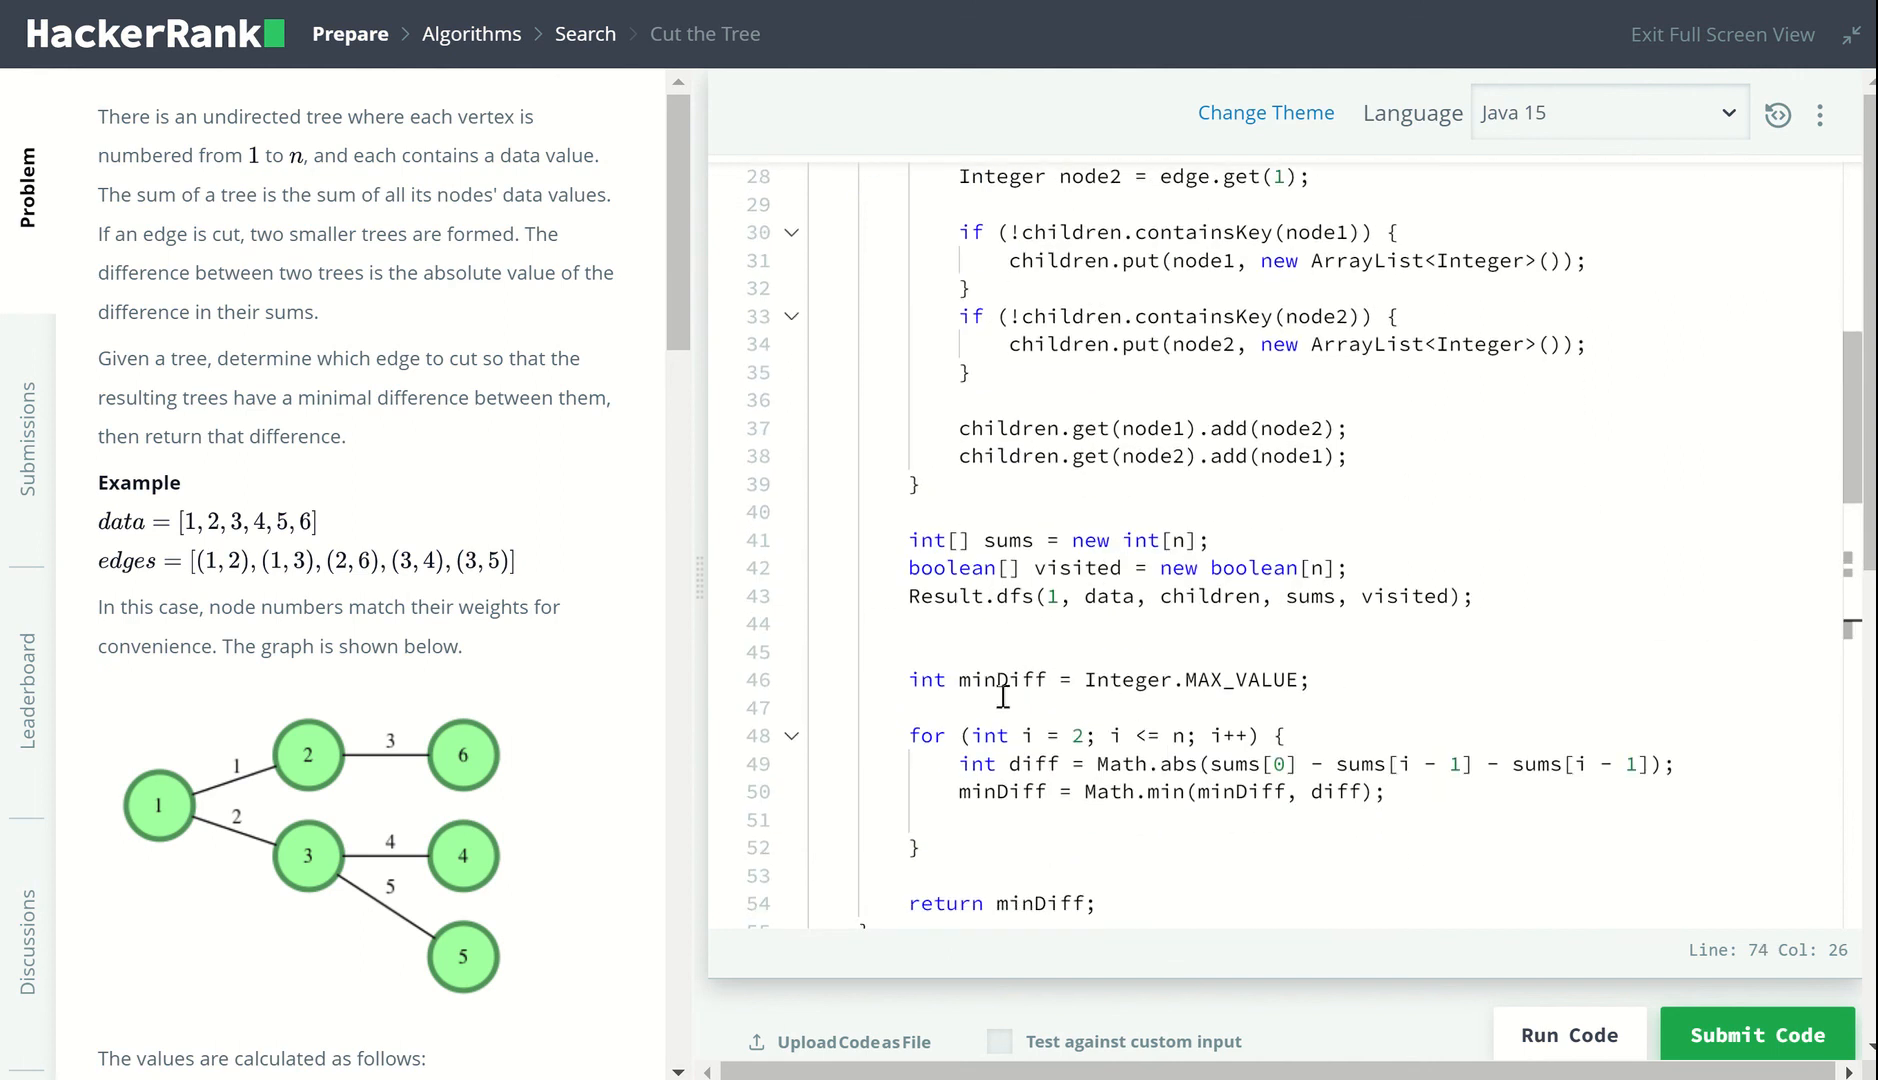
{"action": "double_click", "coordinate": [1001, 680]}
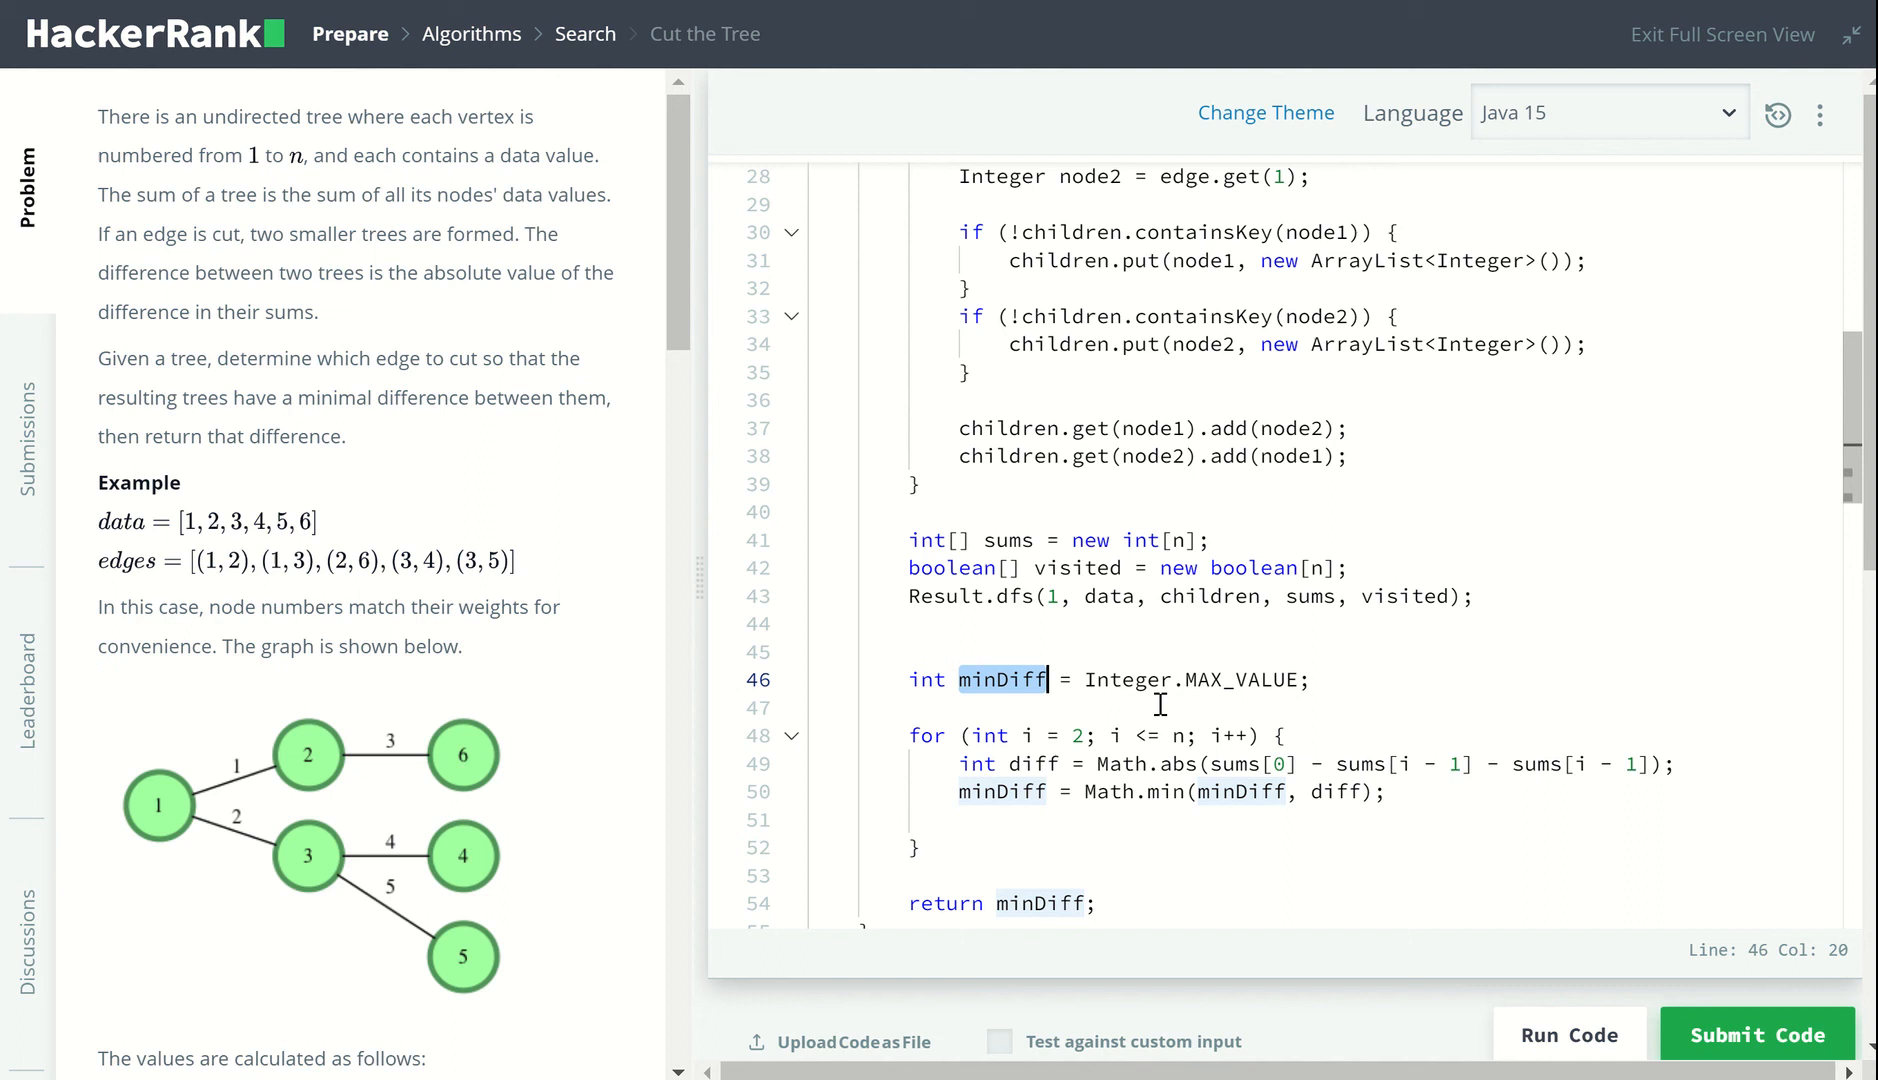
{"action": "left_click", "coordinate": [1212, 680]}
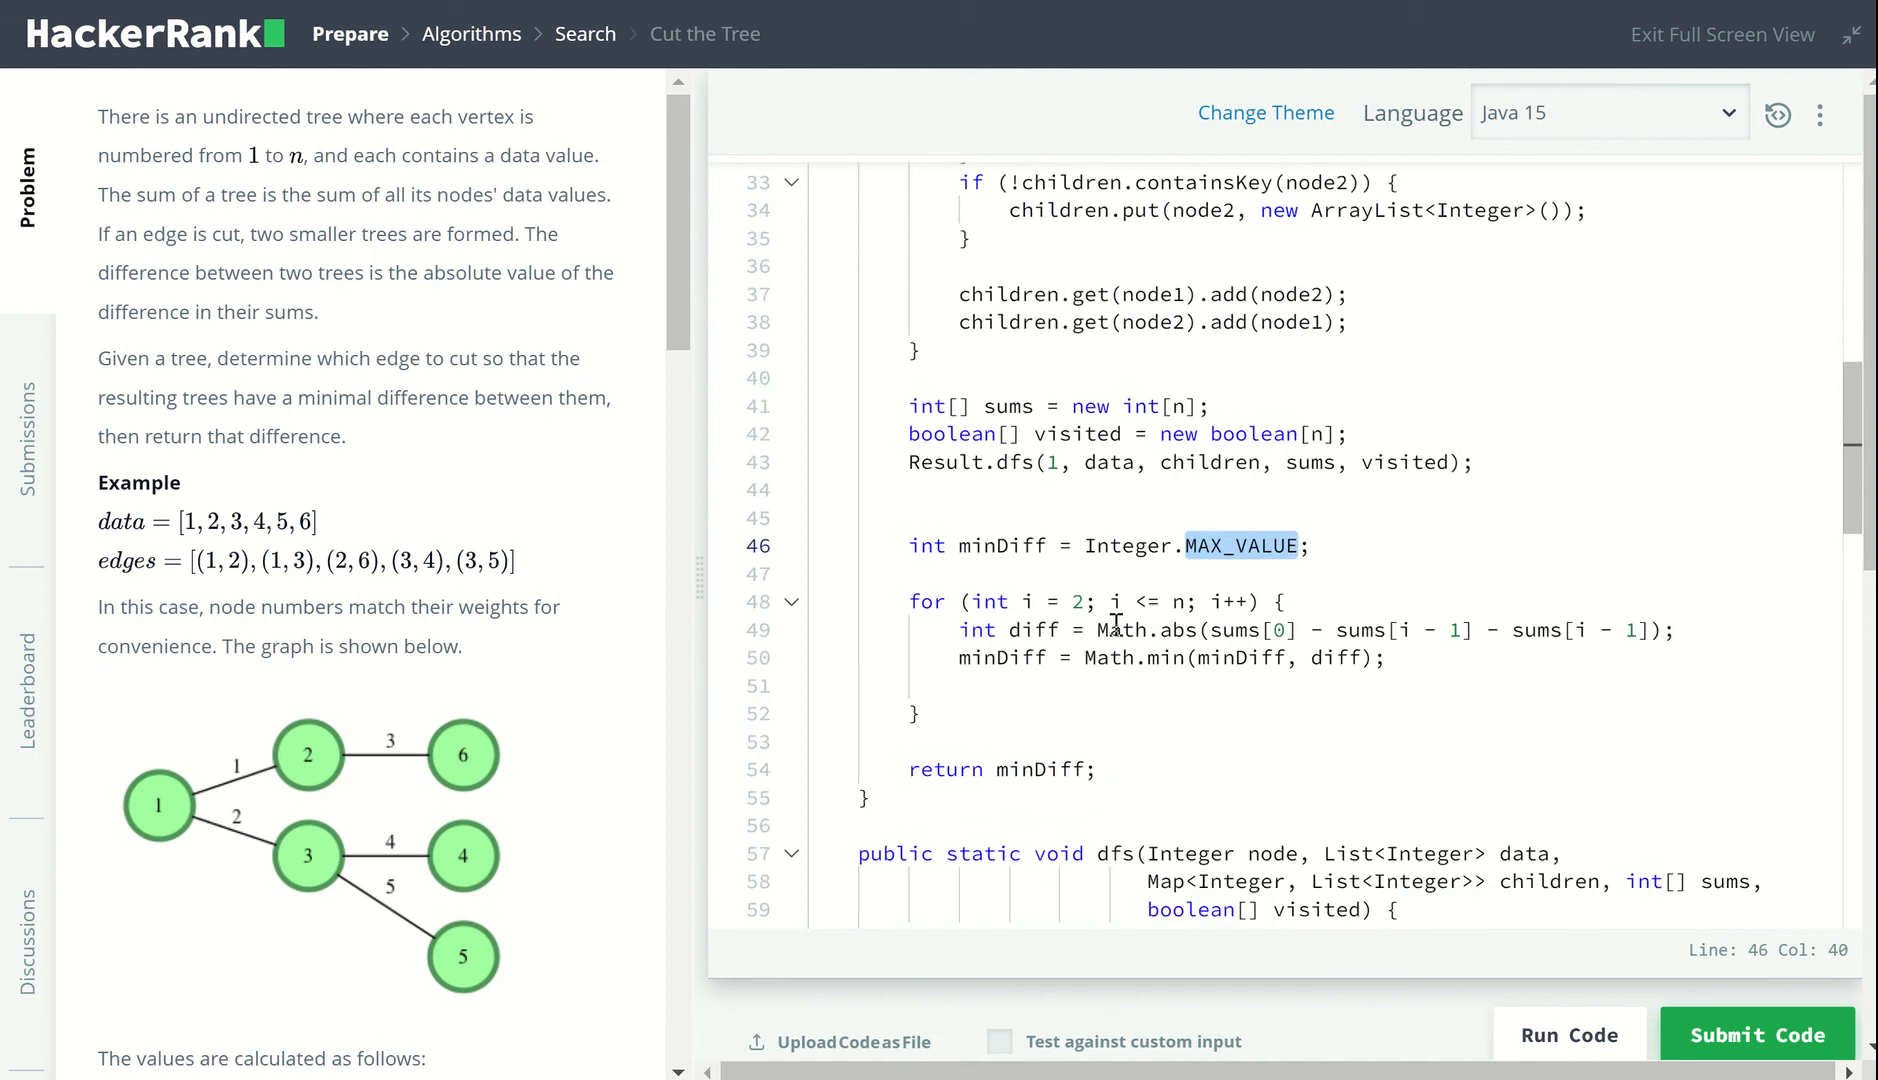
{"action": "mouse_move", "coordinate": [392, 764]}
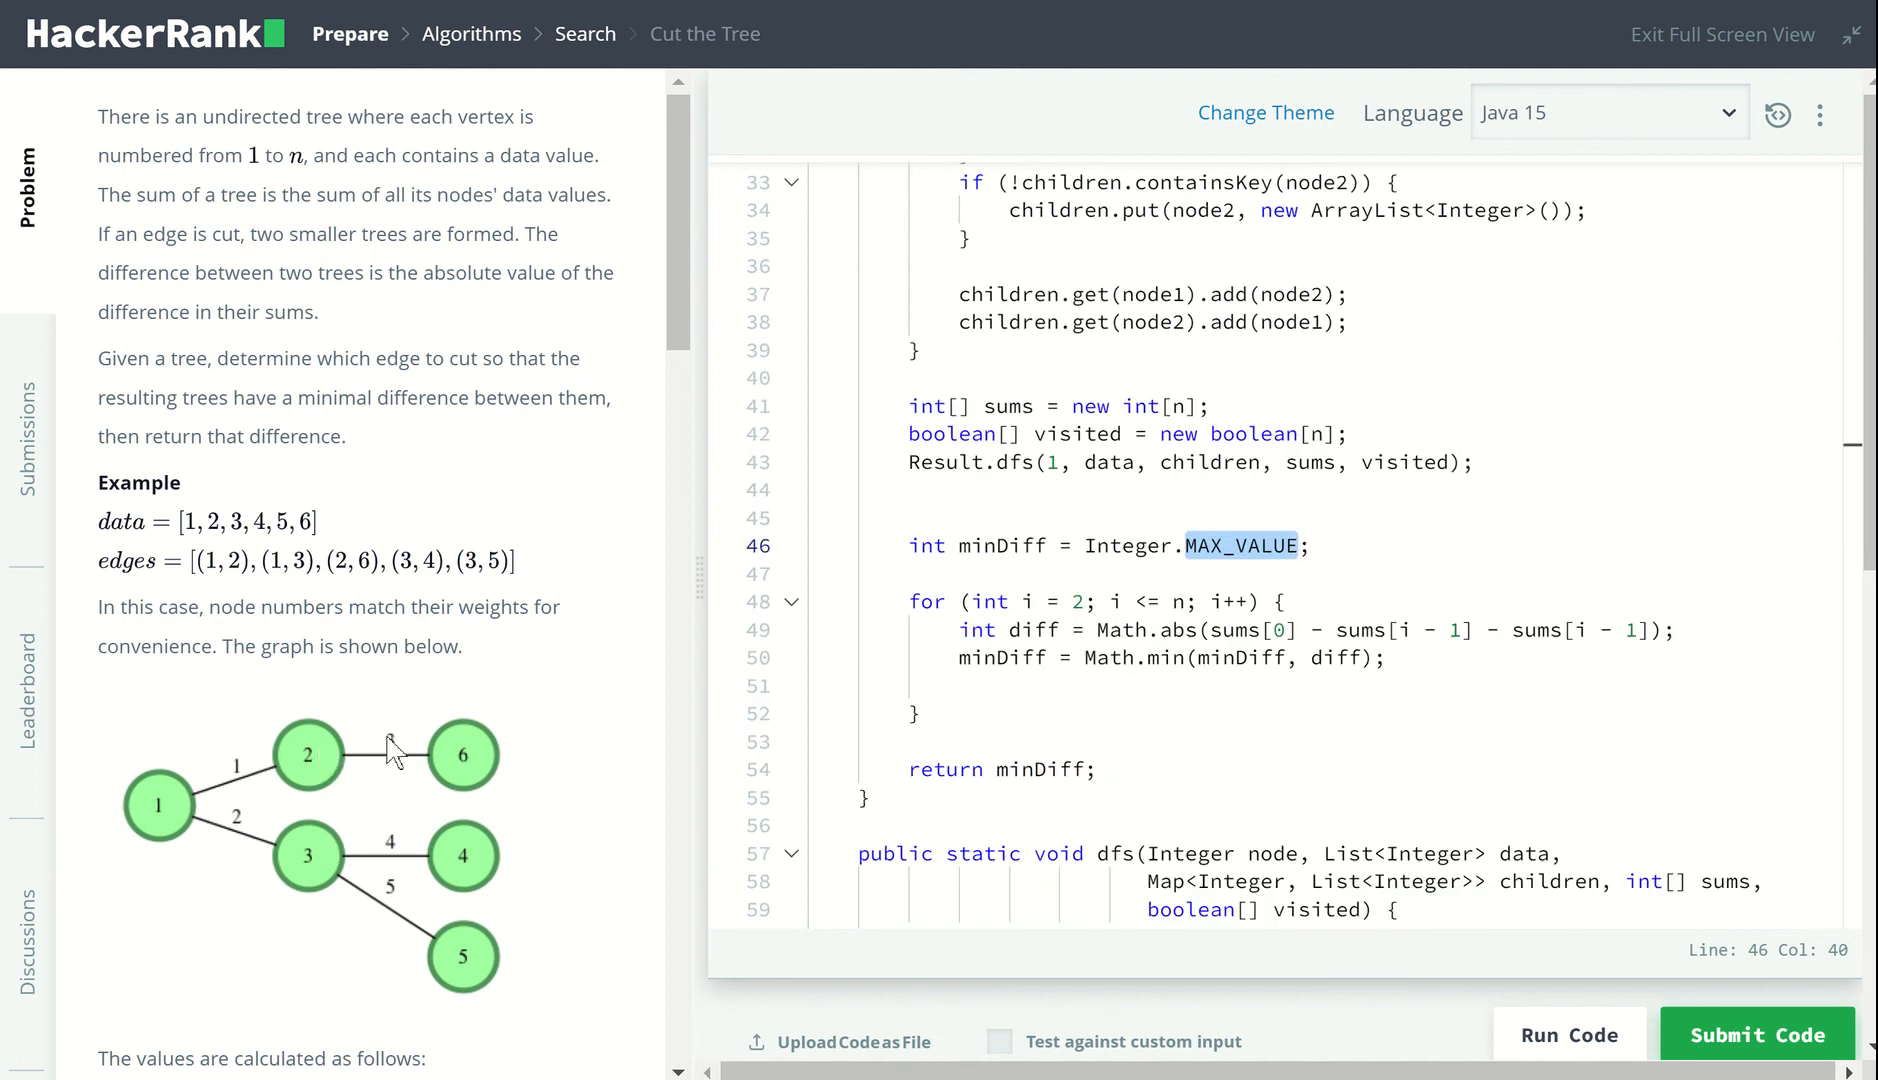
{"action": "mouse_move", "coordinate": [436, 697]}
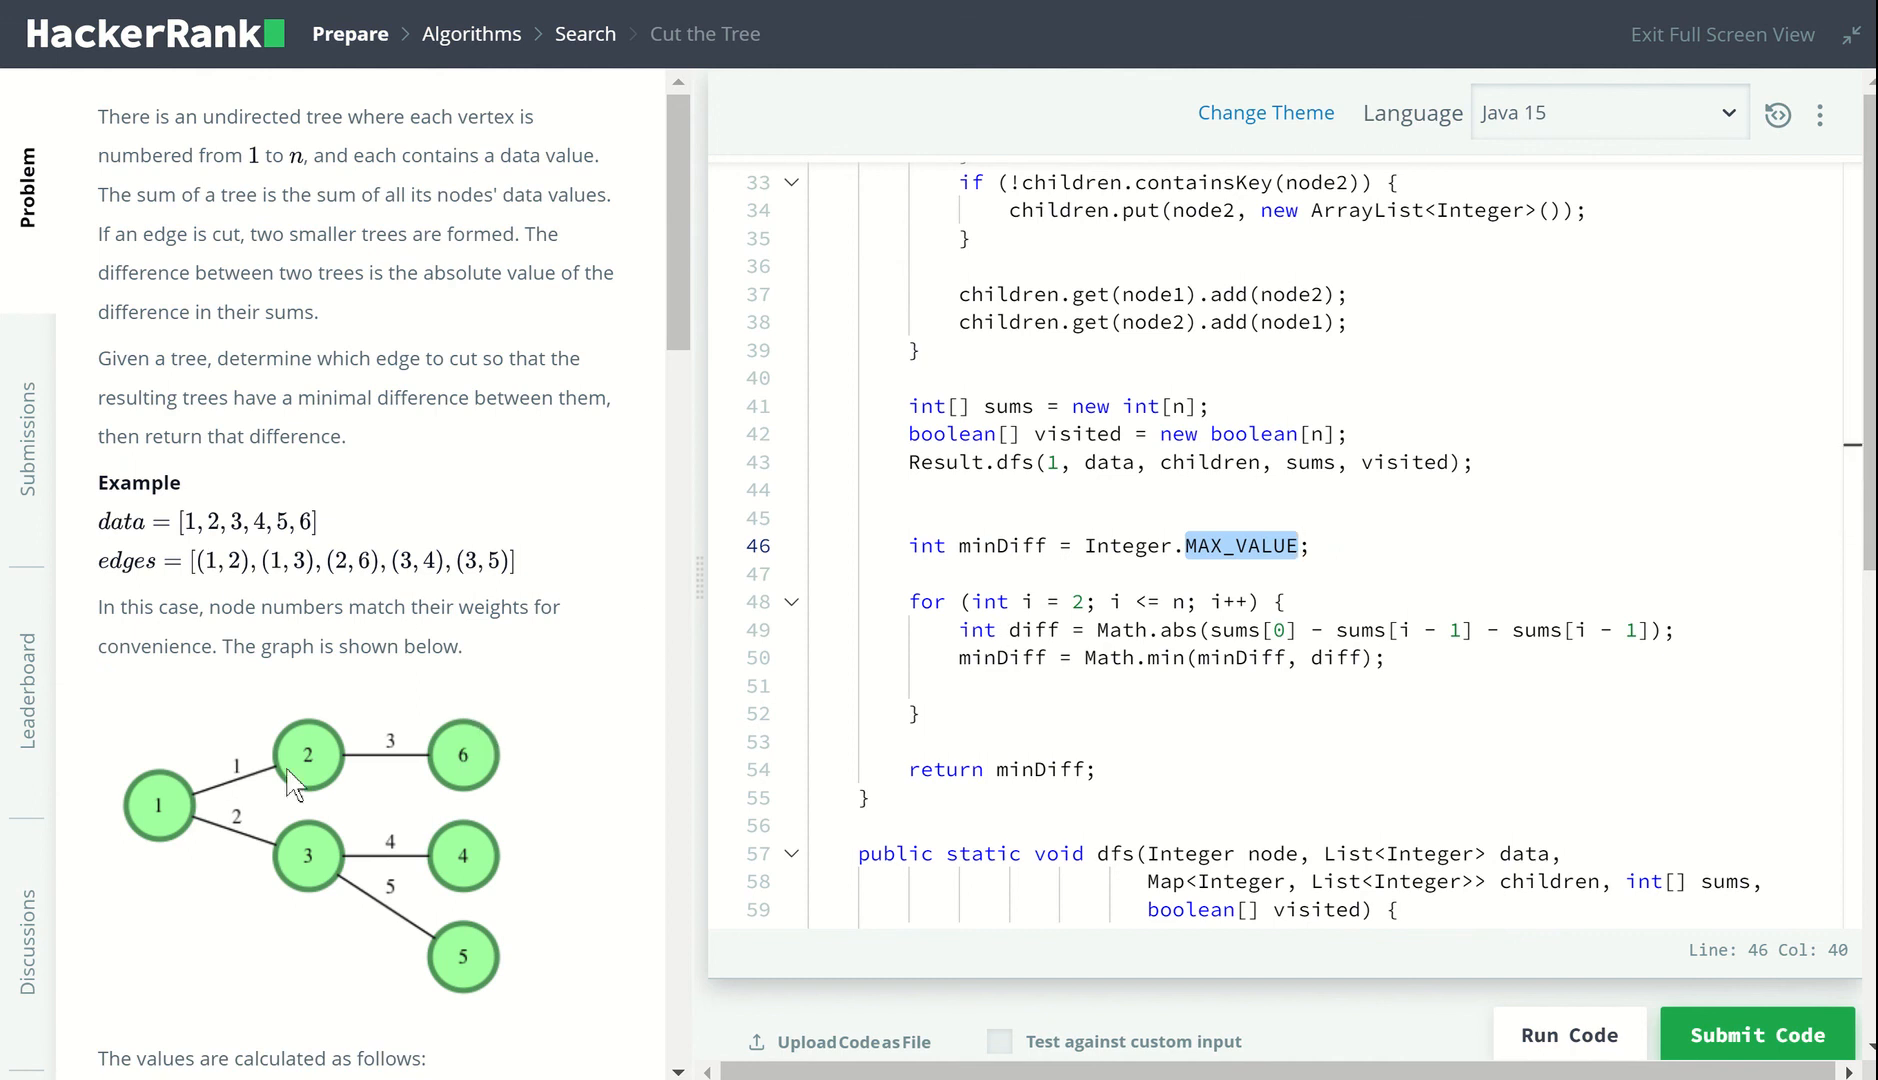
{"action": "mouse_move", "coordinate": [210, 800]}
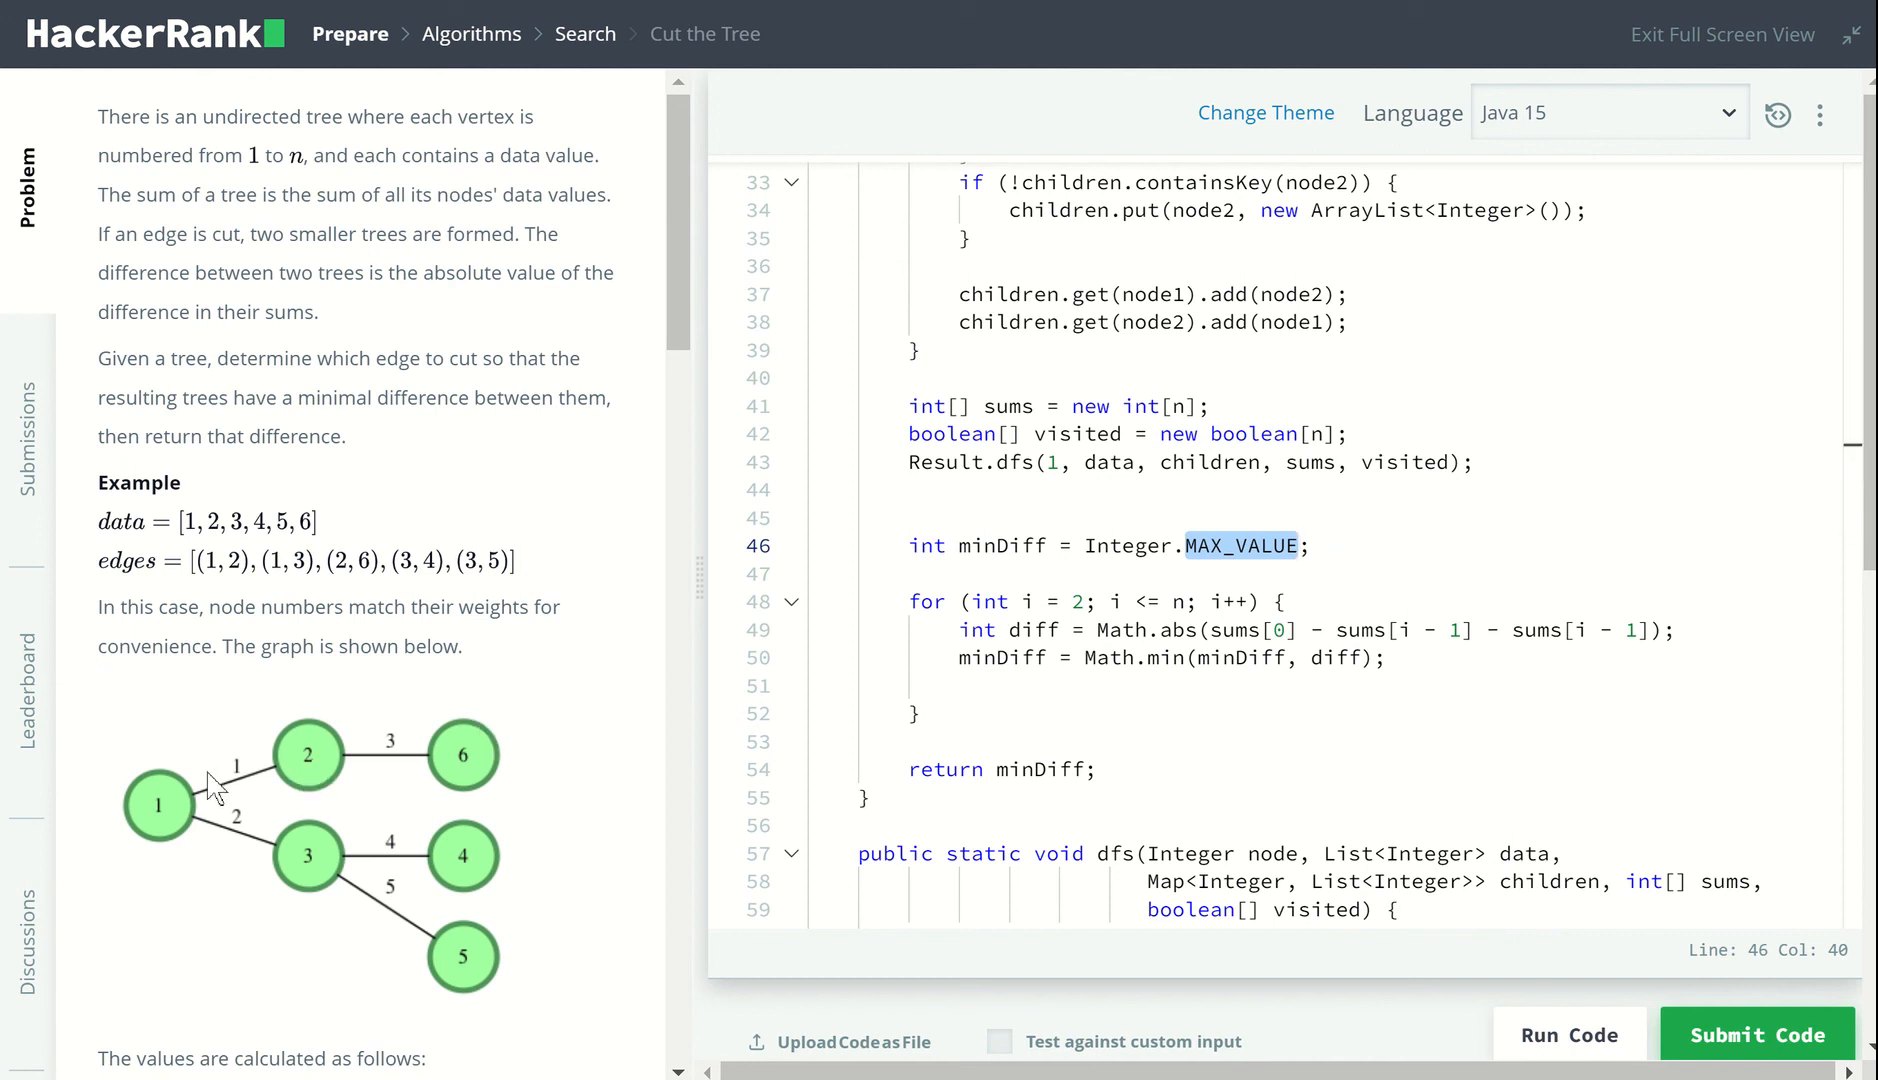
{"action": "mouse_move", "coordinate": [833, 631]}
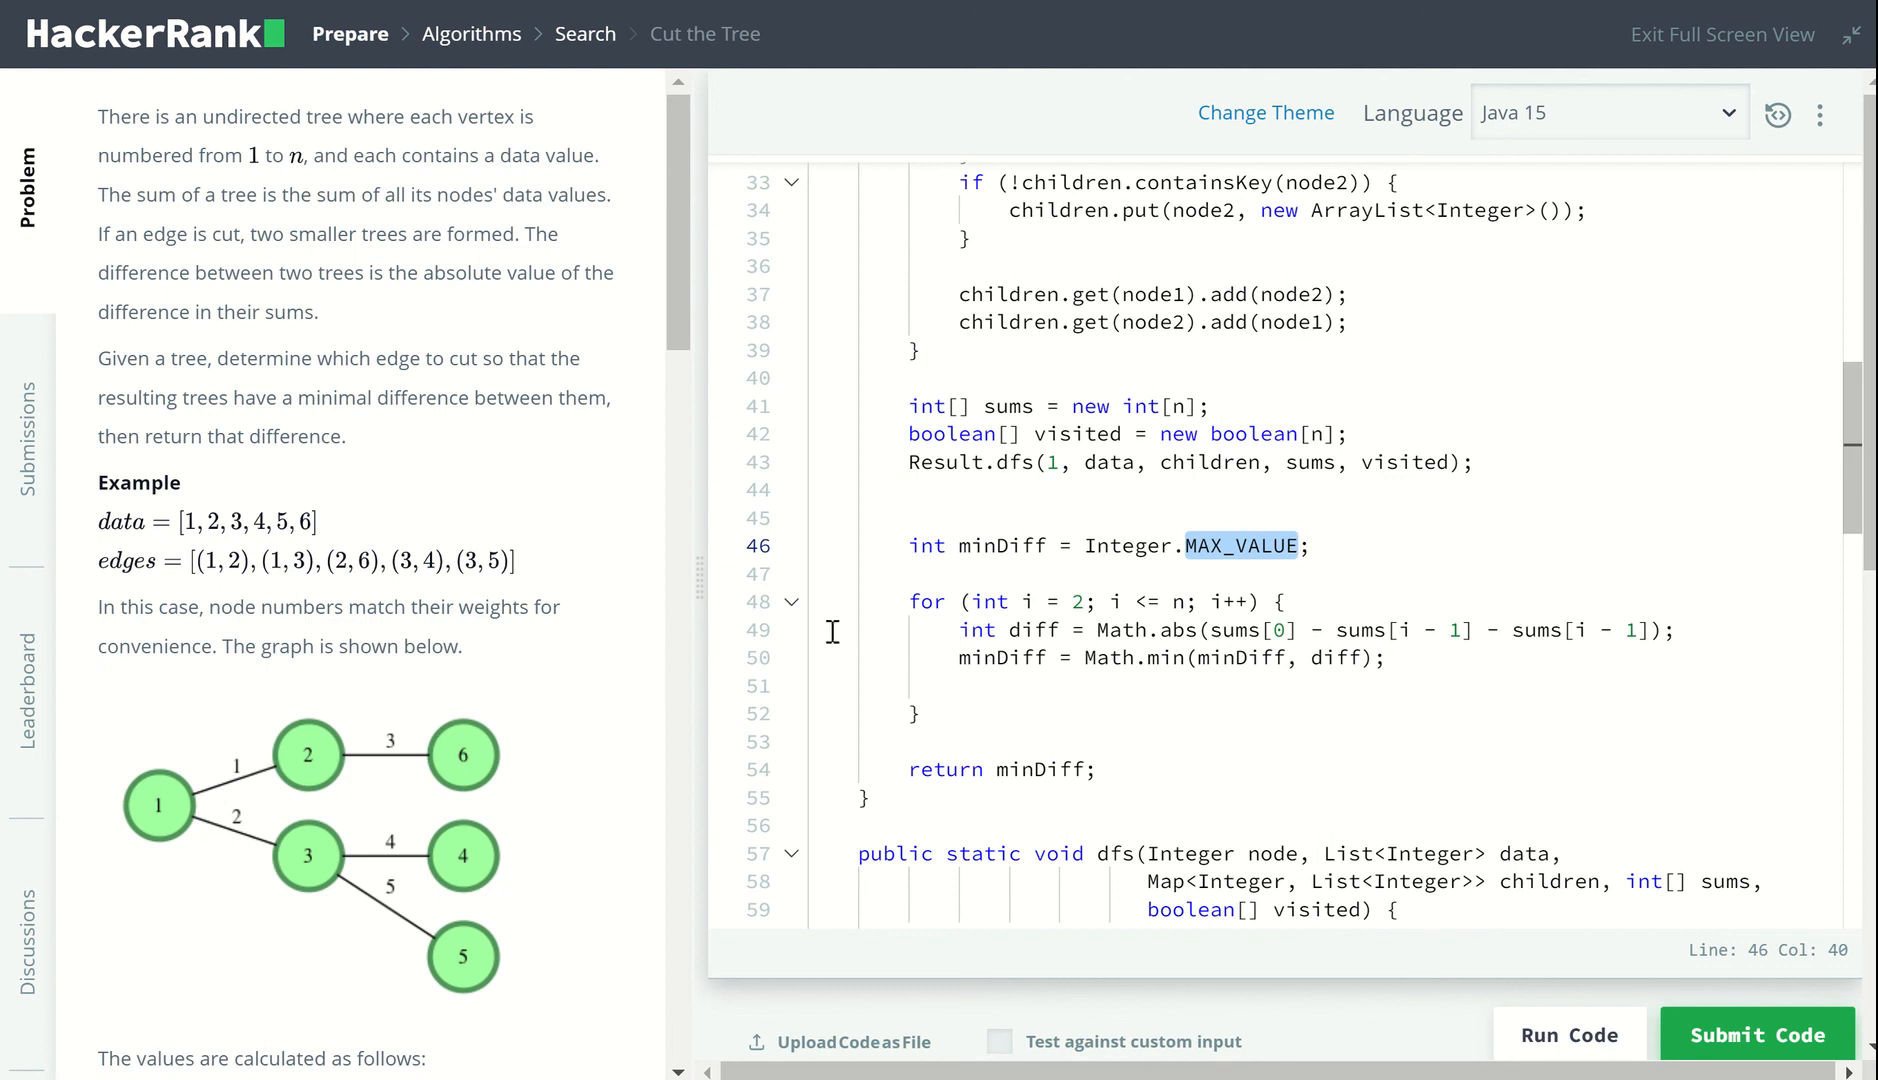
{"action": "left_click", "coordinate": [1121, 545]}
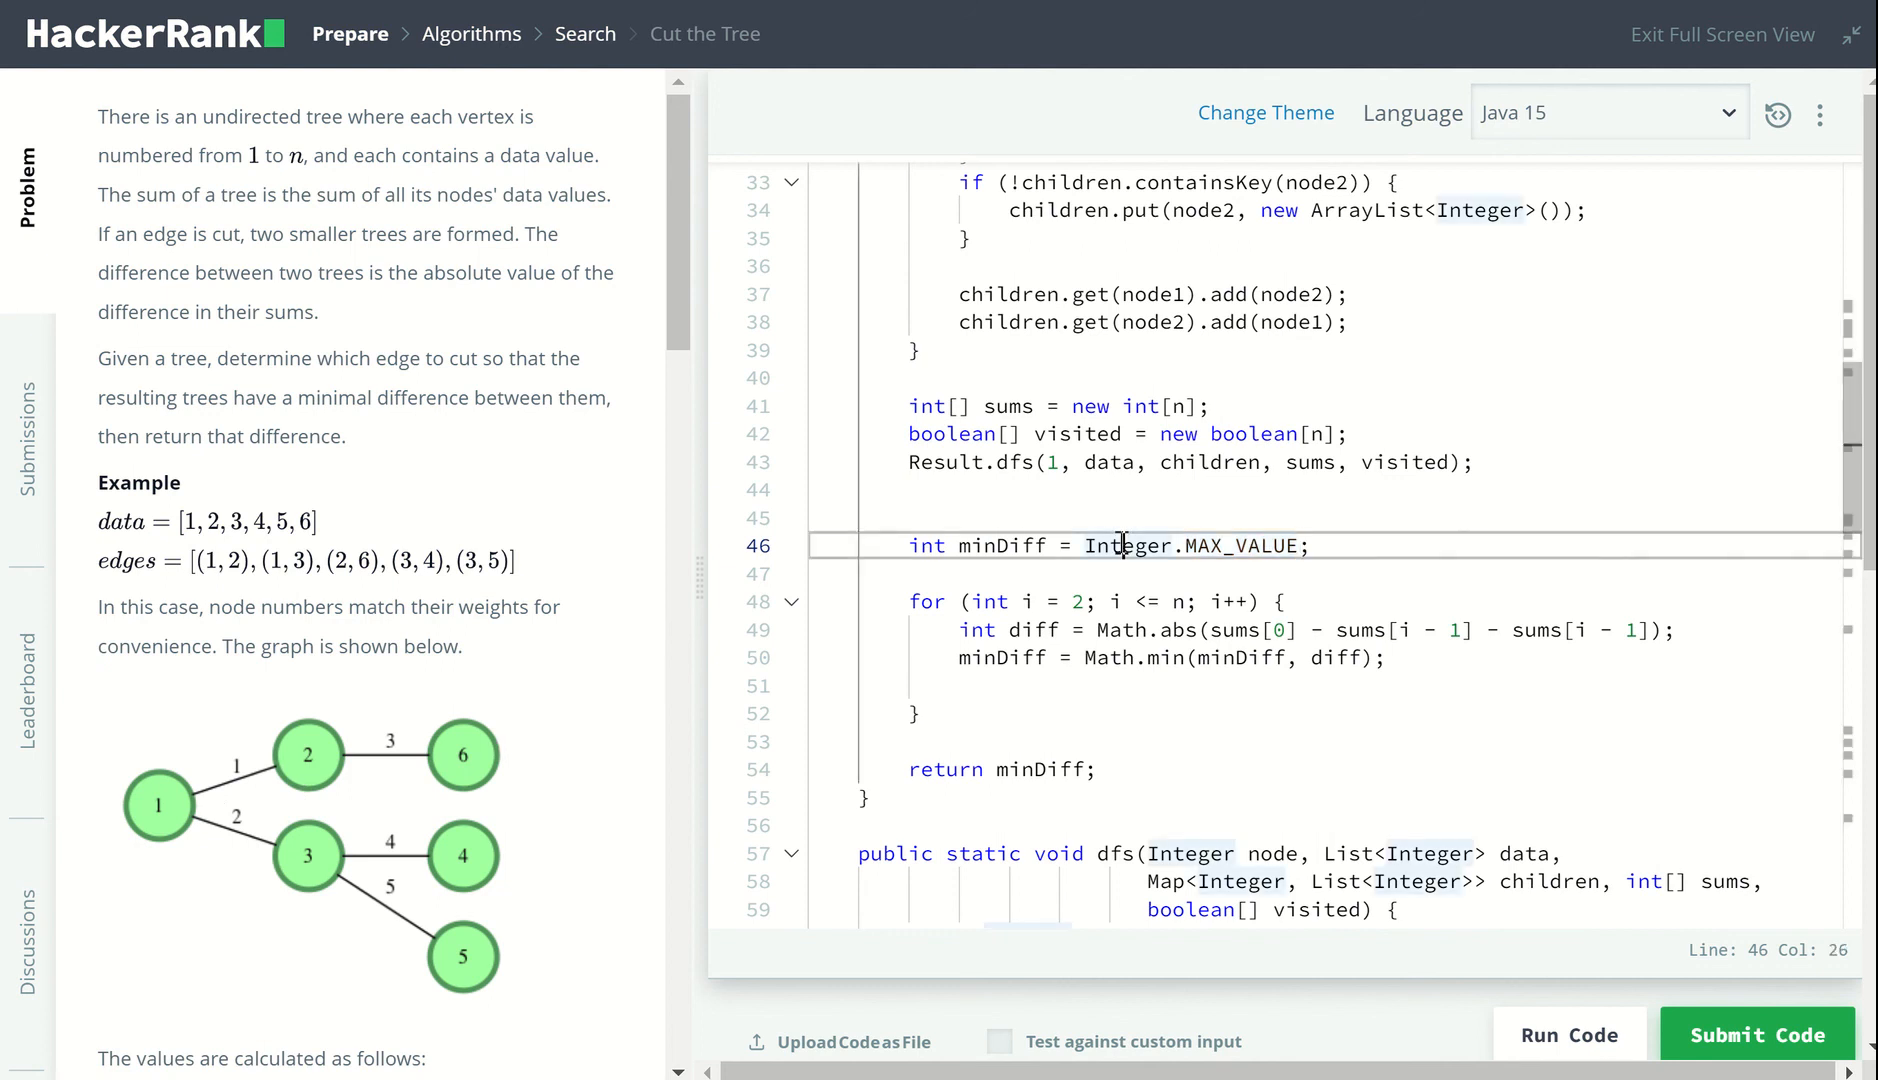
{"action": "mouse_move", "coordinate": [551, 775]}
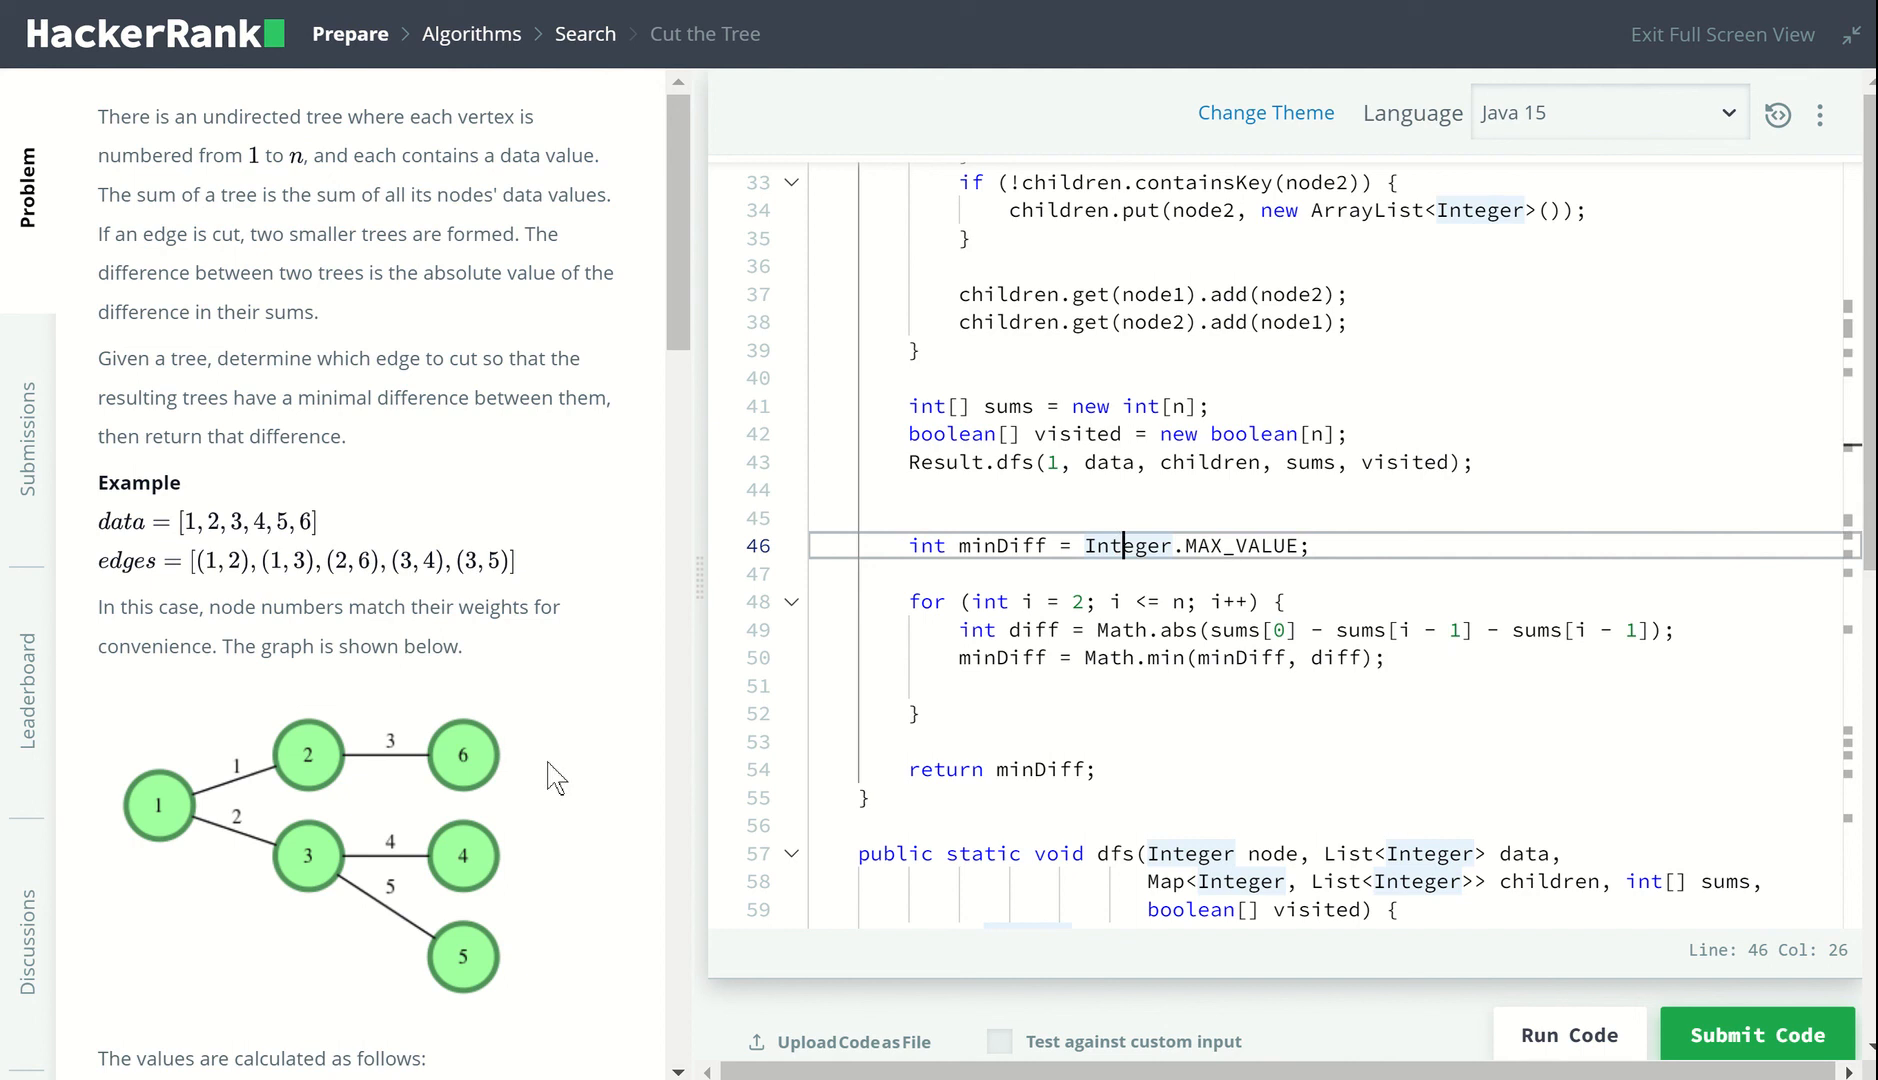
{"action": "mouse_move", "coordinate": [318, 777]}
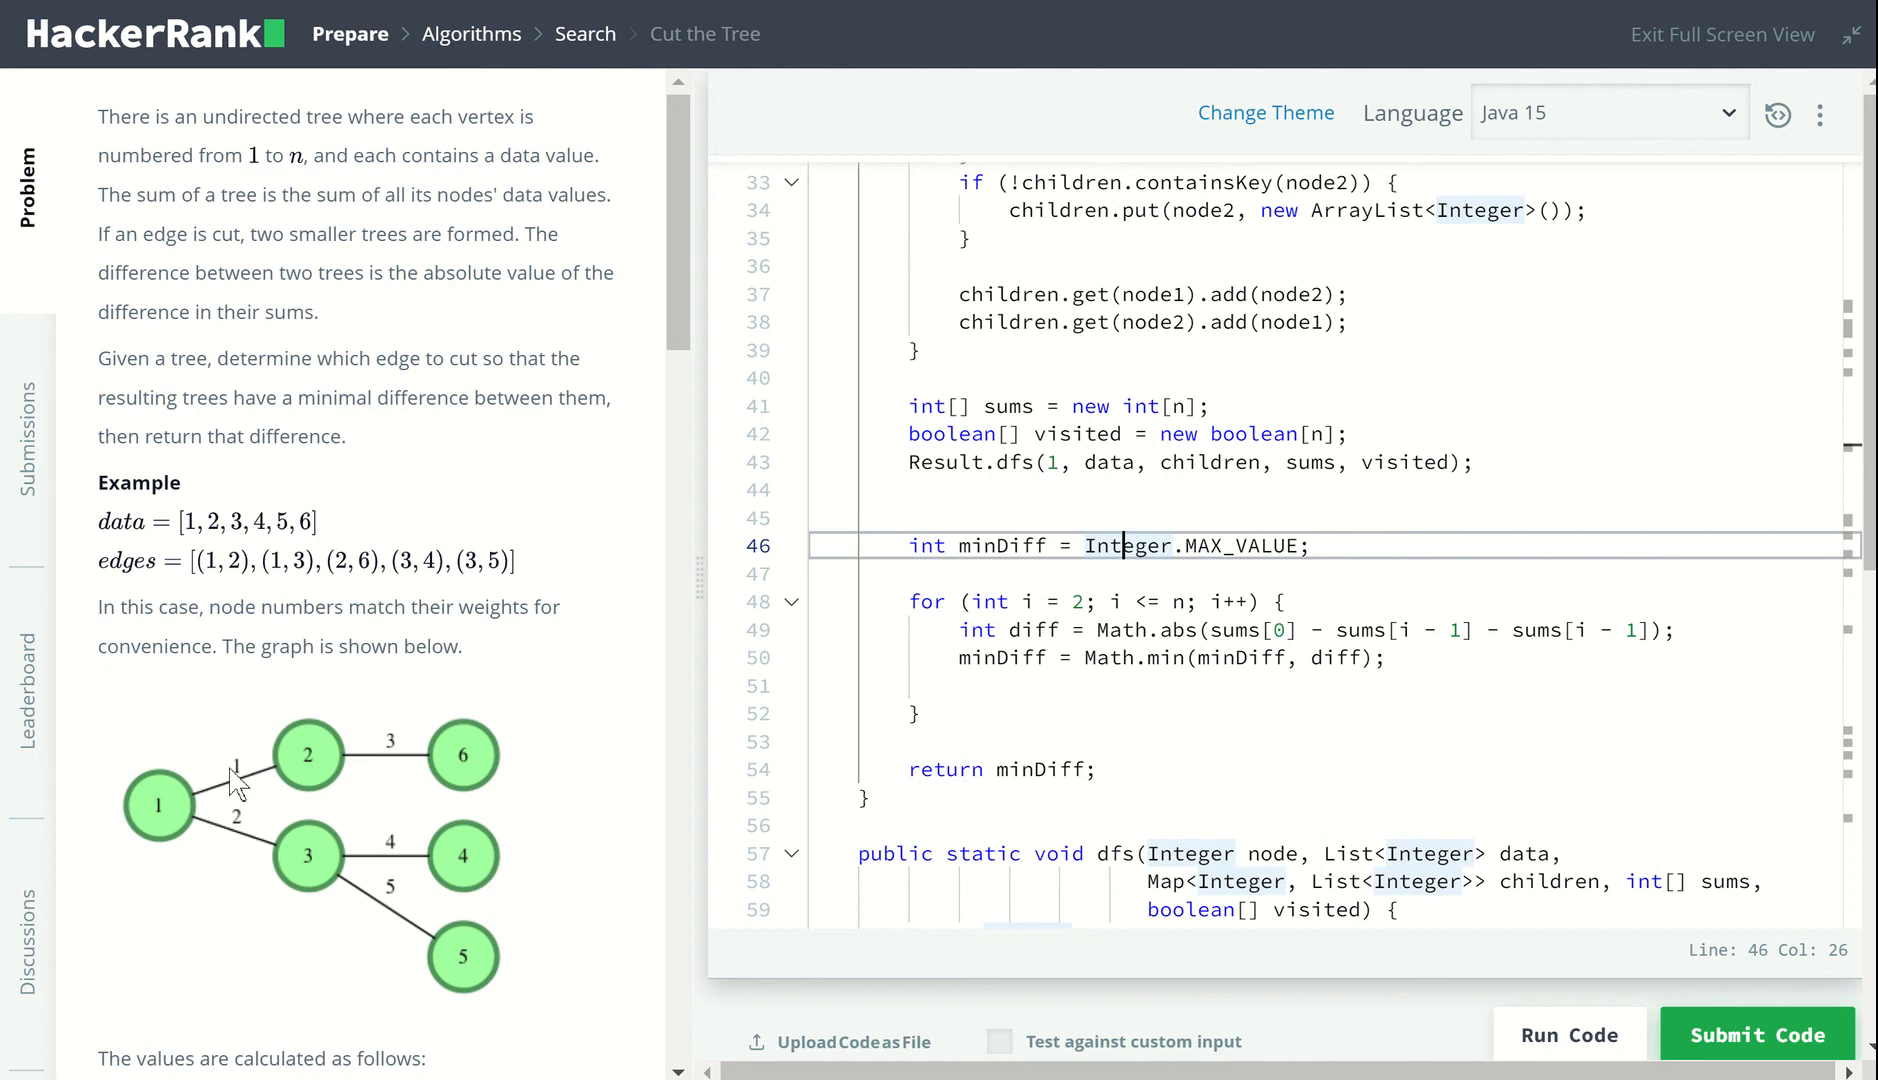
{"action": "mouse_move", "coordinate": [250, 836]}
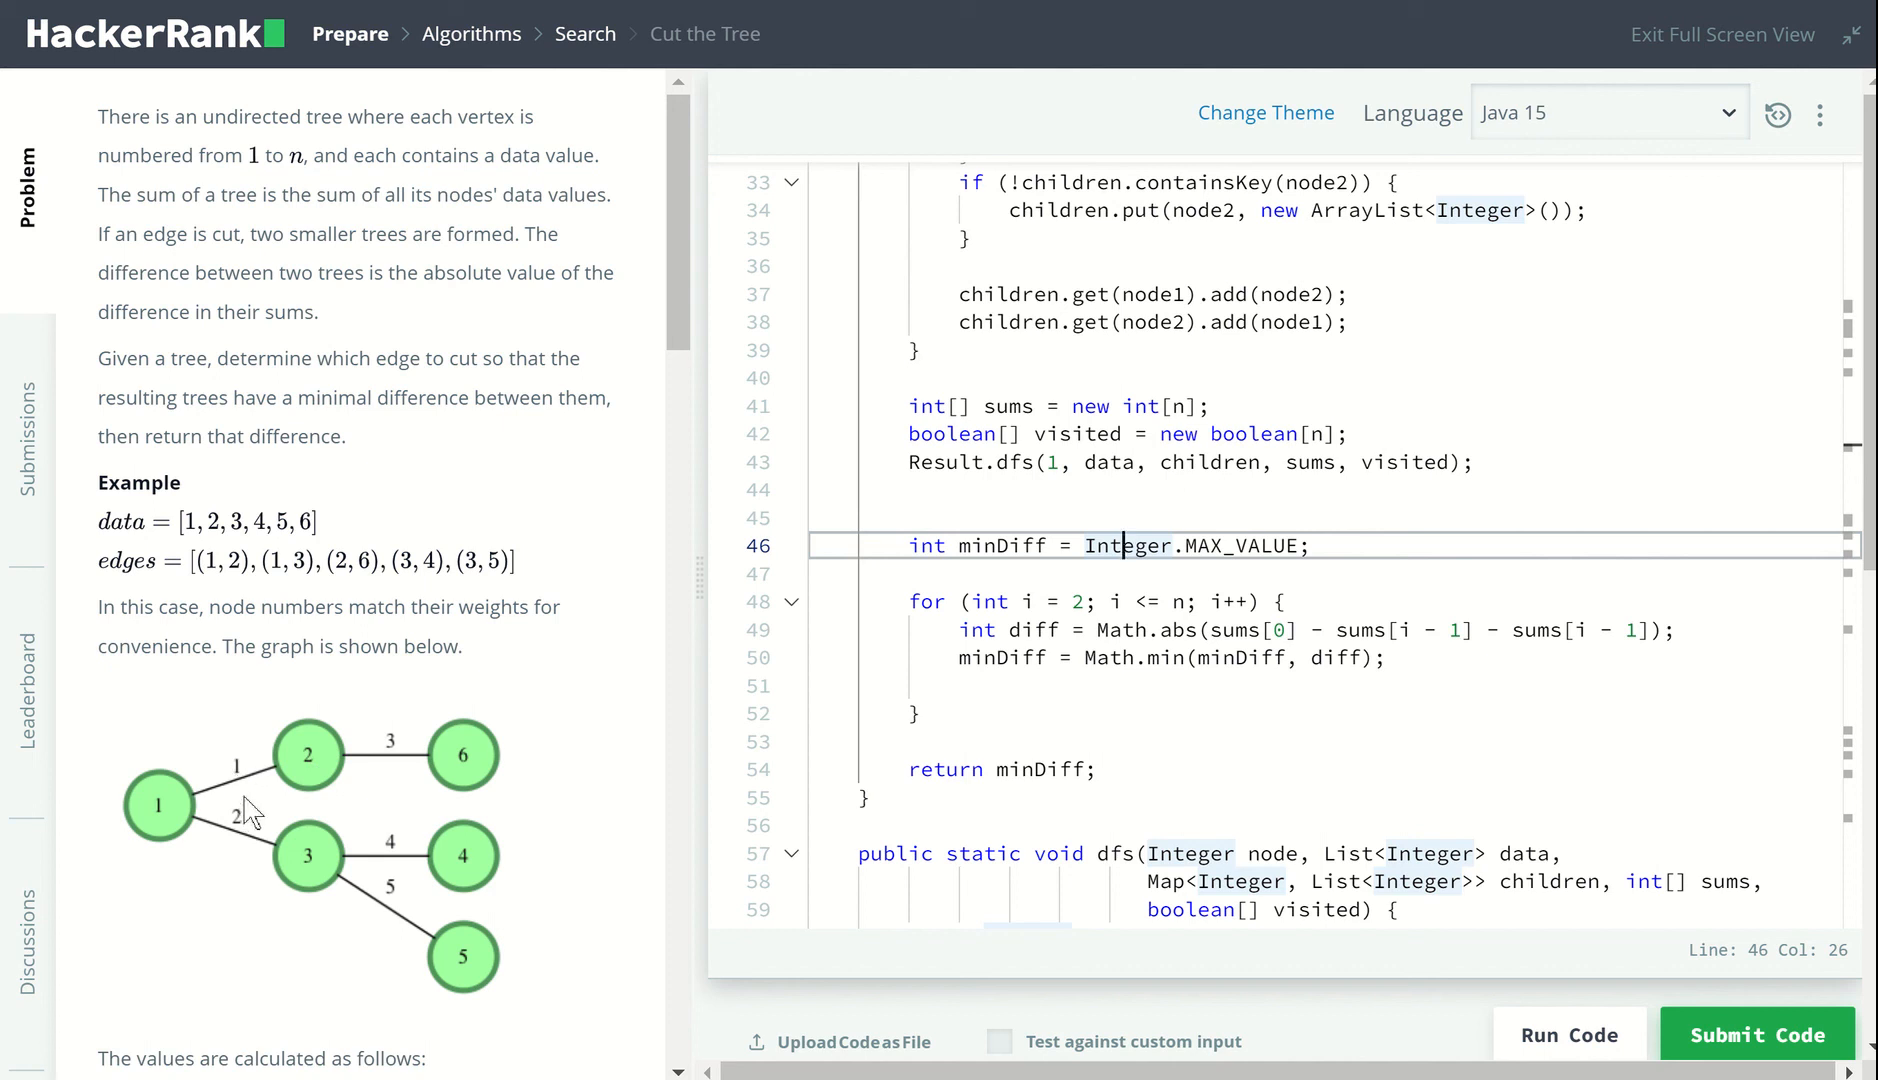
{"action": "mouse_move", "coordinate": [424, 786]}
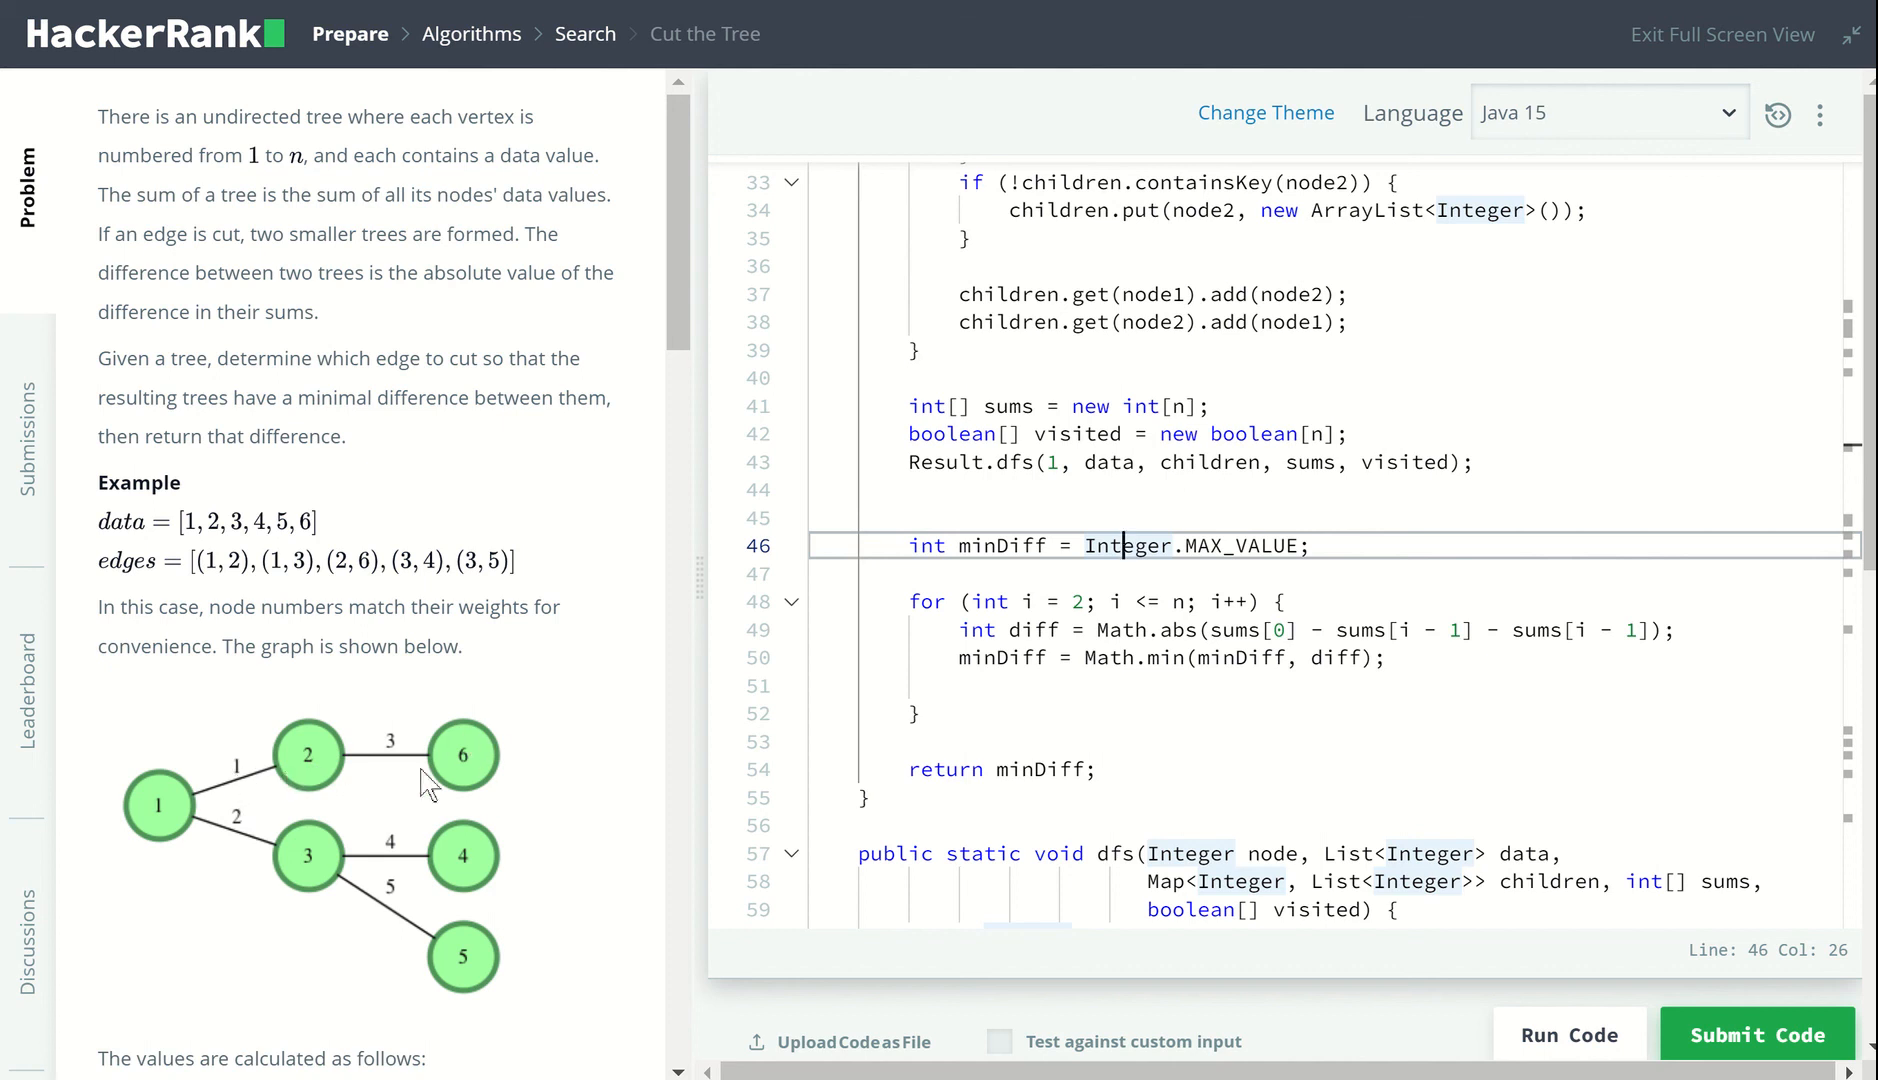
{"action": "mouse_move", "coordinate": [487, 971]}
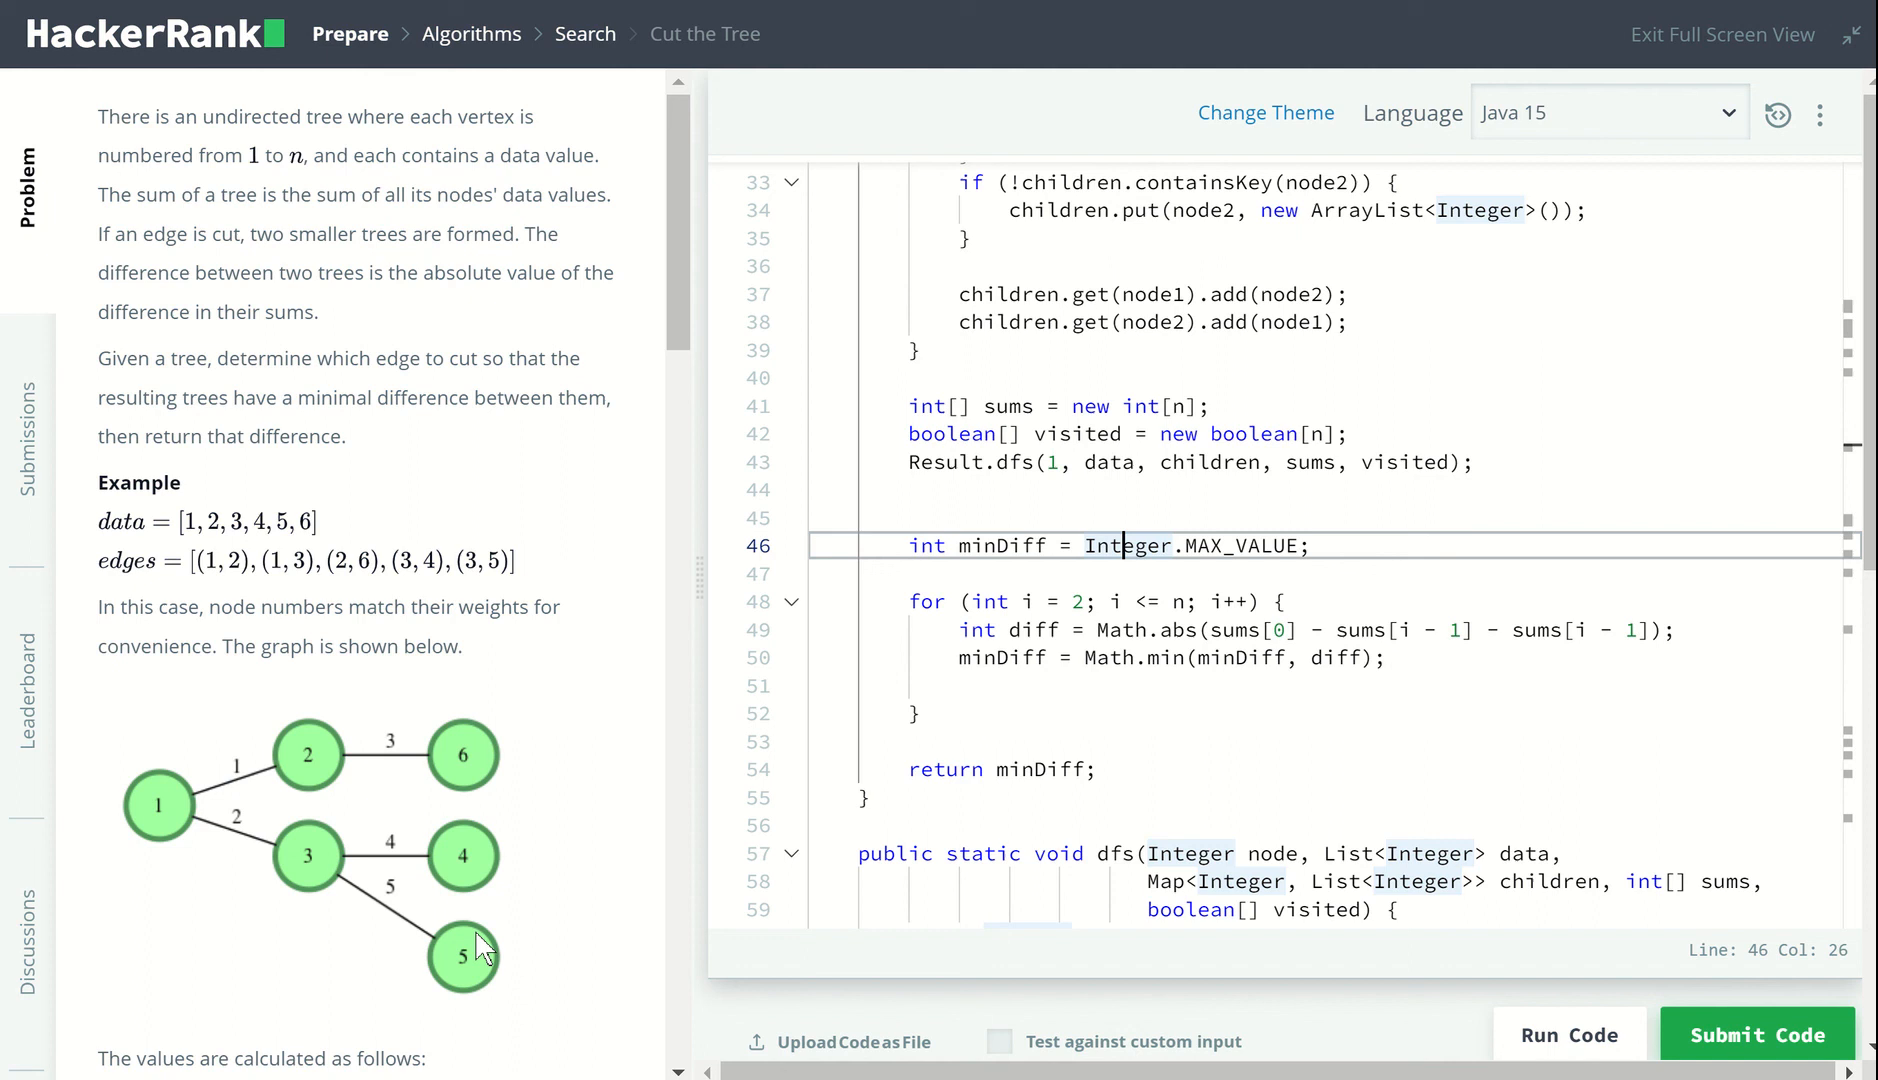
{"action": "mouse_move", "coordinate": [446, 909]}
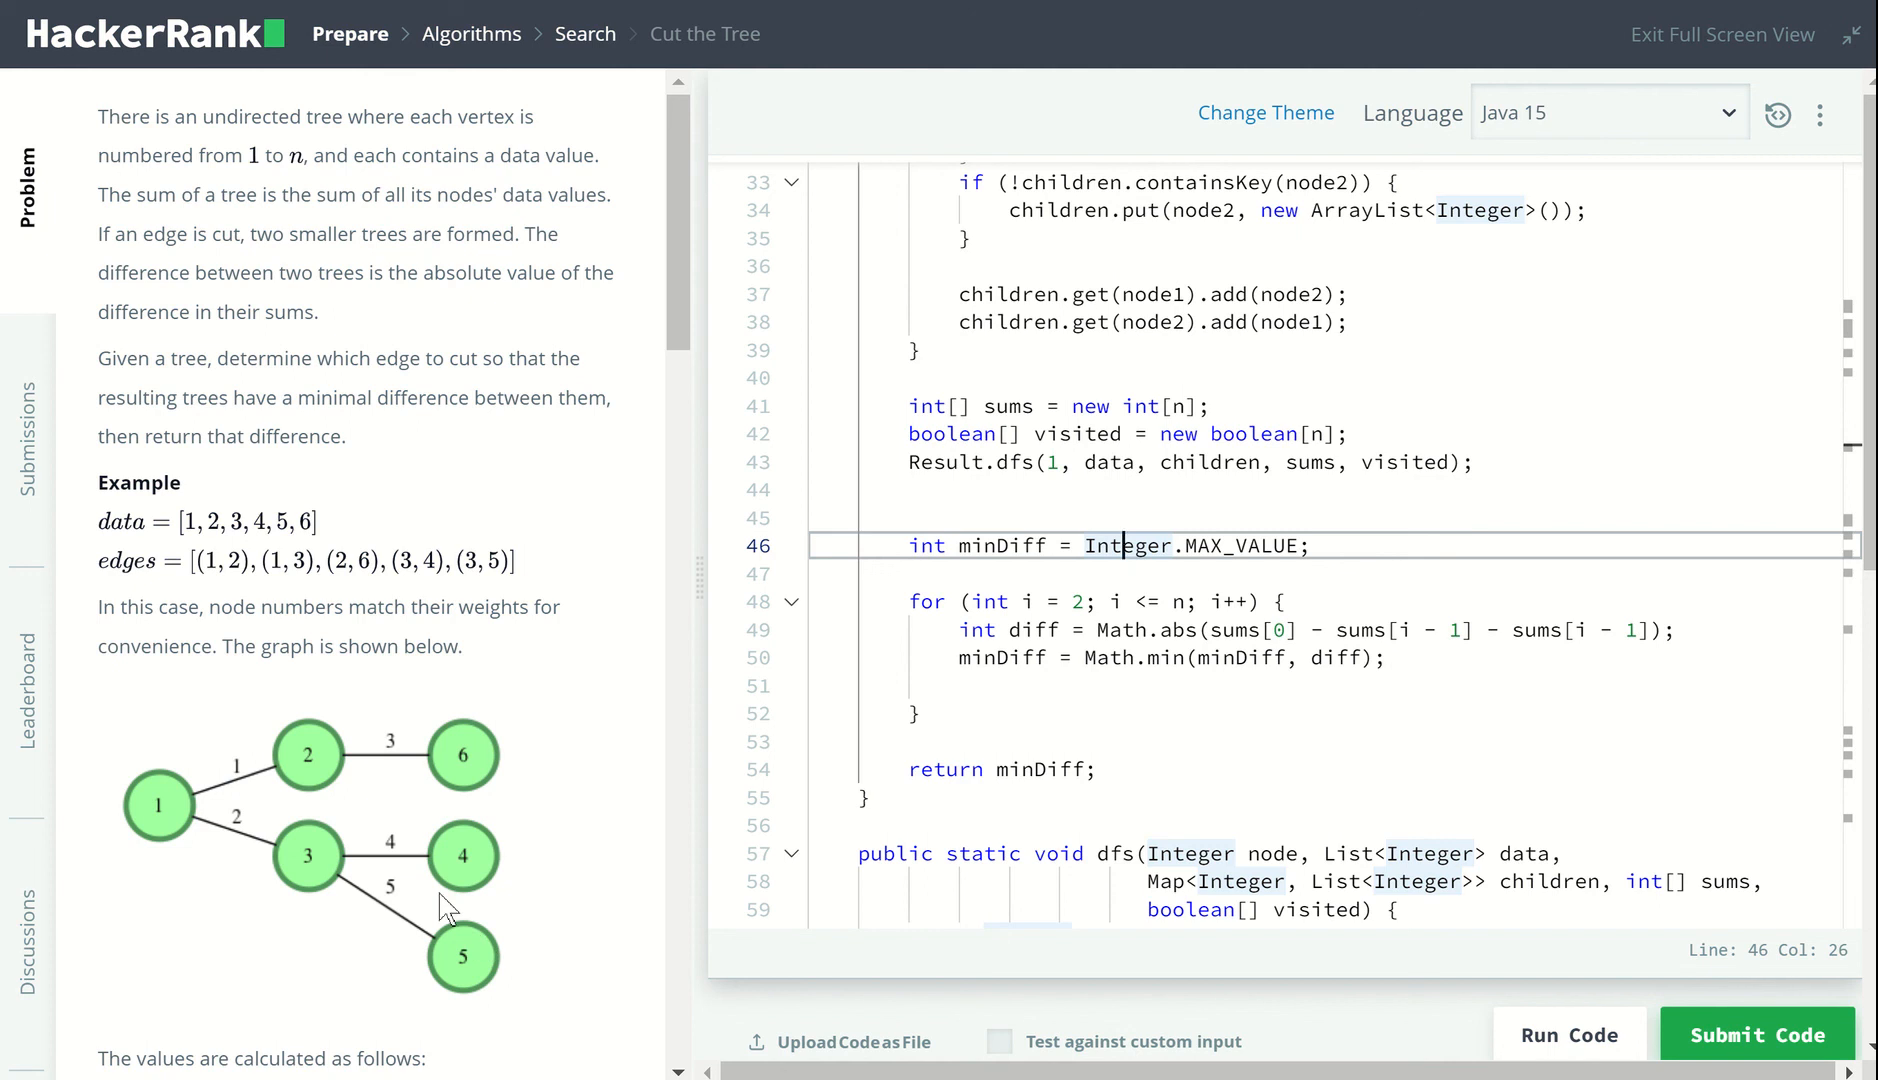
{"action": "mouse_move", "coordinate": [472, 619]}
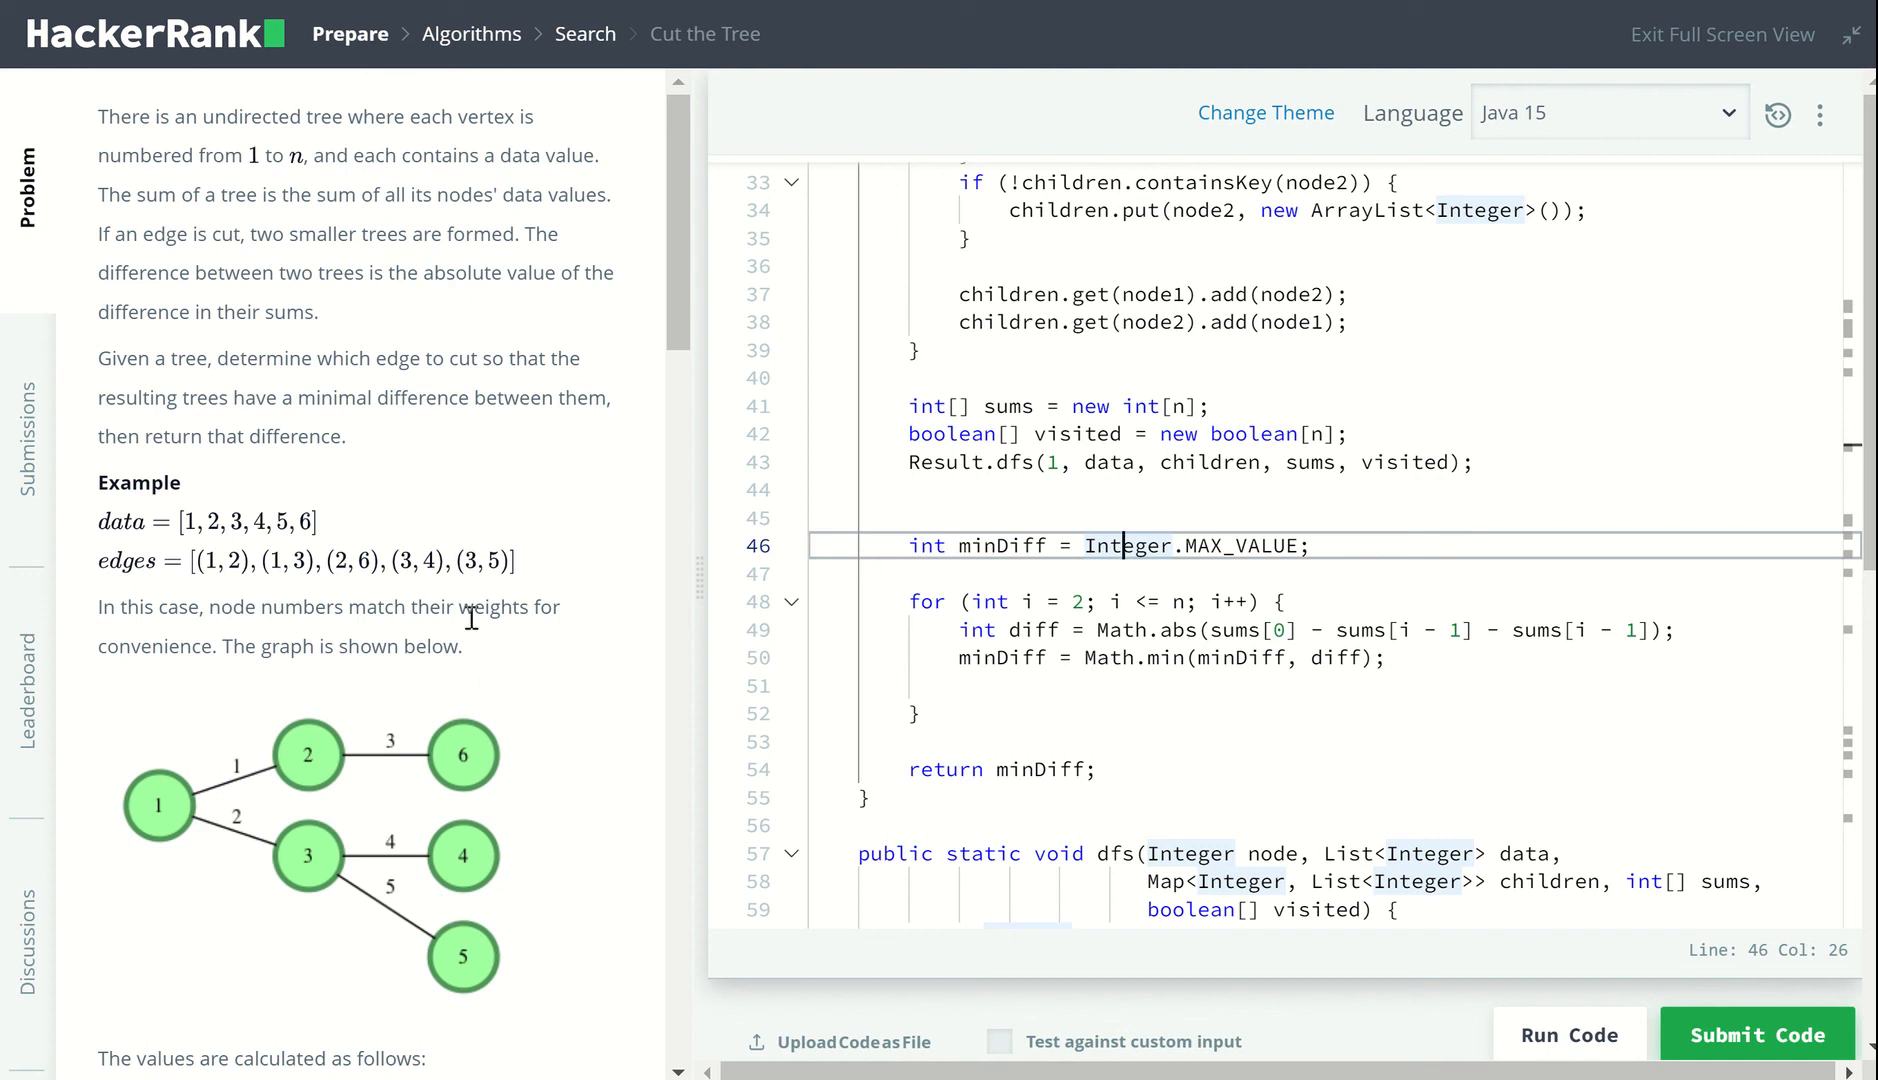
{"action": "mouse_move", "coordinate": [368, 877]}
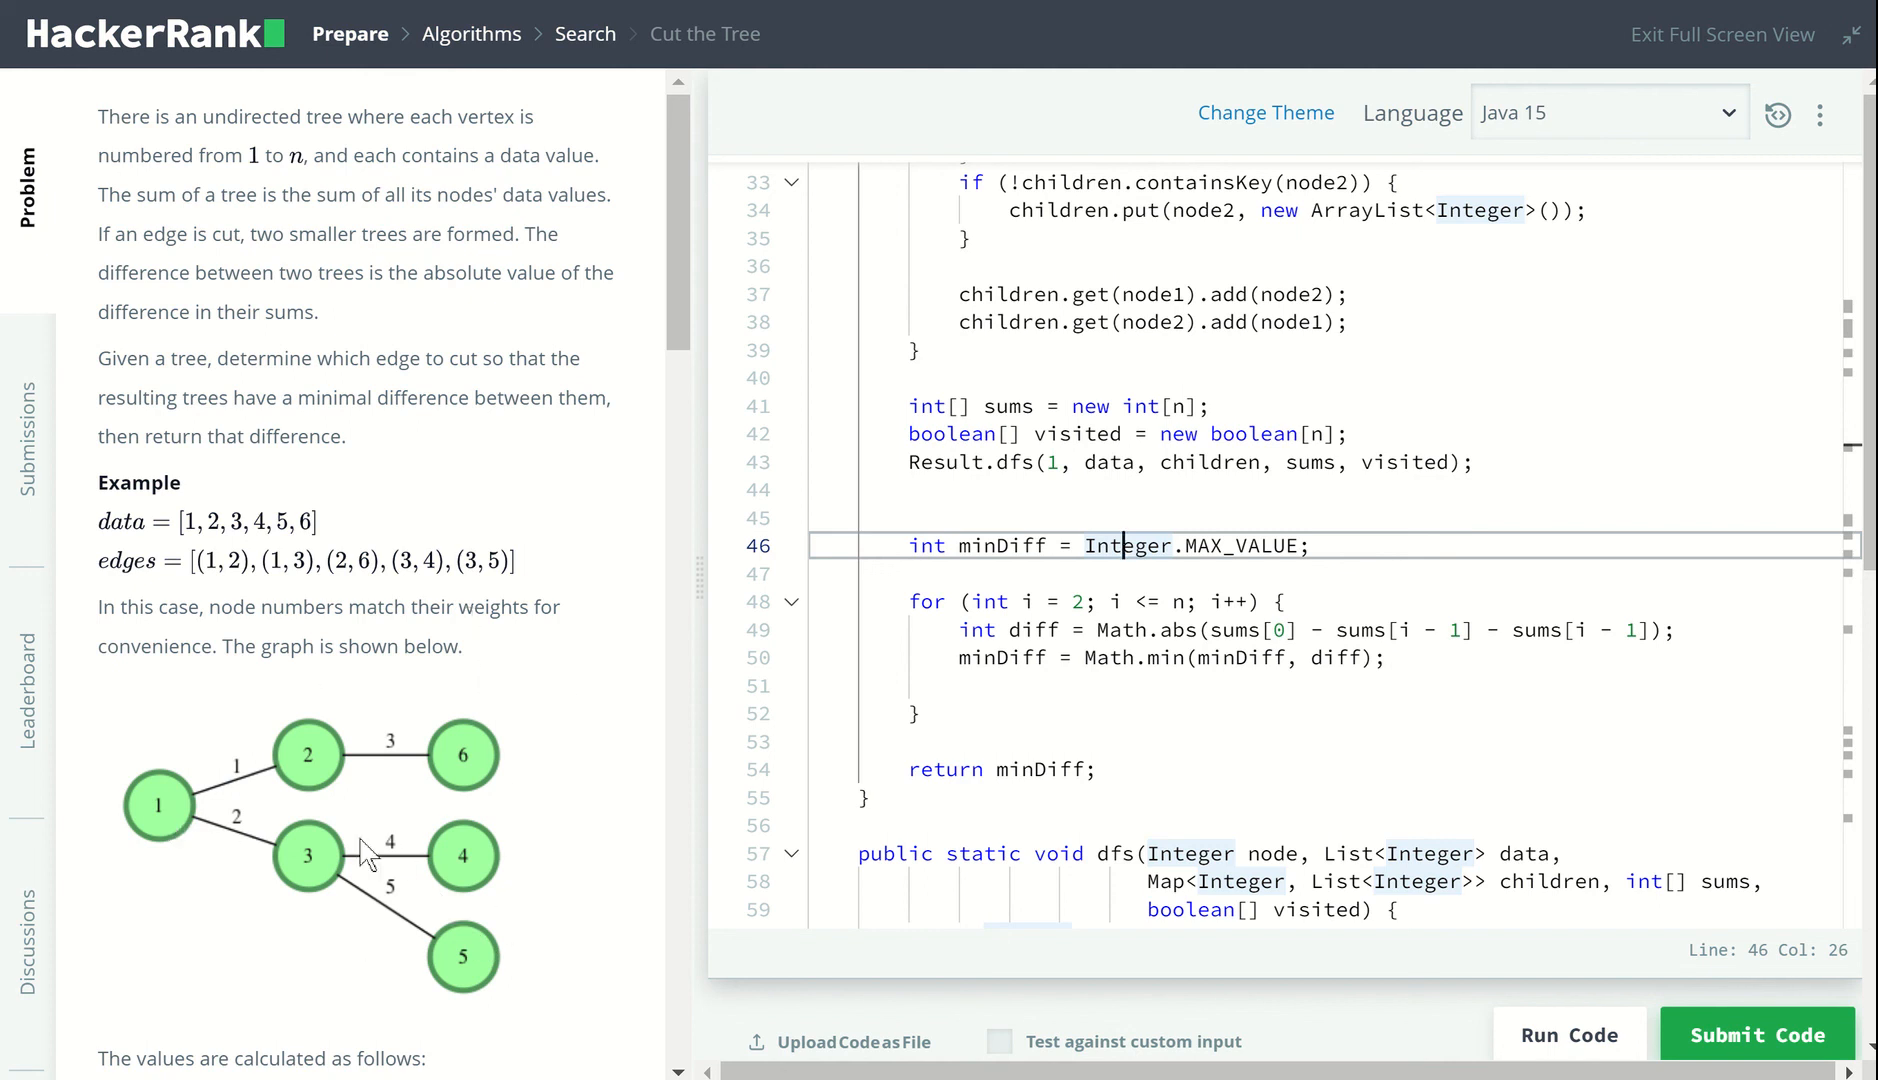
{"action": "mouse_move", "coordinate": [1223, 602]}
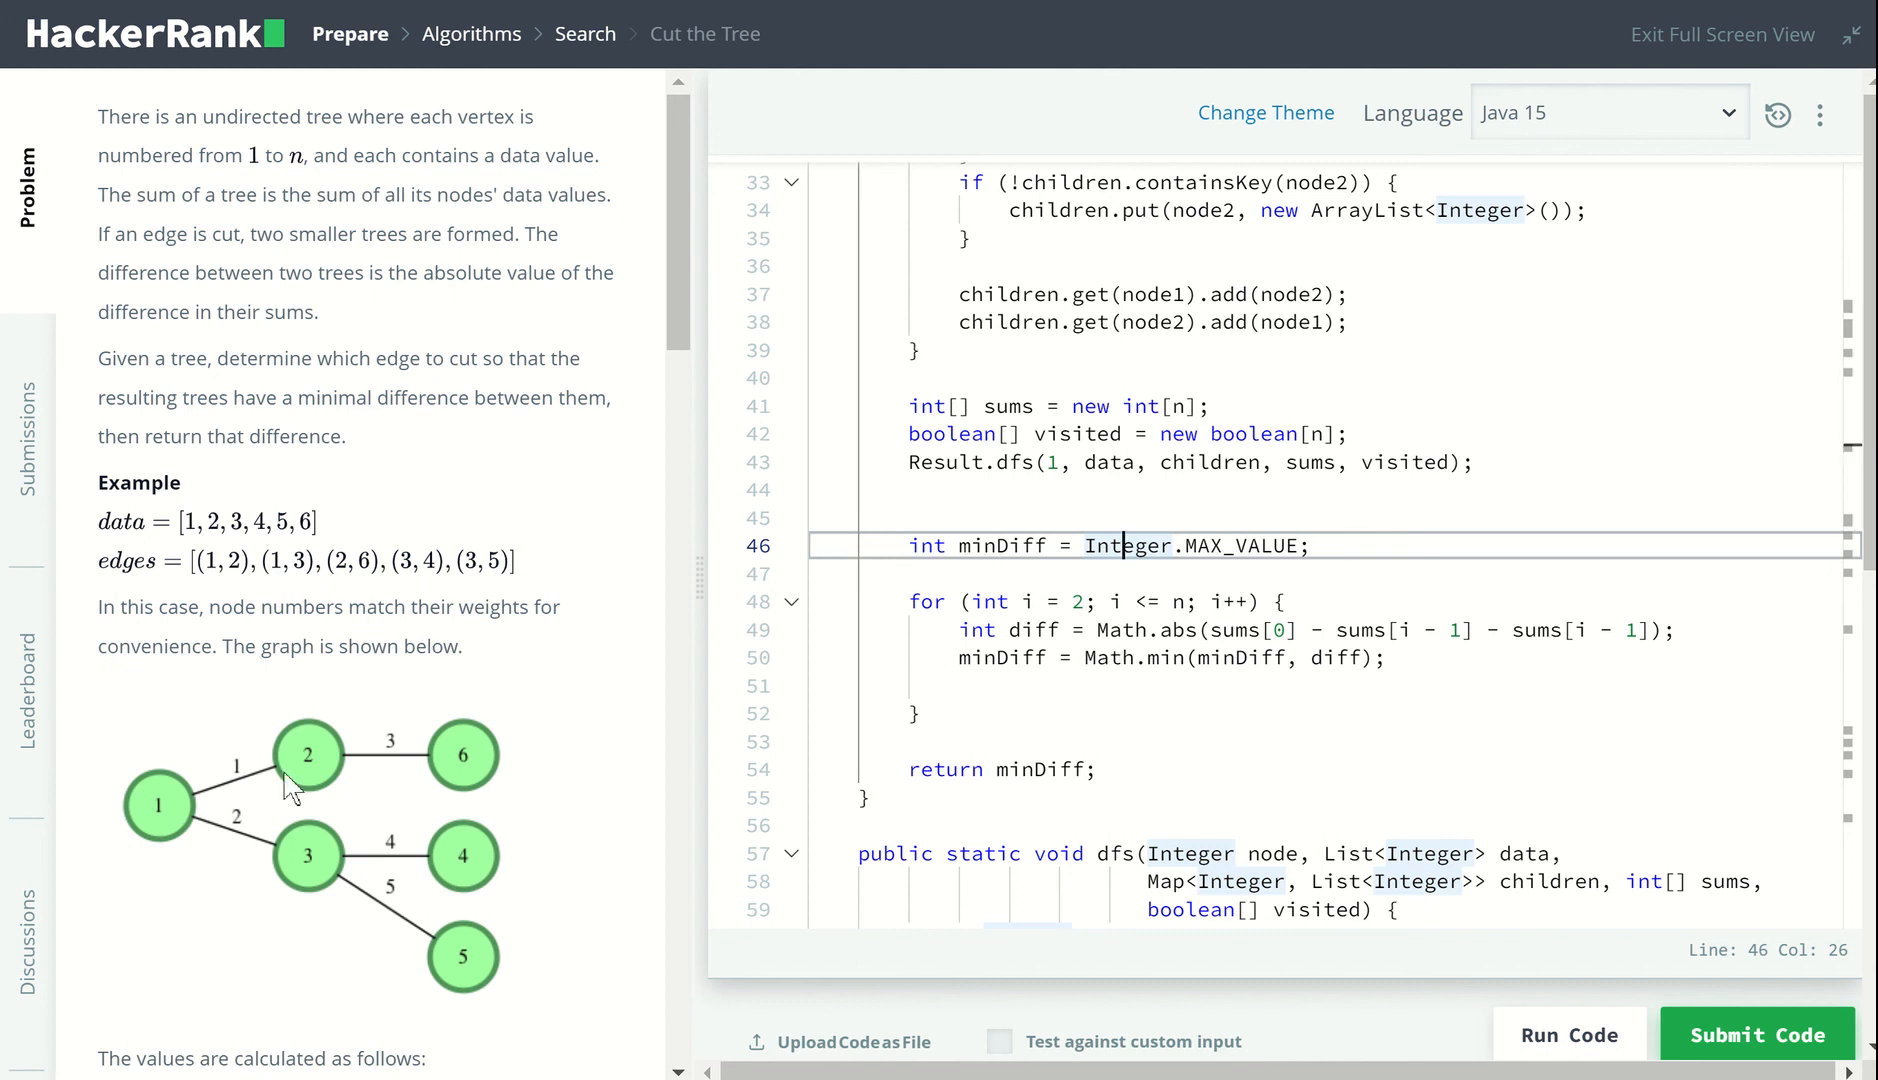
{"action": "mouse_move", "coordinate": [502, 890]}
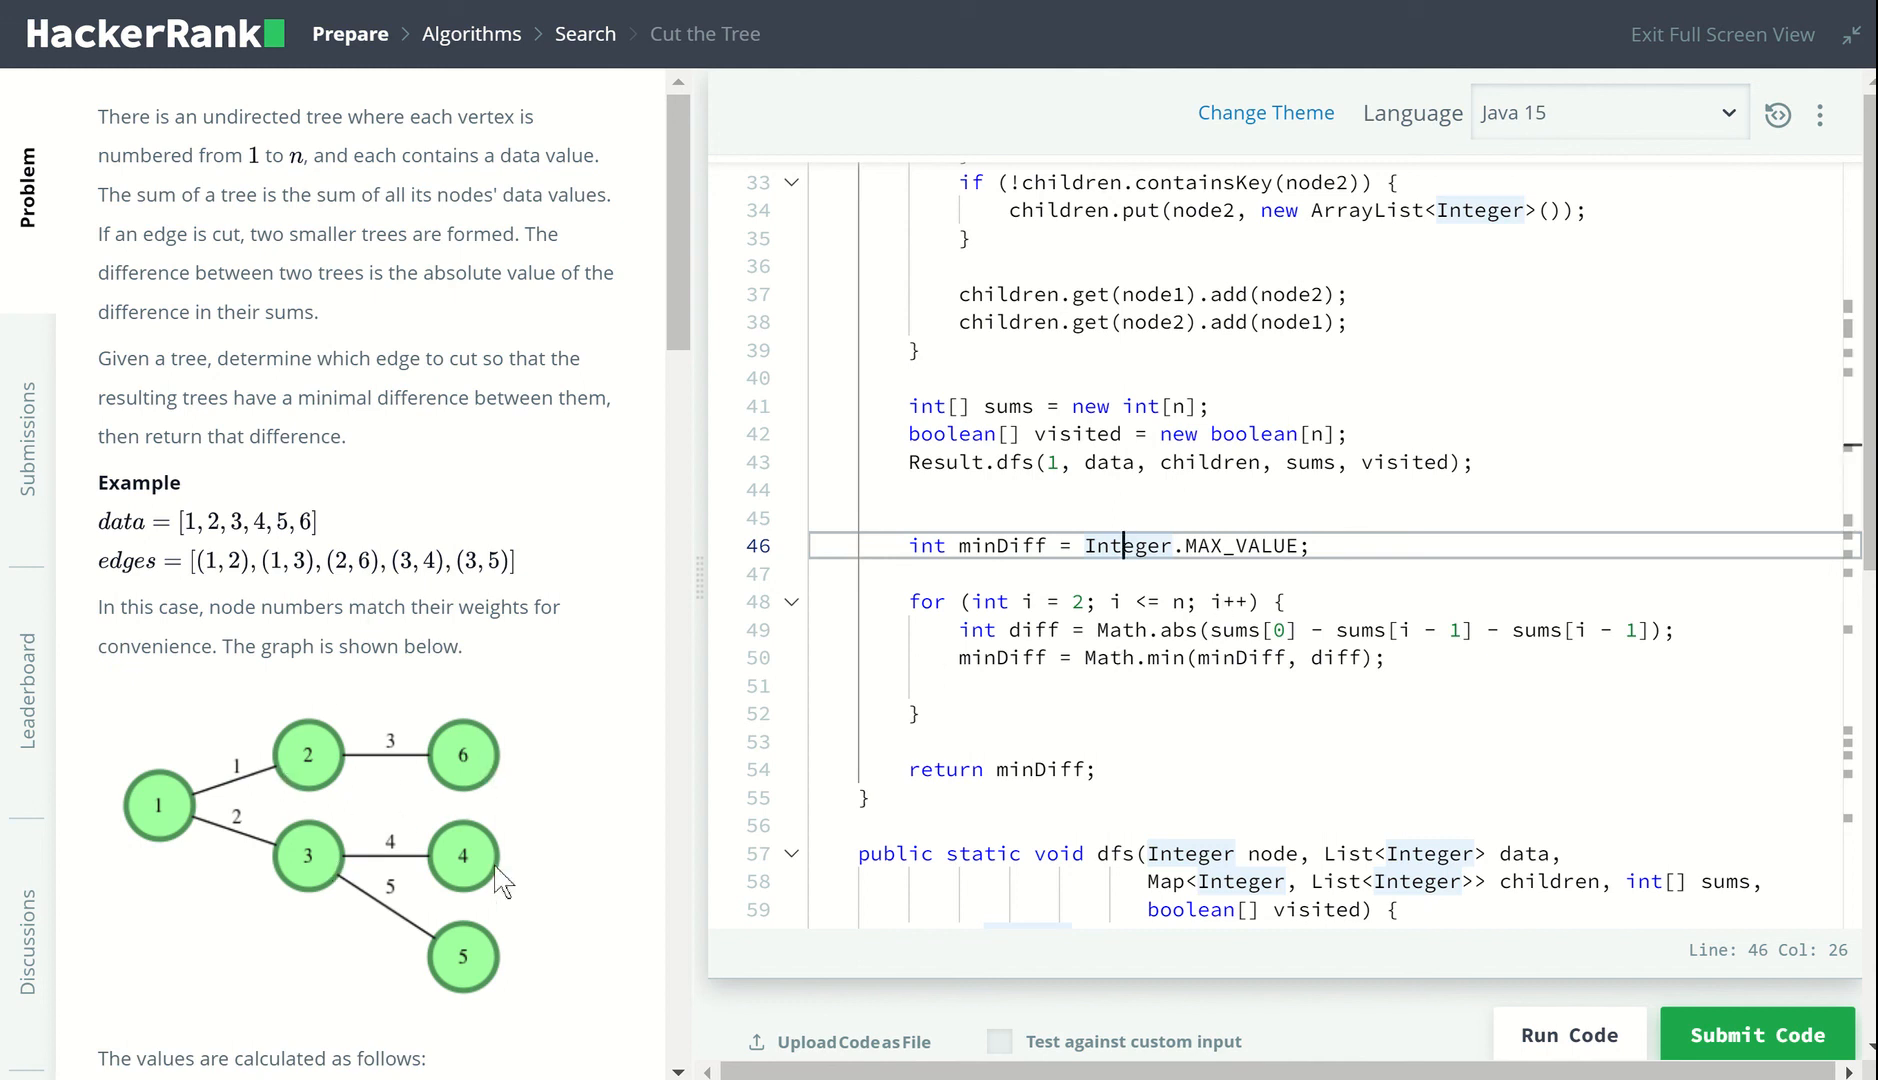
- Submit the Java solution and view the Congratulations banner with passing test cases
{"action": "left_click", "coordinate": [1038, 769]}
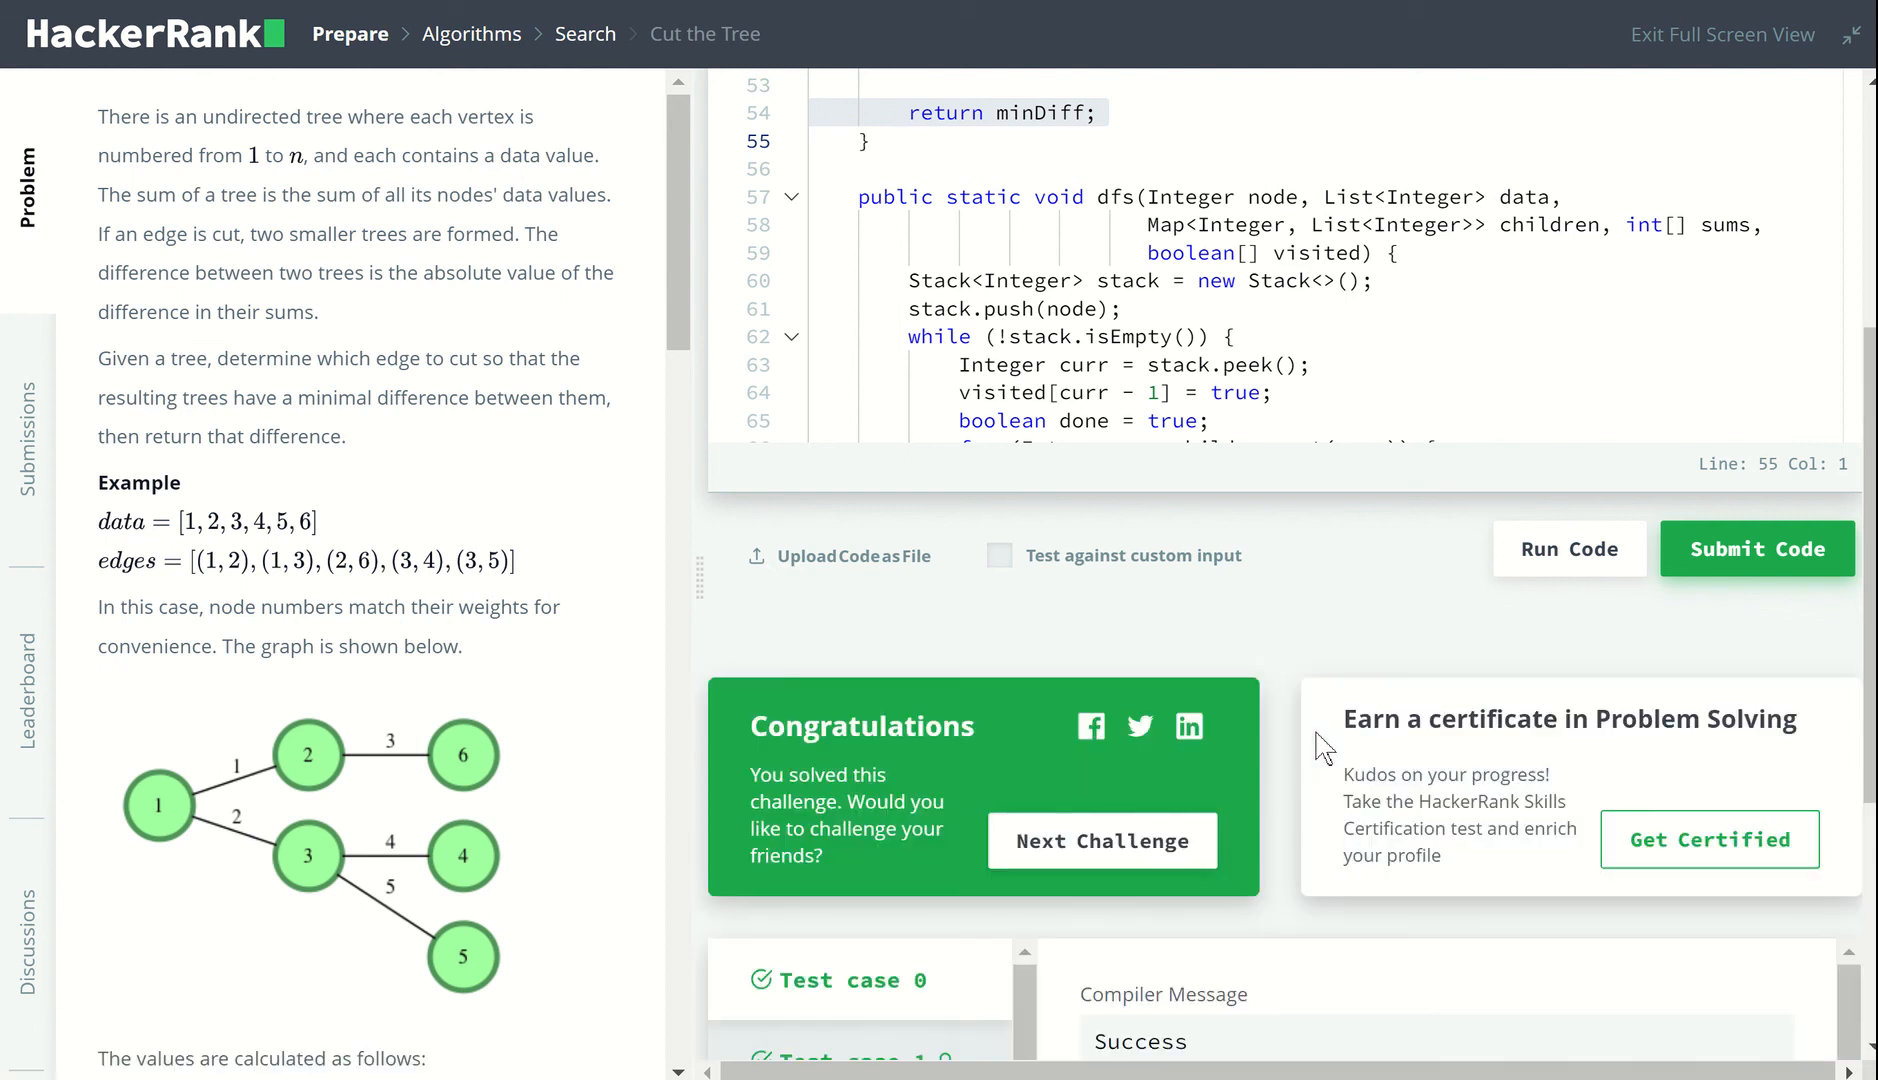
{"action": "scroll", "scroll_direction": "down", "scroll_amount": 3}
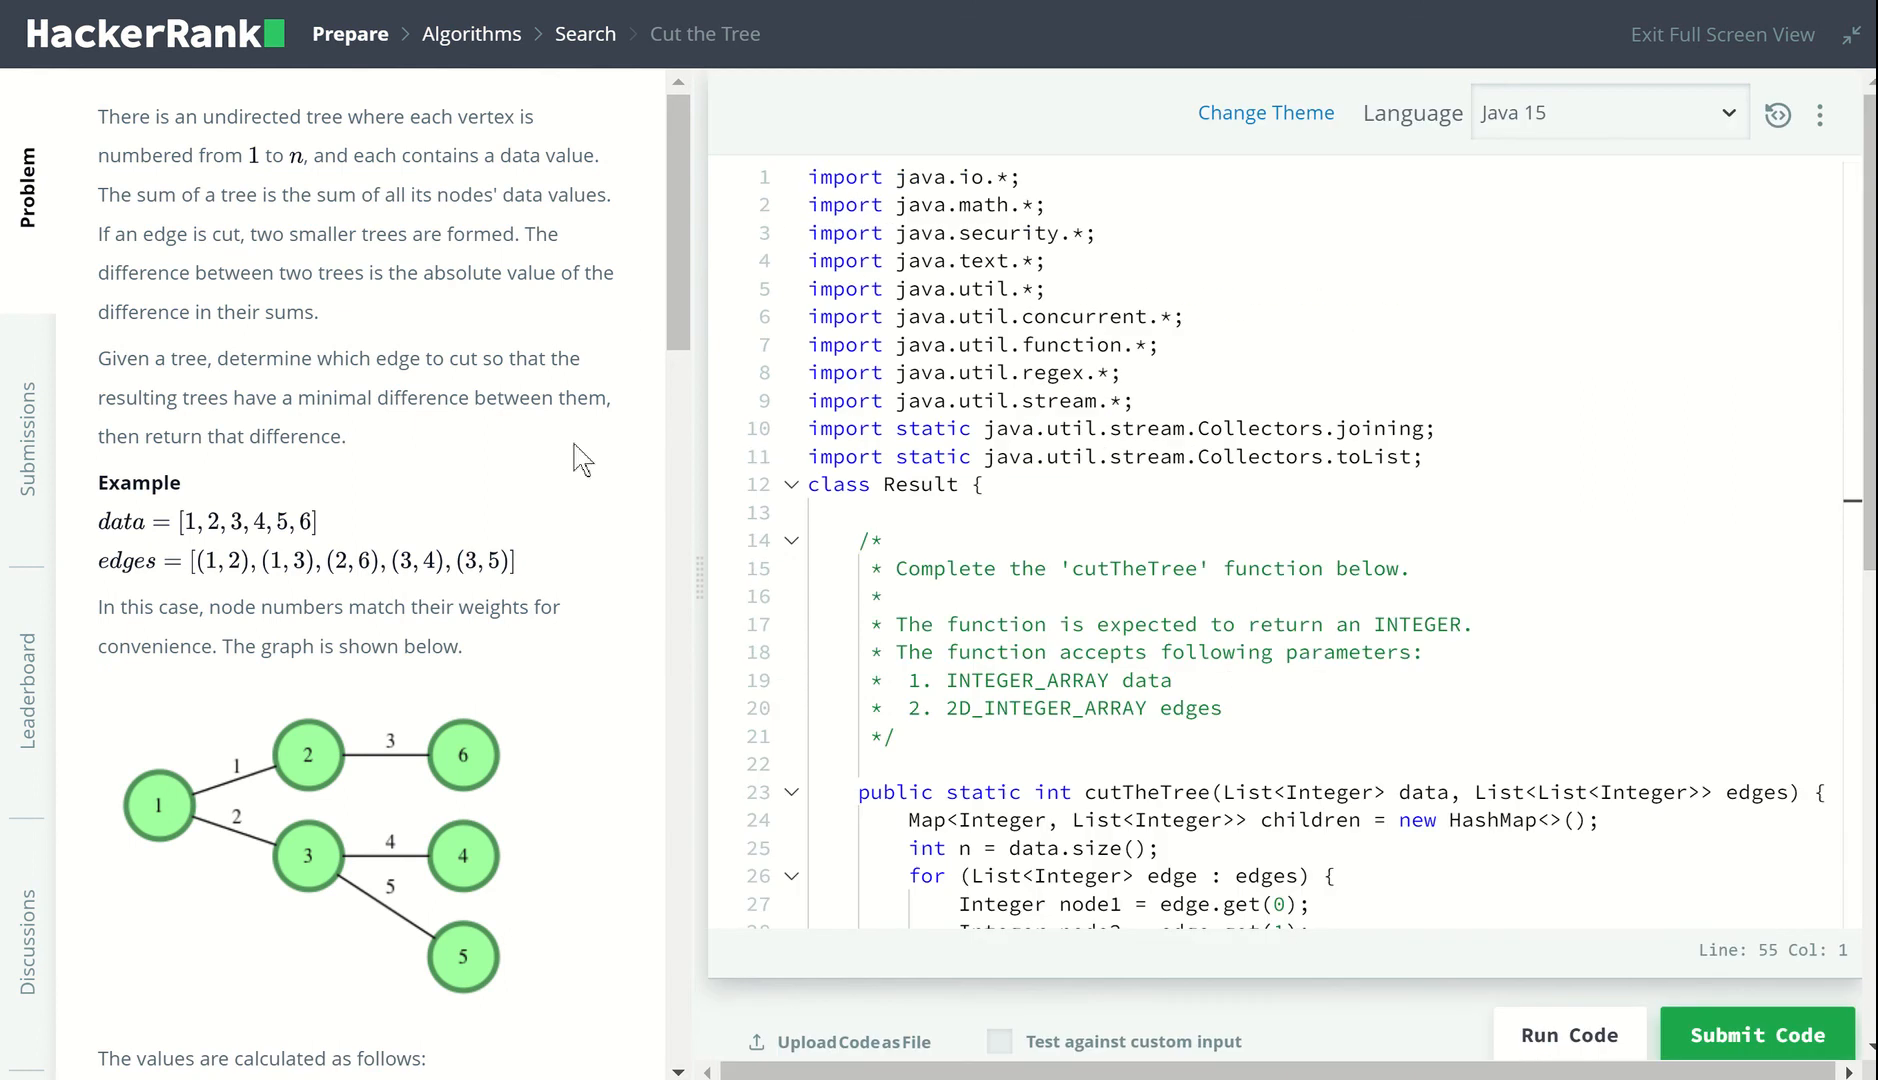
{"action": "mouse_move", "coordinate": [725, 23]}
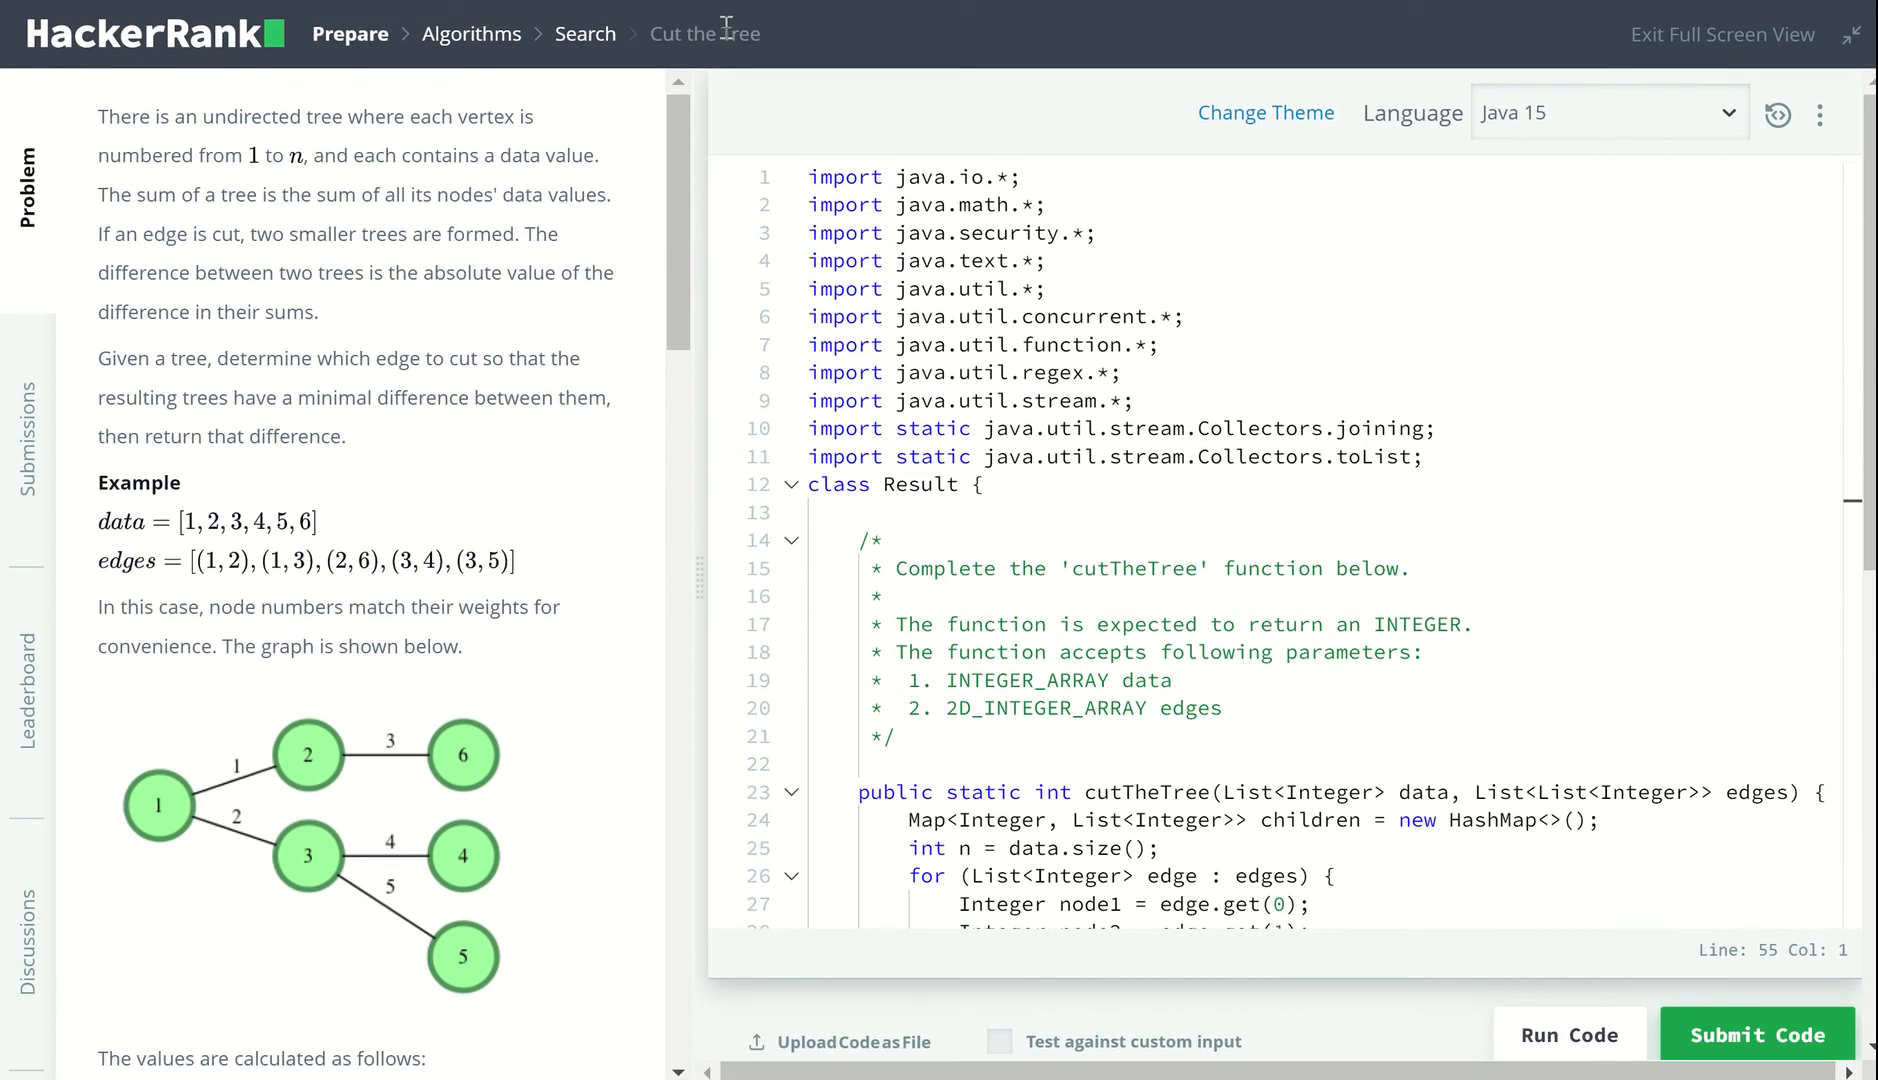